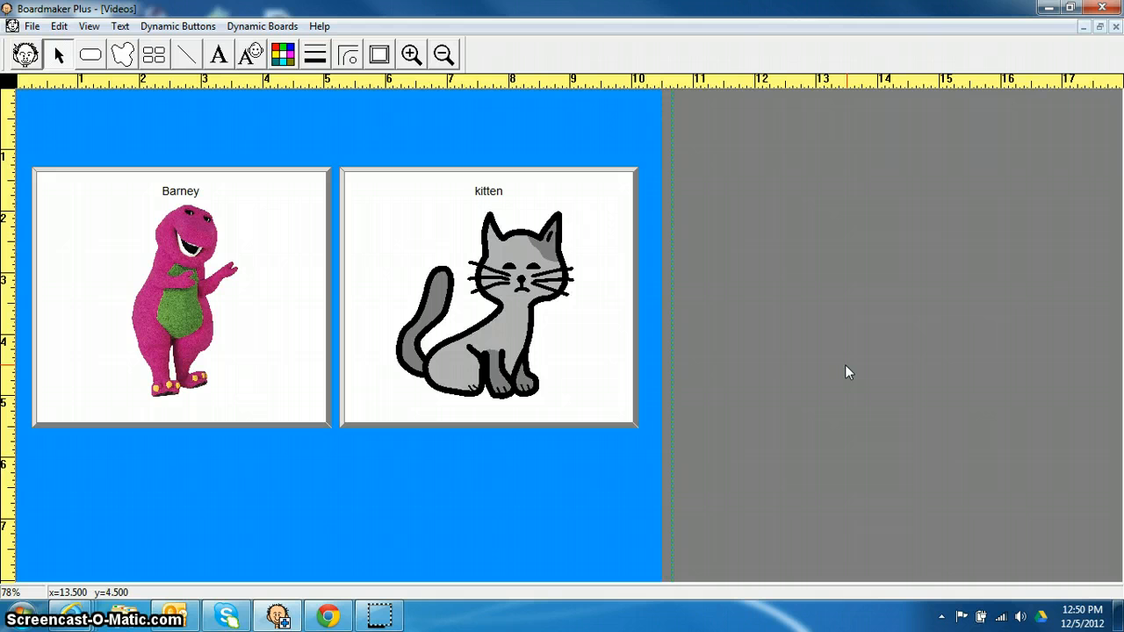
{"action": "mouse_move", "coordinate": [255, 21]}
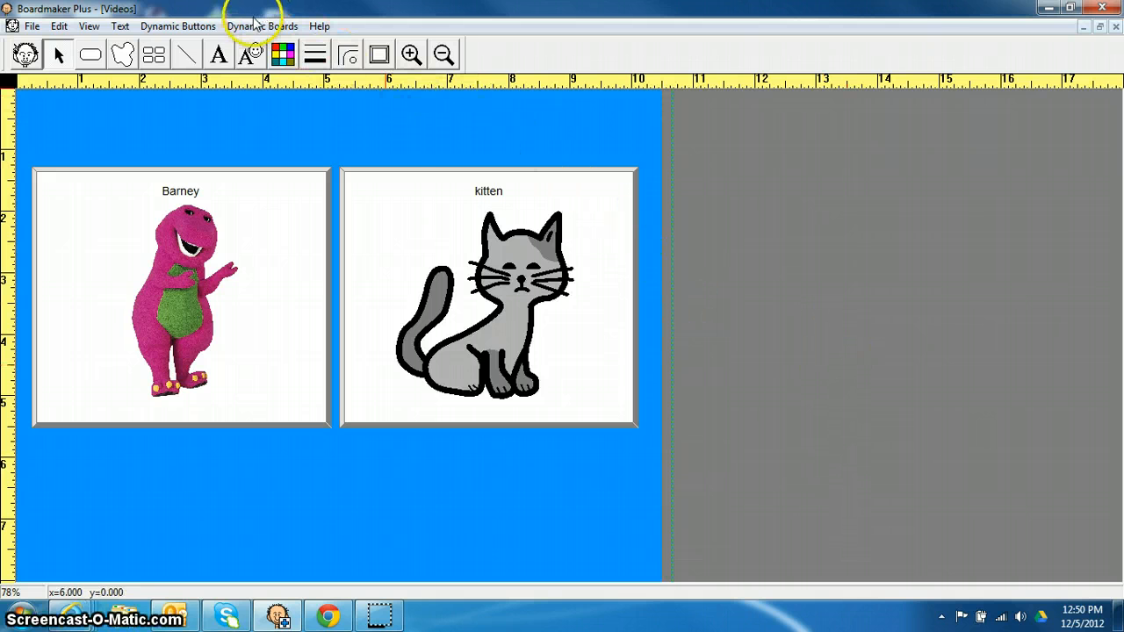
Switch the Barney and kitten board into Use mode via Dynamic Boards to watch it step-scan.
{"action": "left_click", "coordinate": [262, 26]}
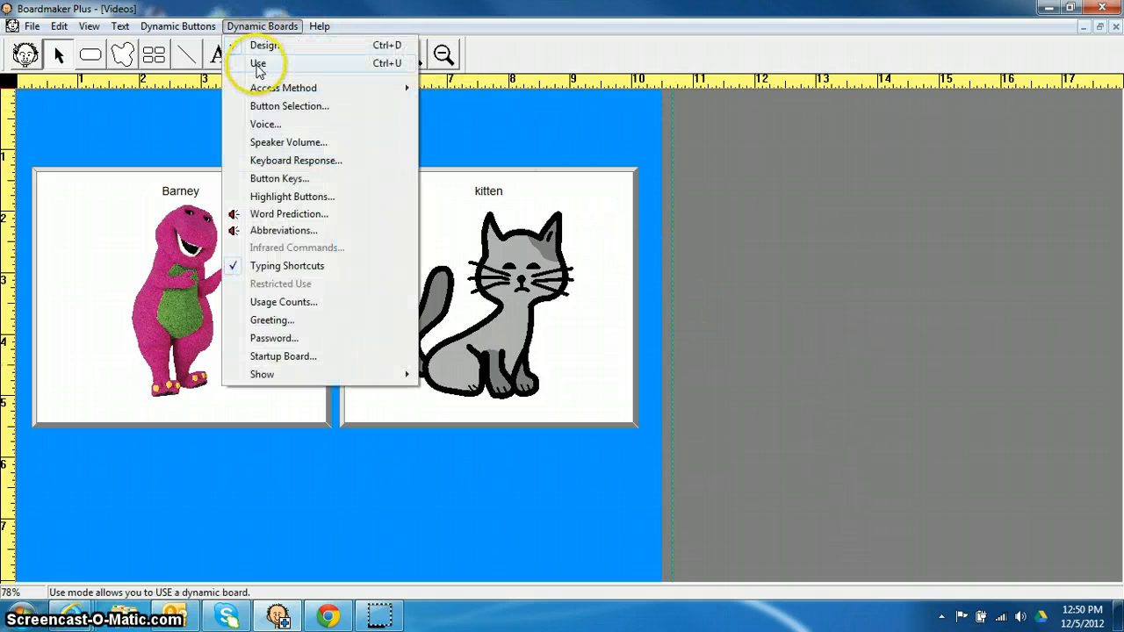
{"action": "left_click", "coordinate": [258, 63]}
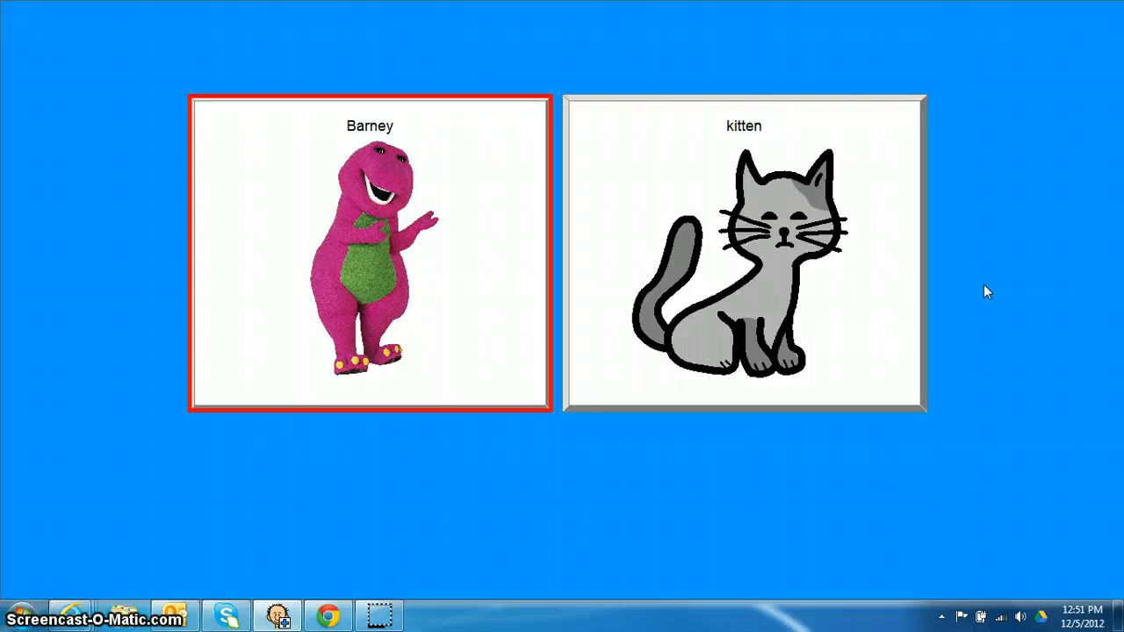
{"action": "left_click", "coordinate": [745, 253]}
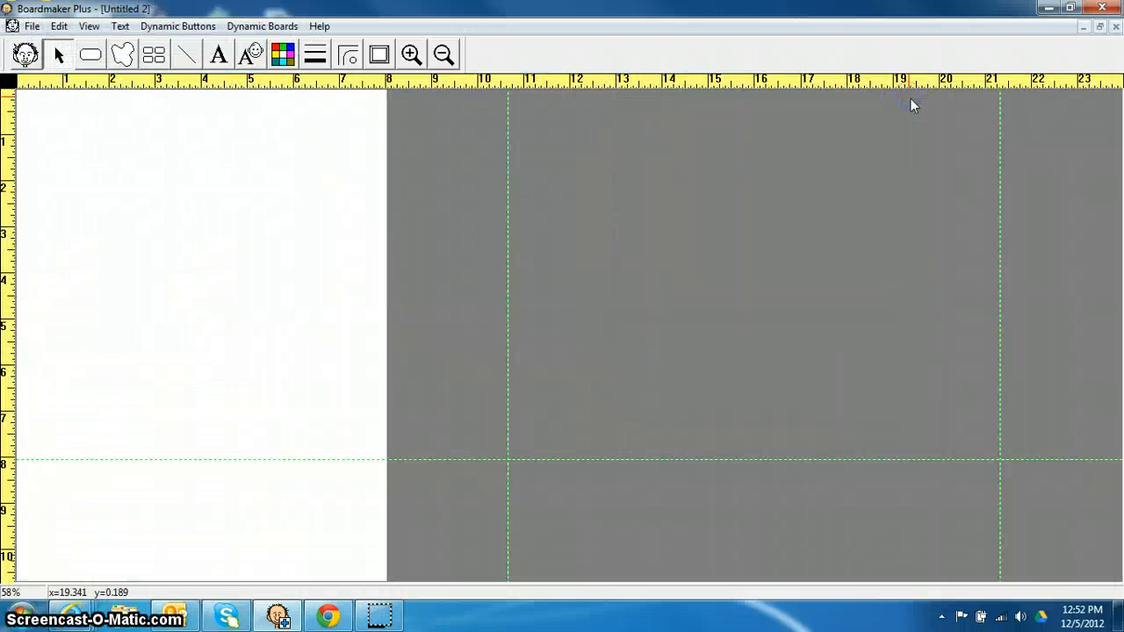
{"action": "mouse_move", "coordinate": [146, 375]}
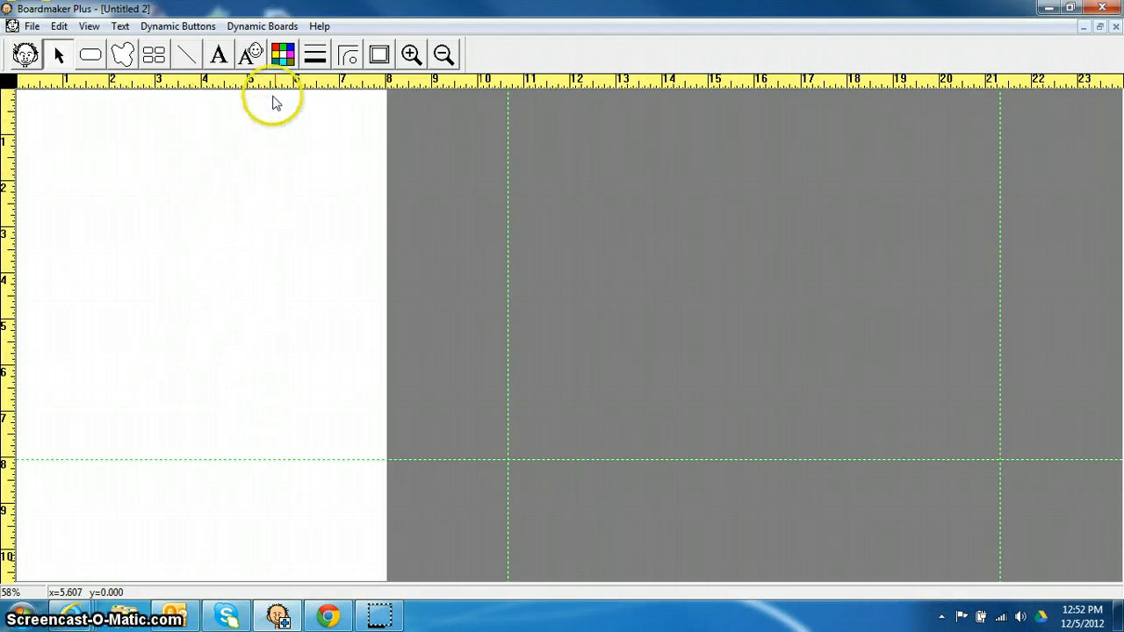
Fill the board background pink and draw blank buttons on it with the Button tool.
{"action": "left_click", "coordinate": [281, 54]}
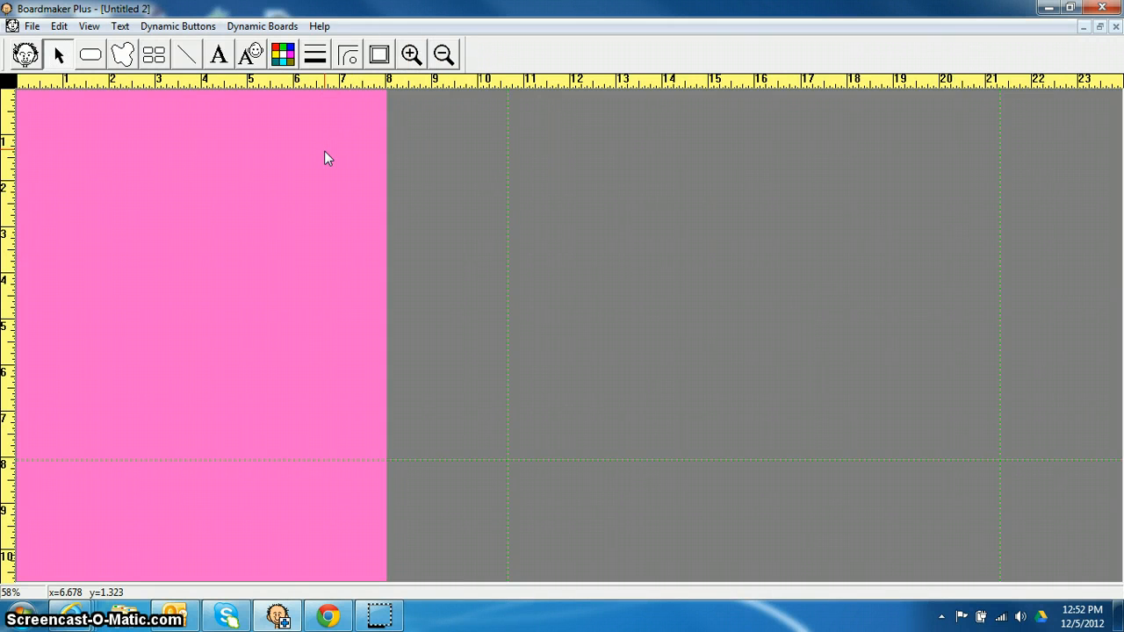
{"action": "mouse_move", "coordinate": [123, 107]}
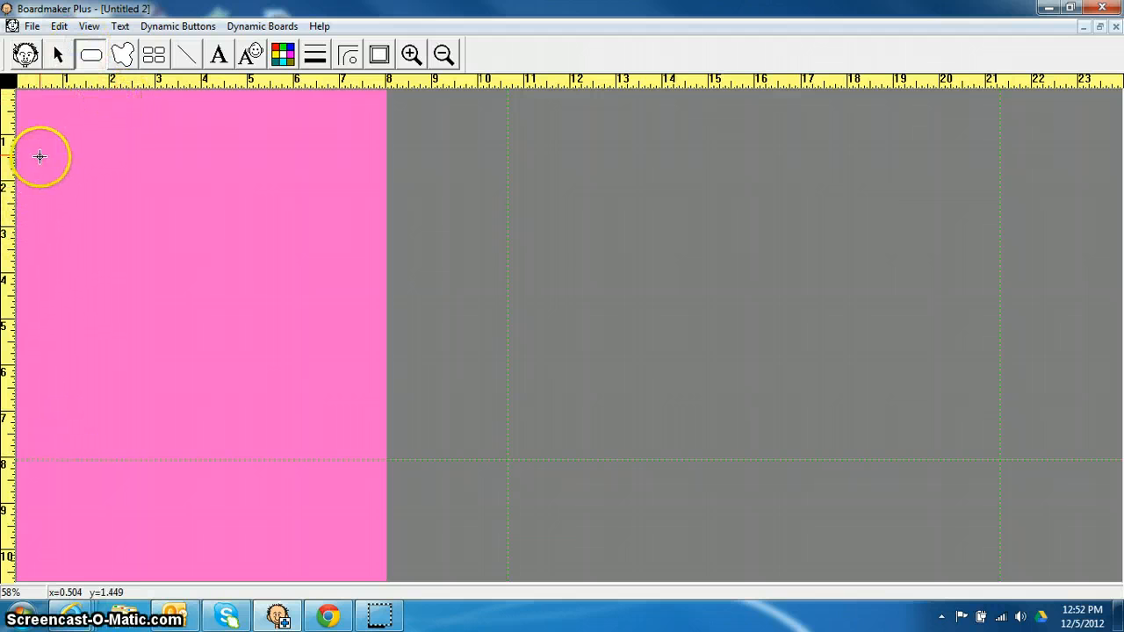
{"action": "left_click_drag", "start_coordinate": [33, 161], "coordinate": [179, 302]}
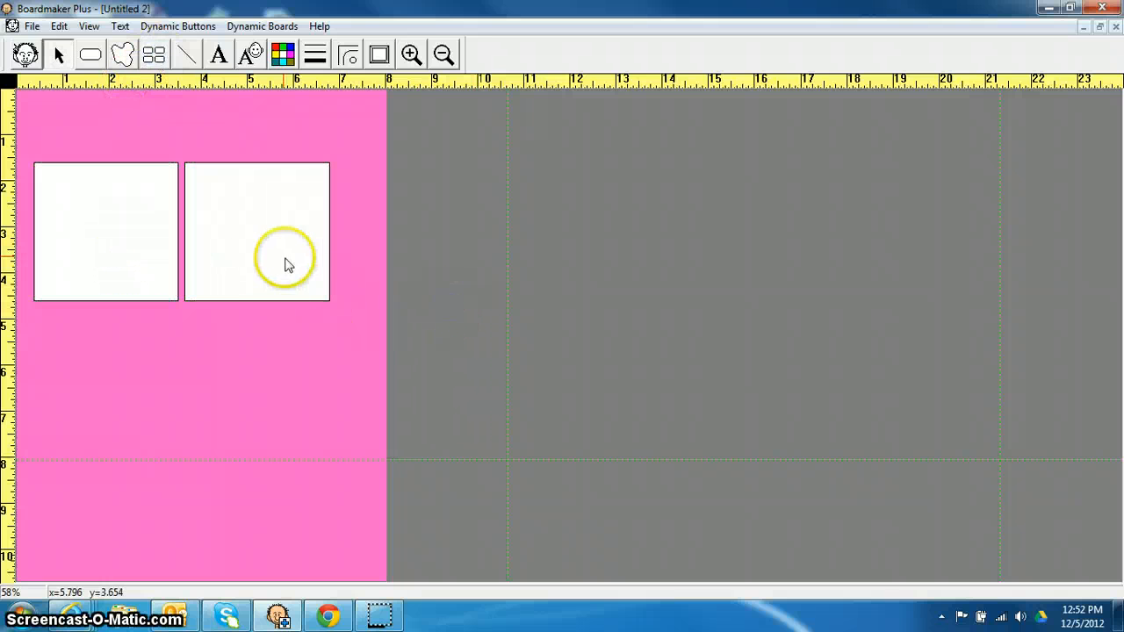
{"action": "left_click", "coordinate": [115, 249]}
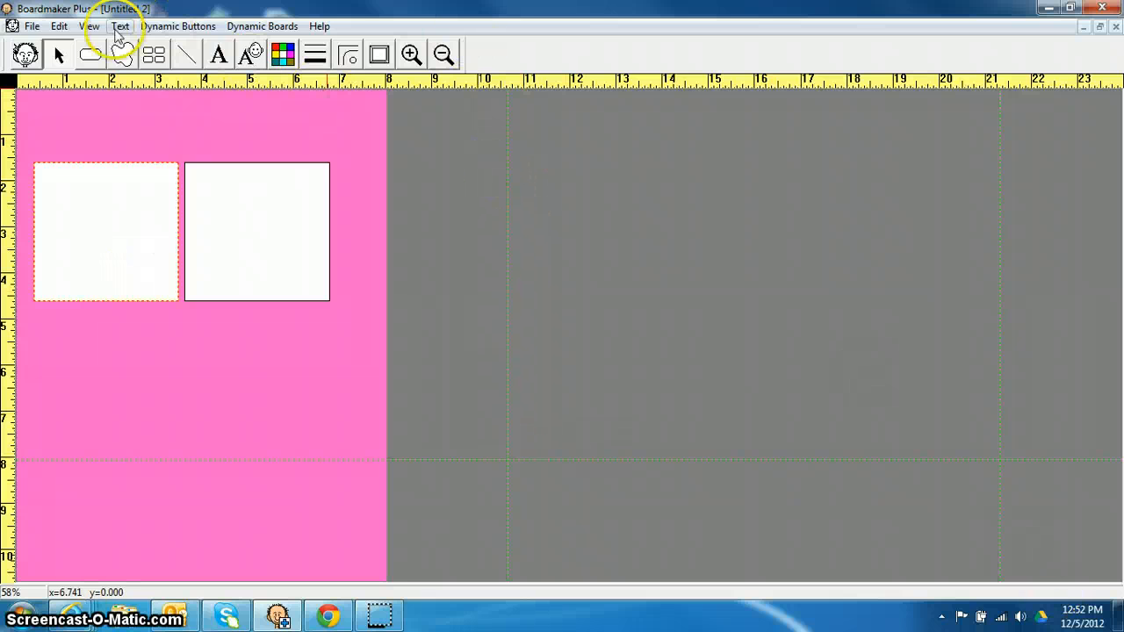
Set the board view to a custom Other magnification and confirm it.
{"action": "left_click", "coordinate": [91, 26]}
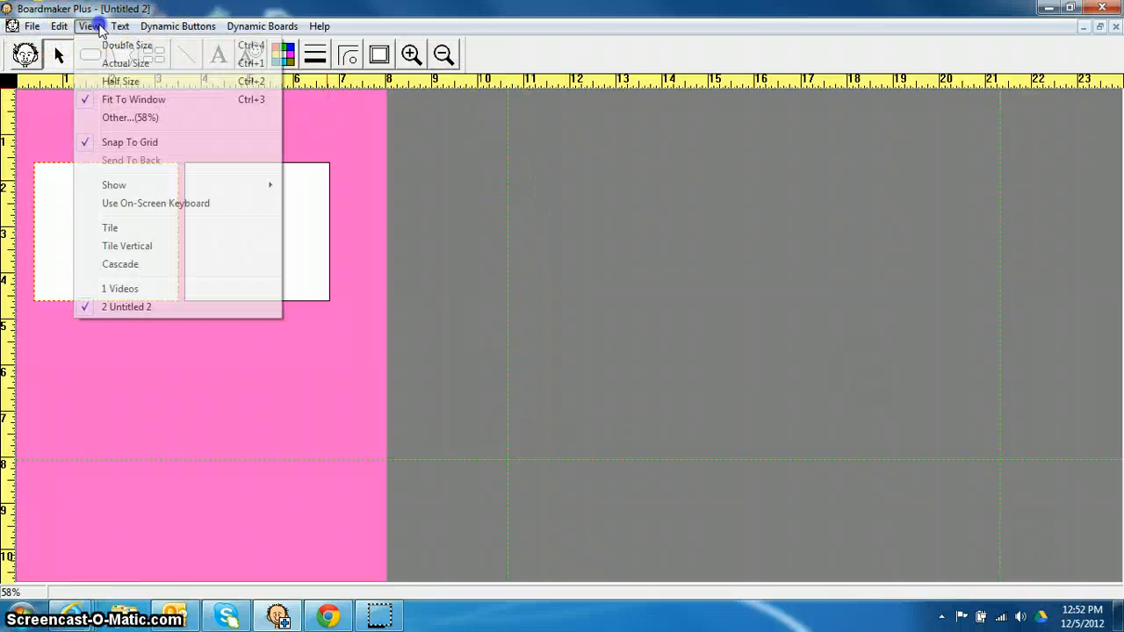
{"action": "mouse_move", "coordinate": [72, 246]}
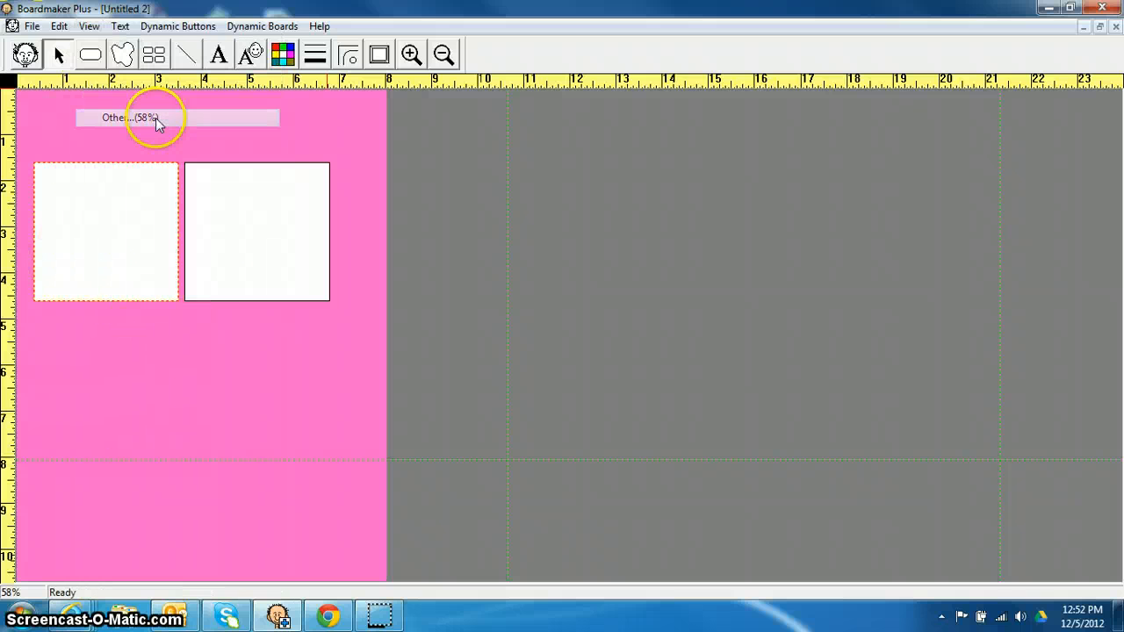
{"action": "left_click", "coordinate": [132, 116]}
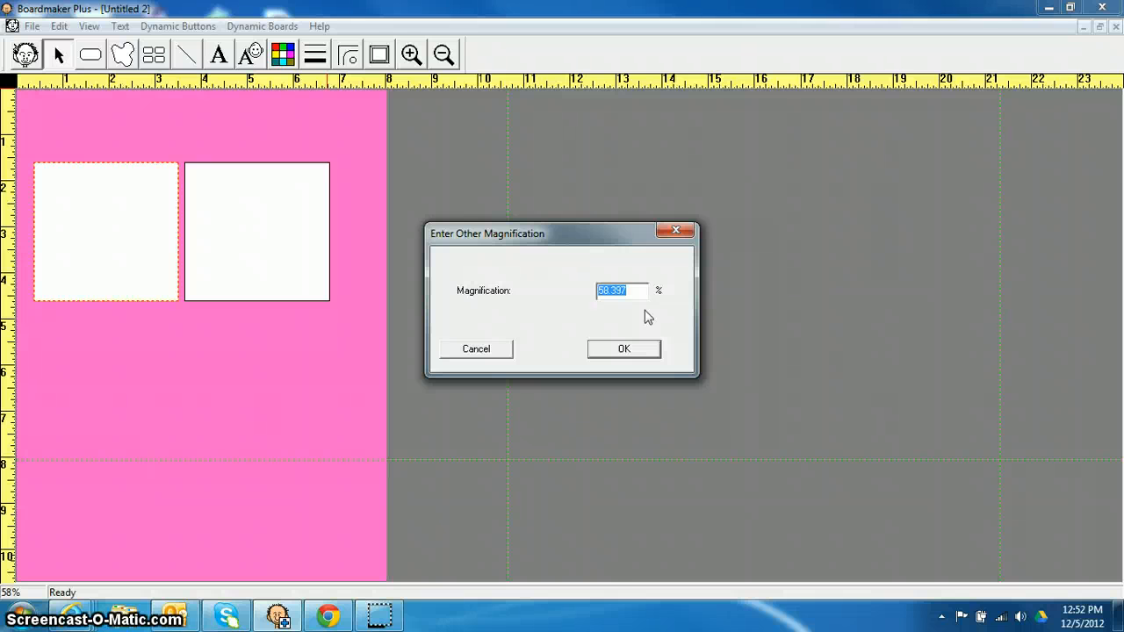
{"action": "left_click", "coordinate": [624, 348]}
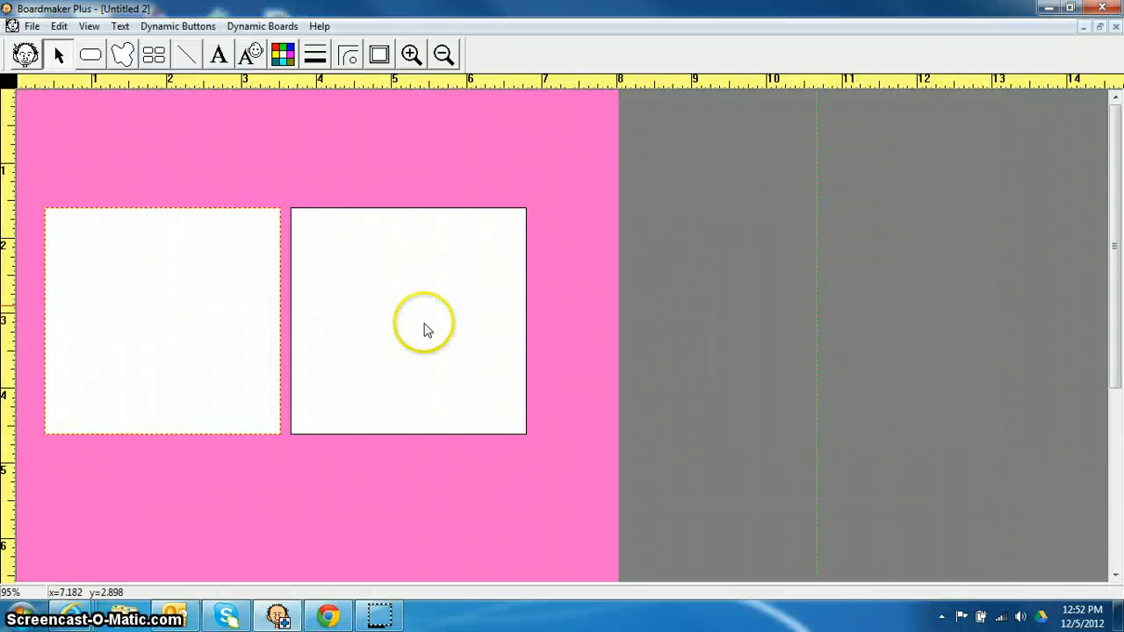
{"action": "mouse_move", "coordinate": [267, 420]}
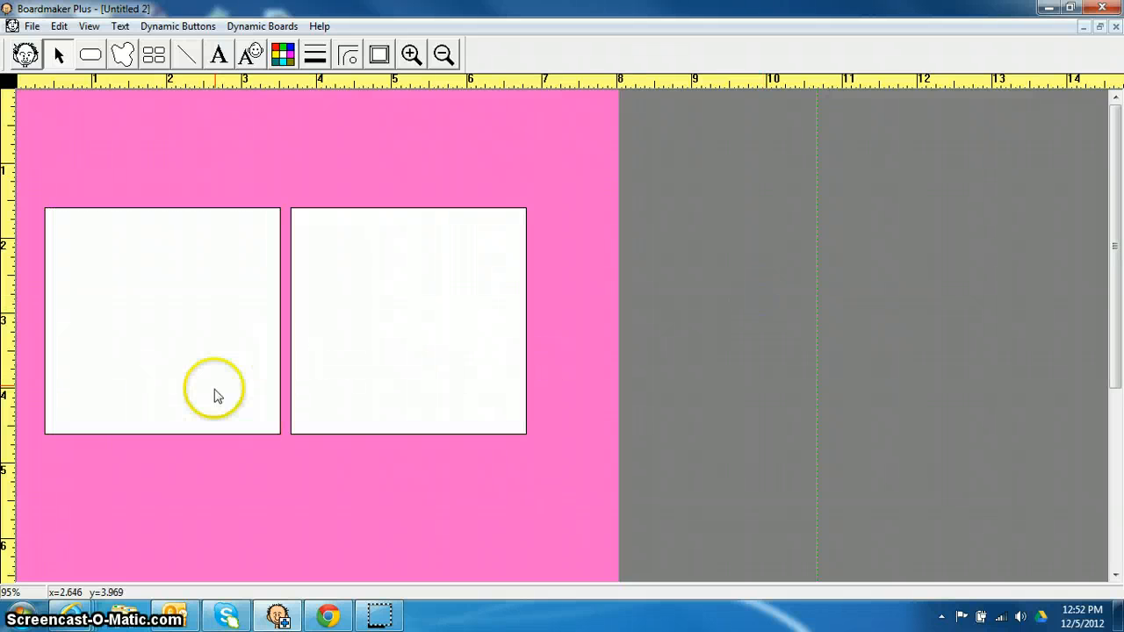
{"action": "mouse_move", "coordinate": [126, 348]}
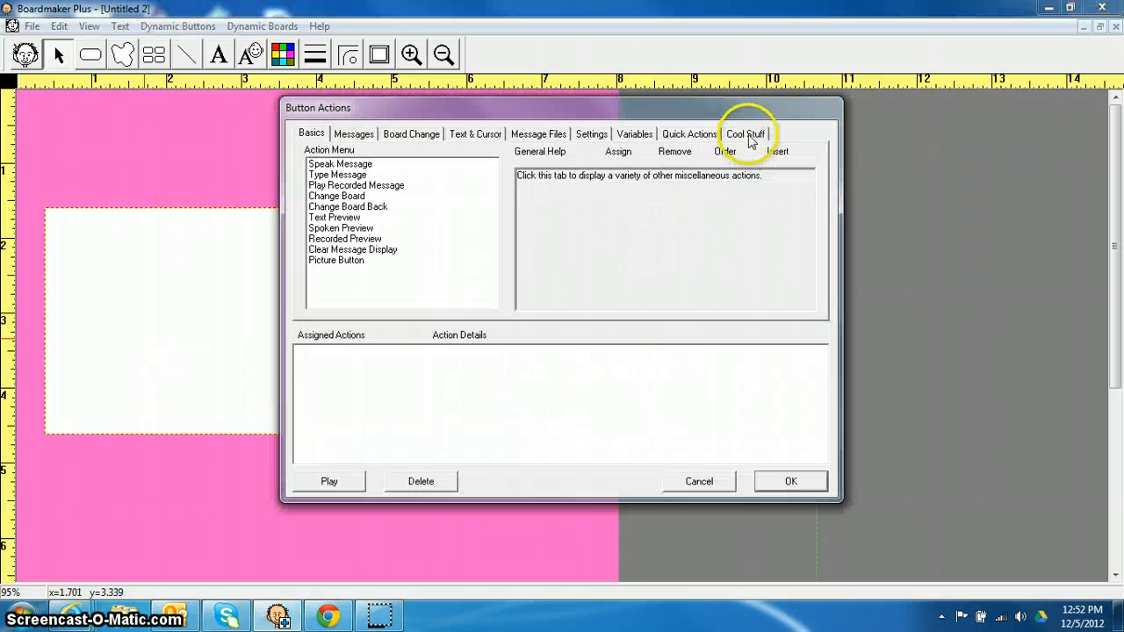
Select Play Movie under the Cool Stuff actions, then cancel the movie file chooser.
{"action": "left_click", "coordinate": [745, 134]}
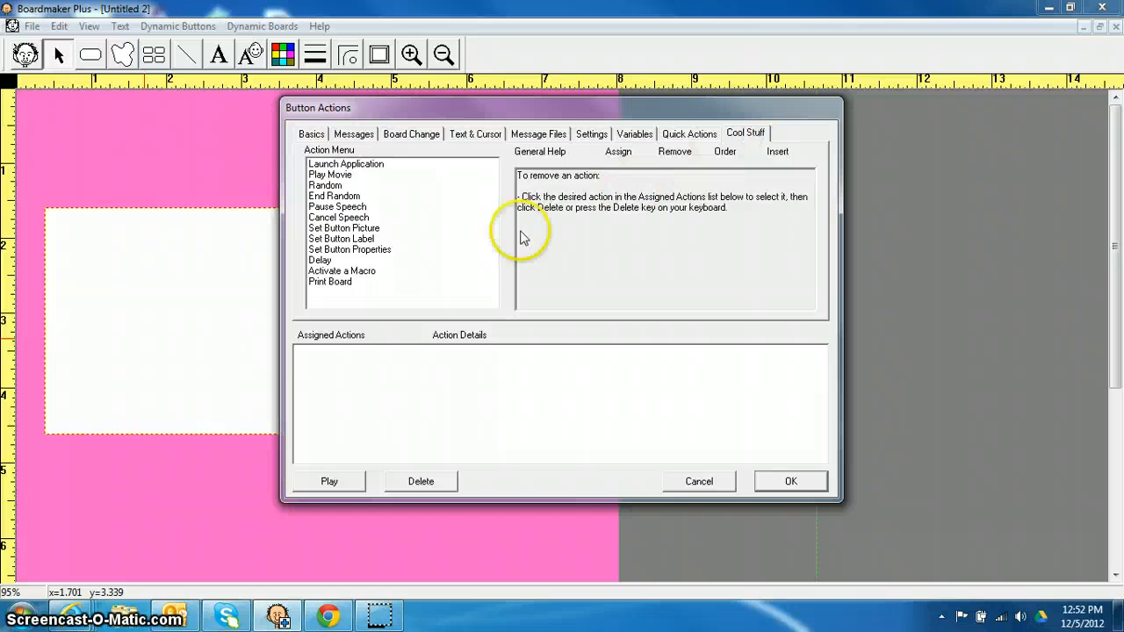
{"action": "left_click", "coordinate": [344, 163]}
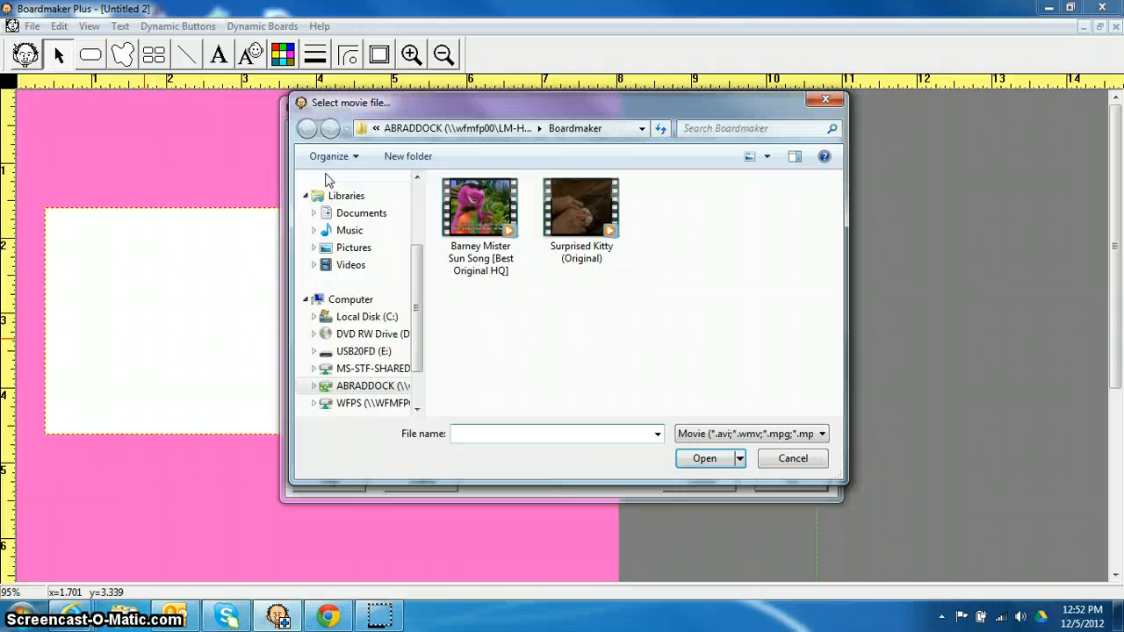
{"action": "left_click", "coordinate": [582, 207]}
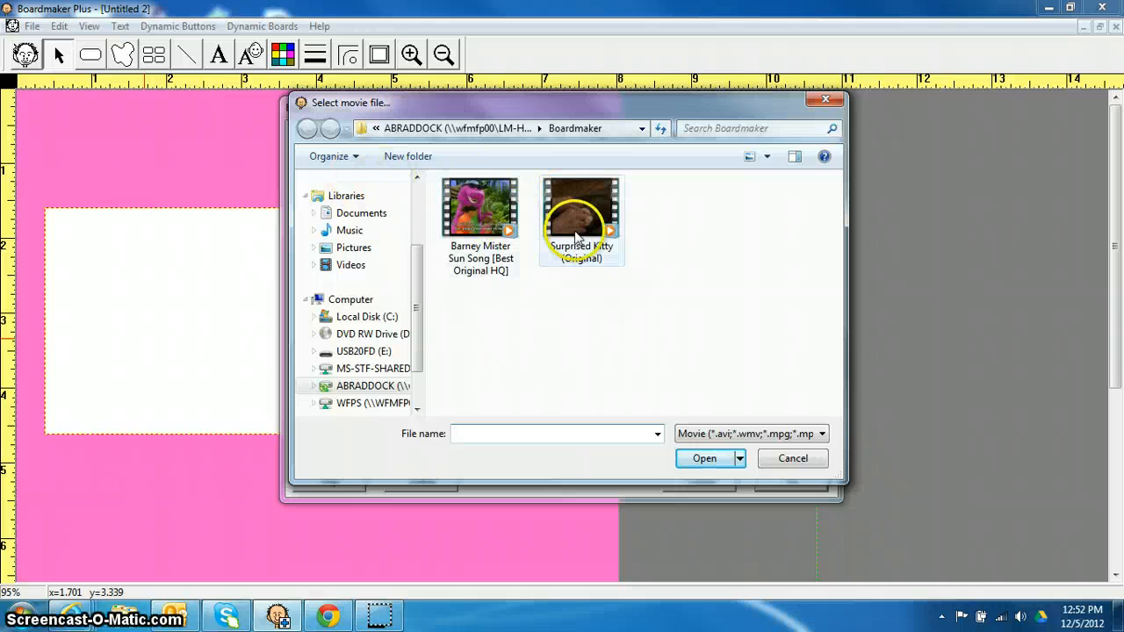
{"action": "mouse_move", "coordinate": [580, 220]}
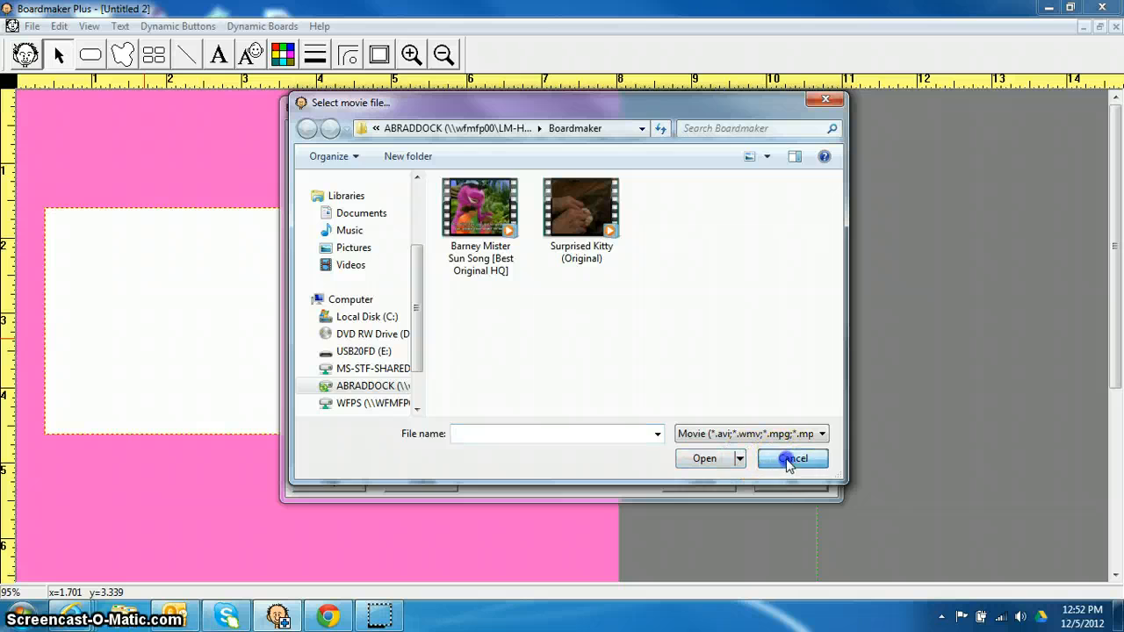
{"action": "left_click", "coordinate": [790, 458]}
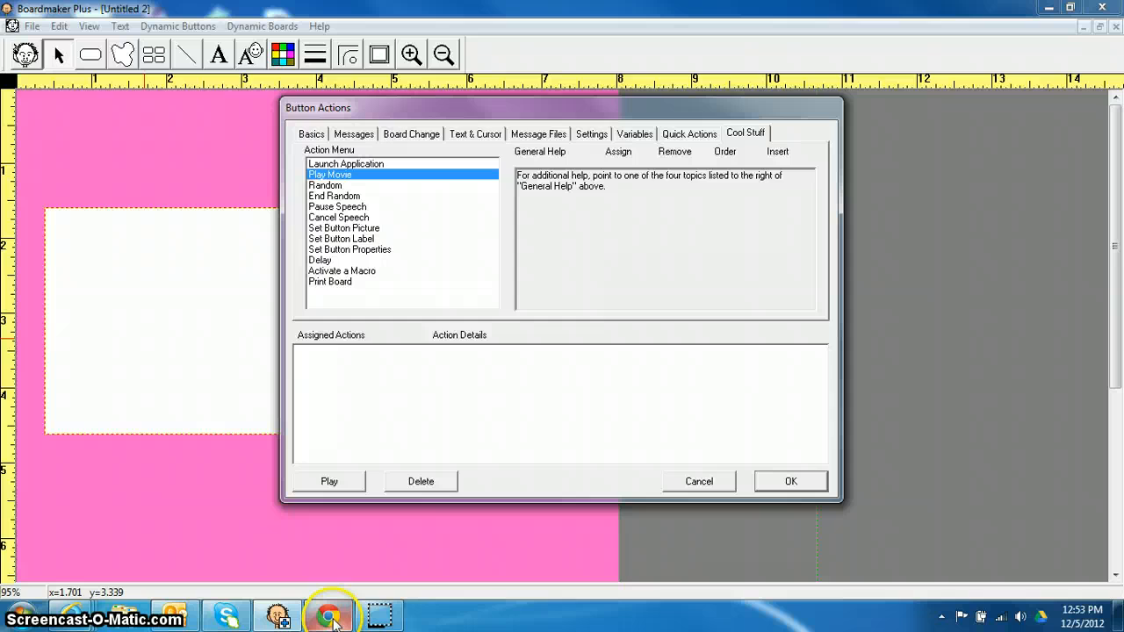
Search YouTube for spongebob and open the Spongebob Theme Song (WithLyrics) video.
{"action": "left_click", "coordinate": [328, 614]}
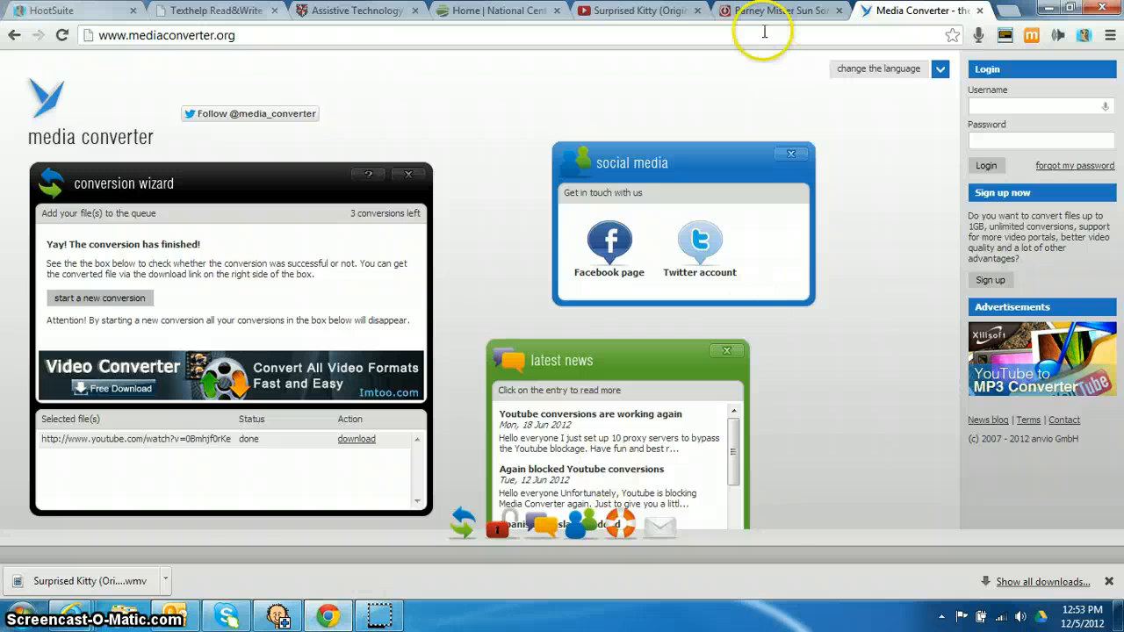
{"action": "left_click", "coordinate": [624, 10]}
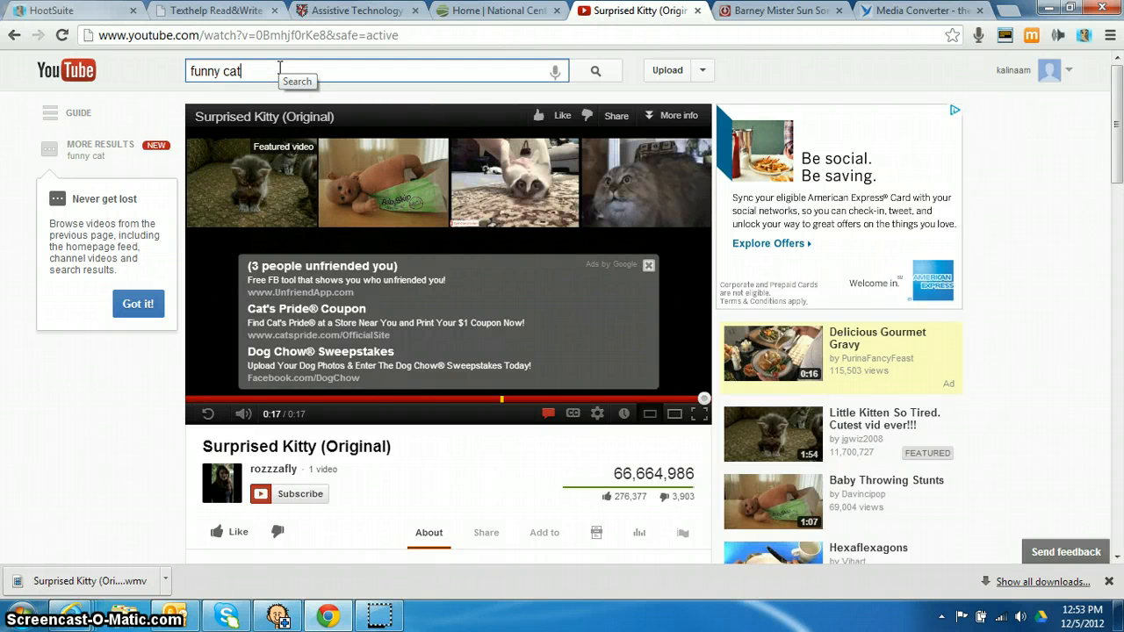
{"action": "type", "text": "spongebob"}
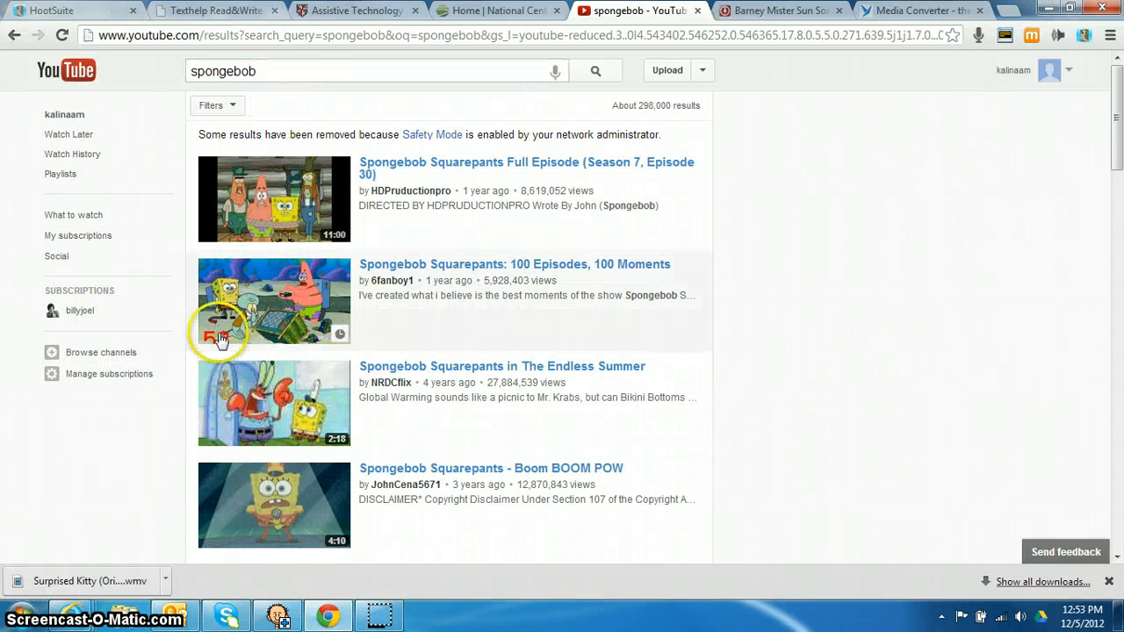
{"action": "scroll", "scroll_direction": "down", "scroll_amount": 3}
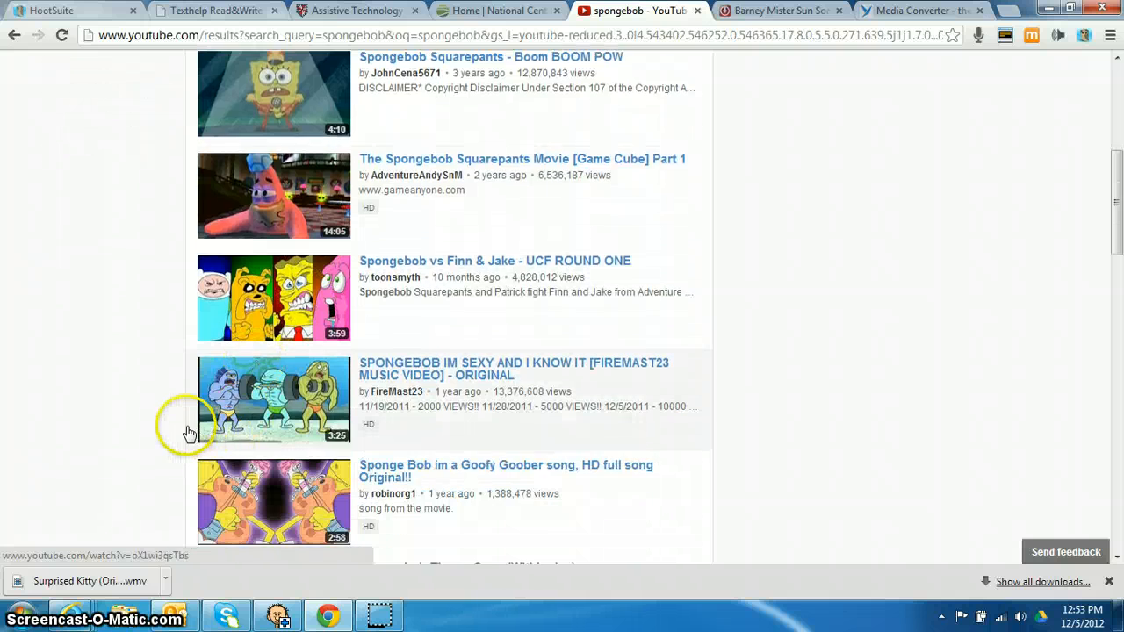
{"action": "scroll", "scroll_direction": "down", "scroll_amount": 3}
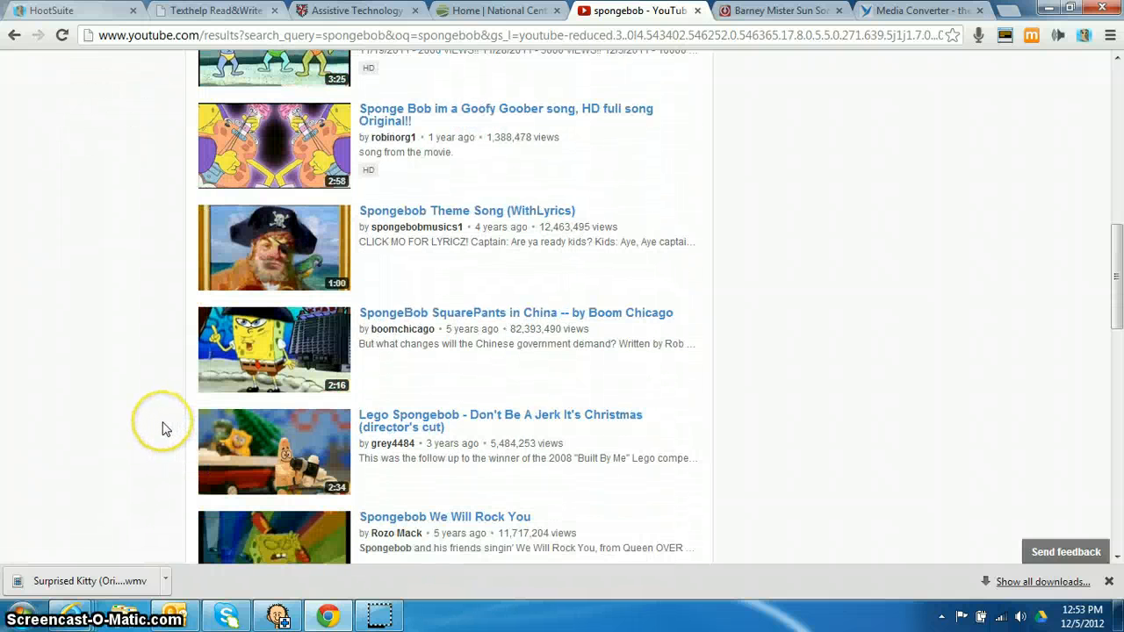
{"action": "scroll", "scroll_direction": "down", "scroll_amount": 3}
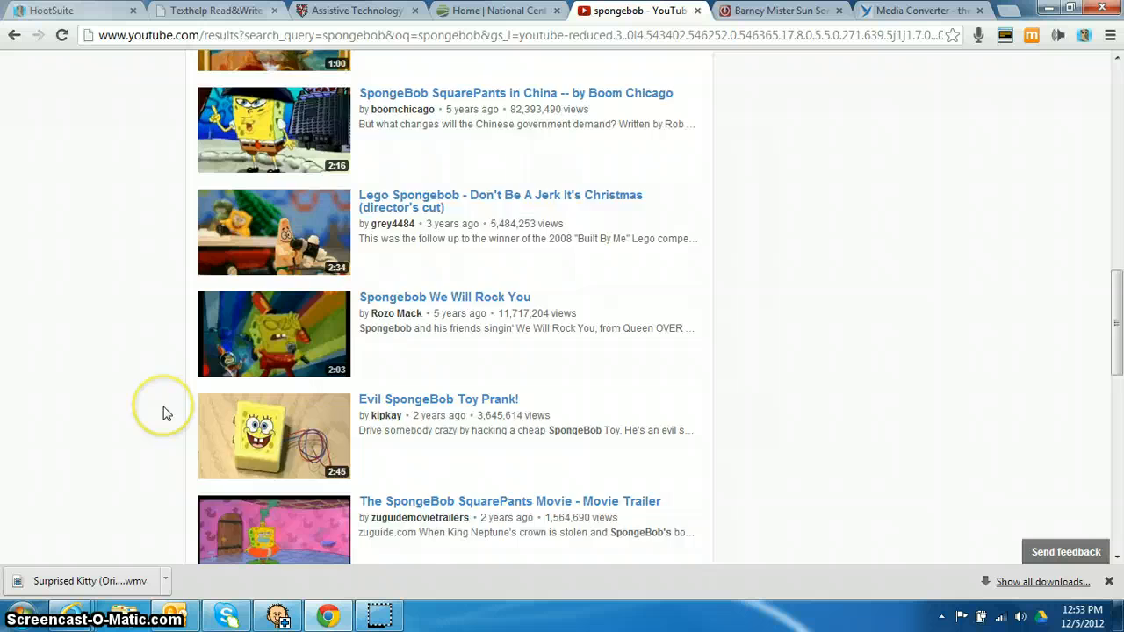
{"action": "scroll", "scroll_direction": "down", "scroll_amount": 3}
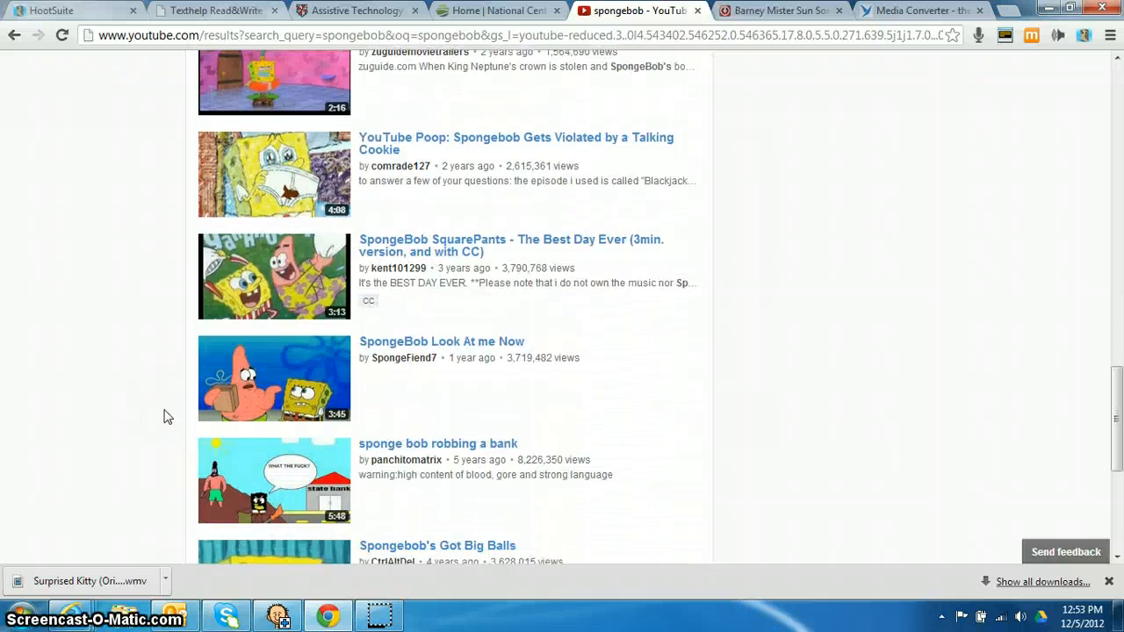
{"action": "scroll", "scroll_direction": "down", "scroll_amount": 3}
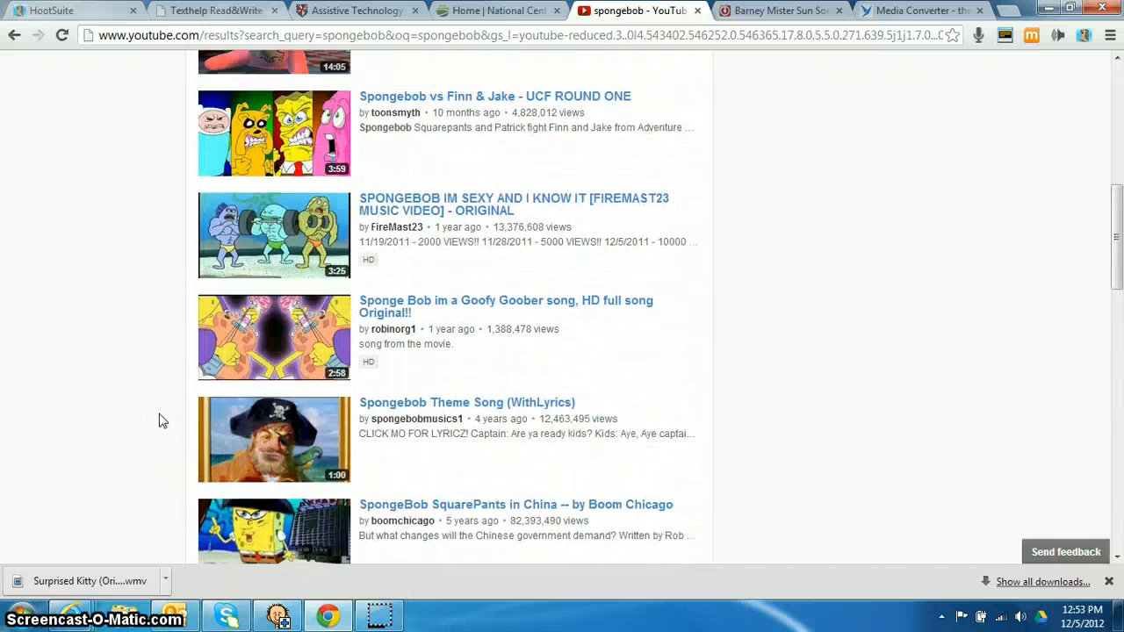
{"action": "left_click", "coordinate": [467, 402]}
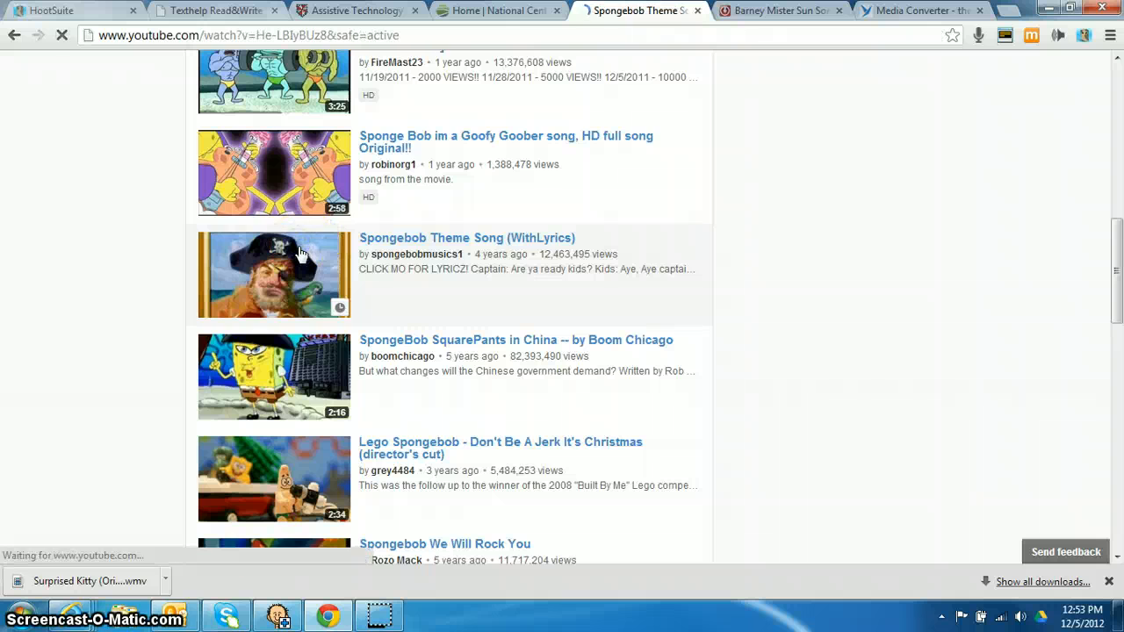
Copy the video's web address from the address bar.
{"action": "left_click", "coordinate": [467, 238]}
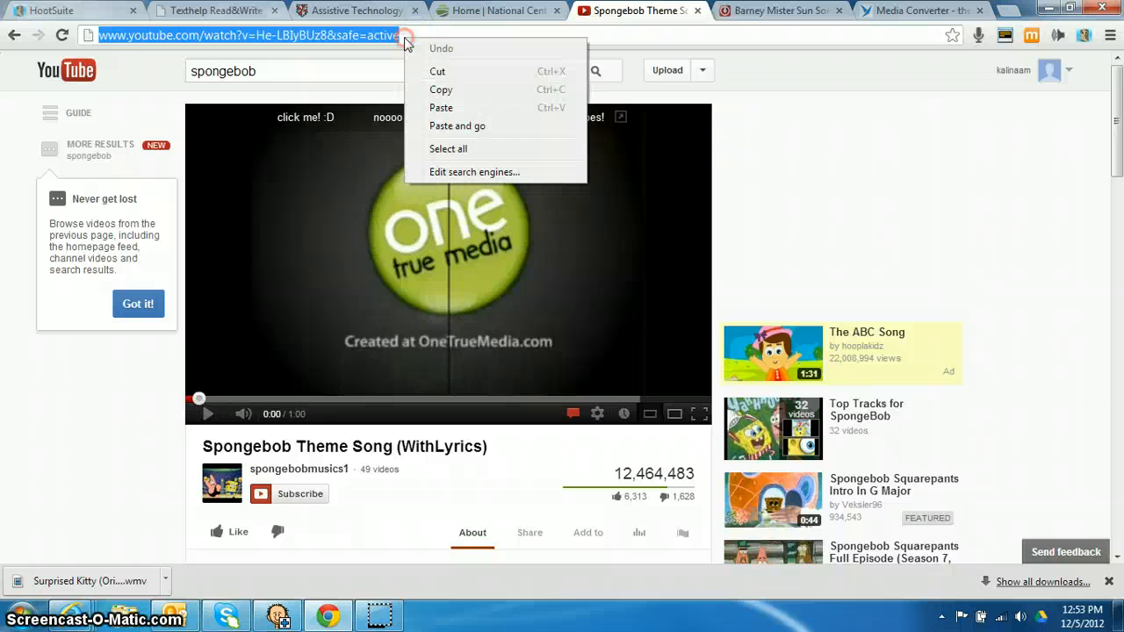
{"action": "mouse_move", "coordinate": [441, 89]}
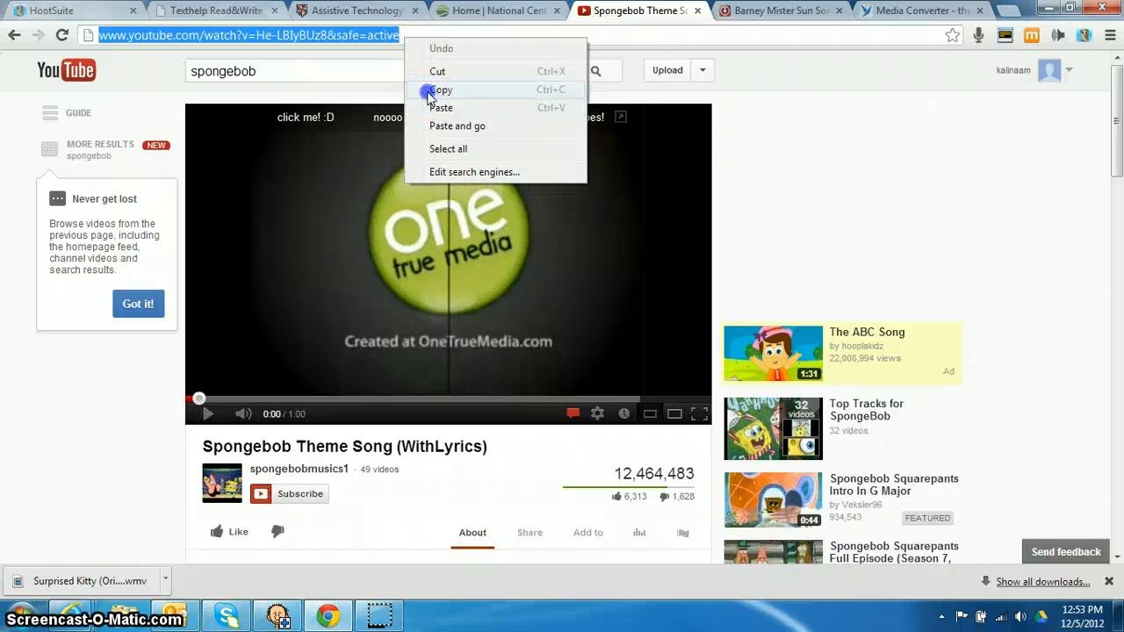
{"action": "left_click", "coordinate": [441, 89]}
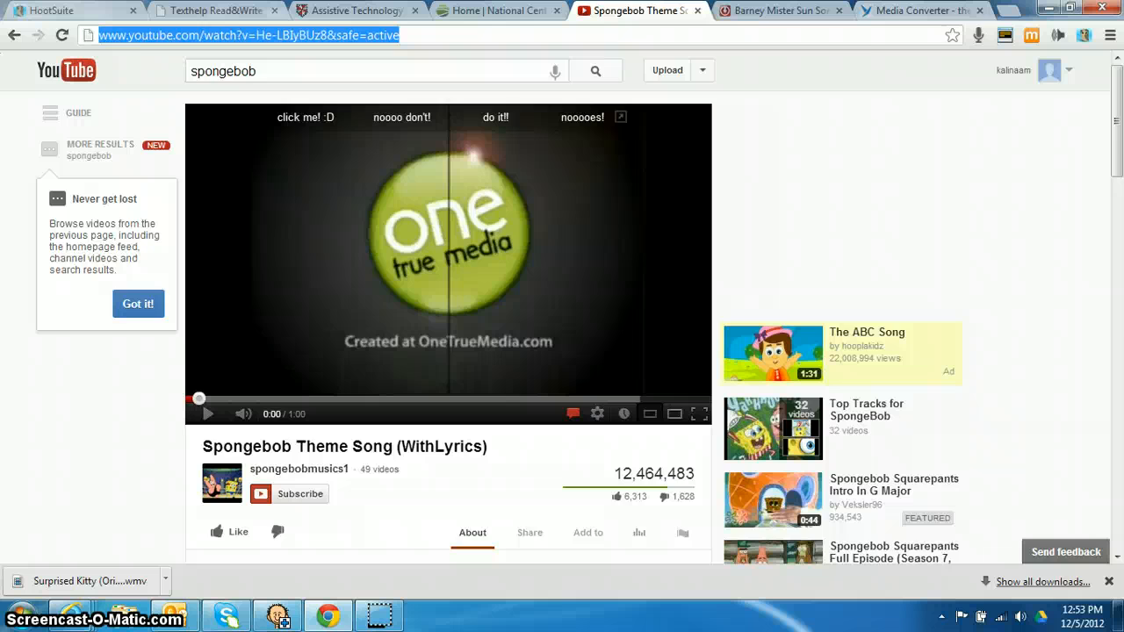
Start a new MediaConverter.org conversion and add the pasted YouTube link to the queue.
{"action": "left_click", "coordinate": [922, 11]}
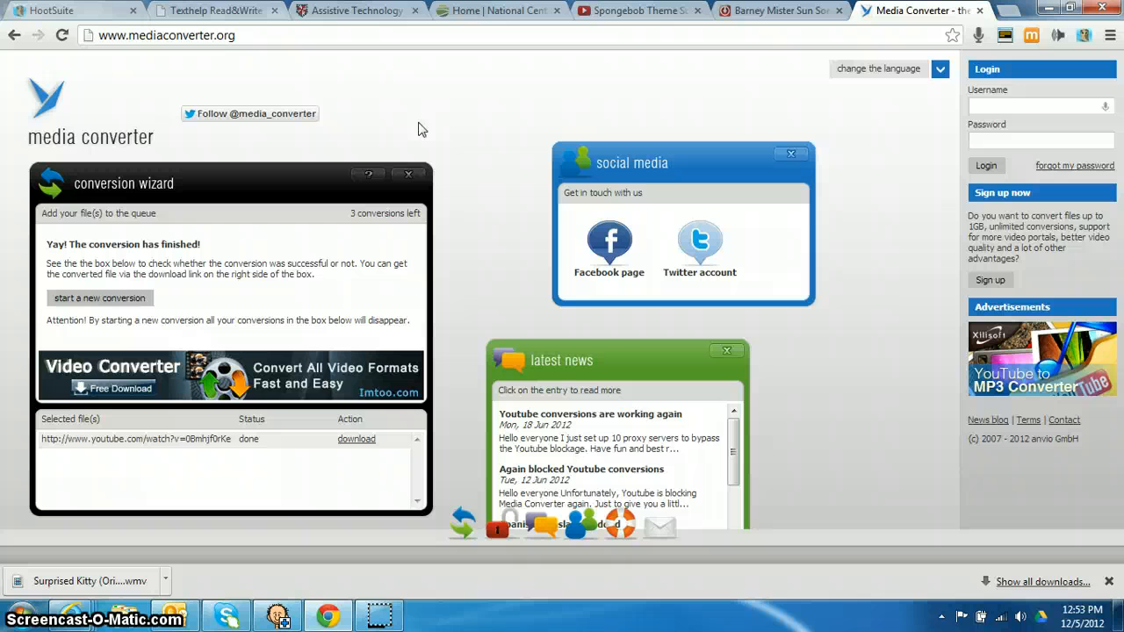
{"action": "left_click", "coordinate": [99, 298]}
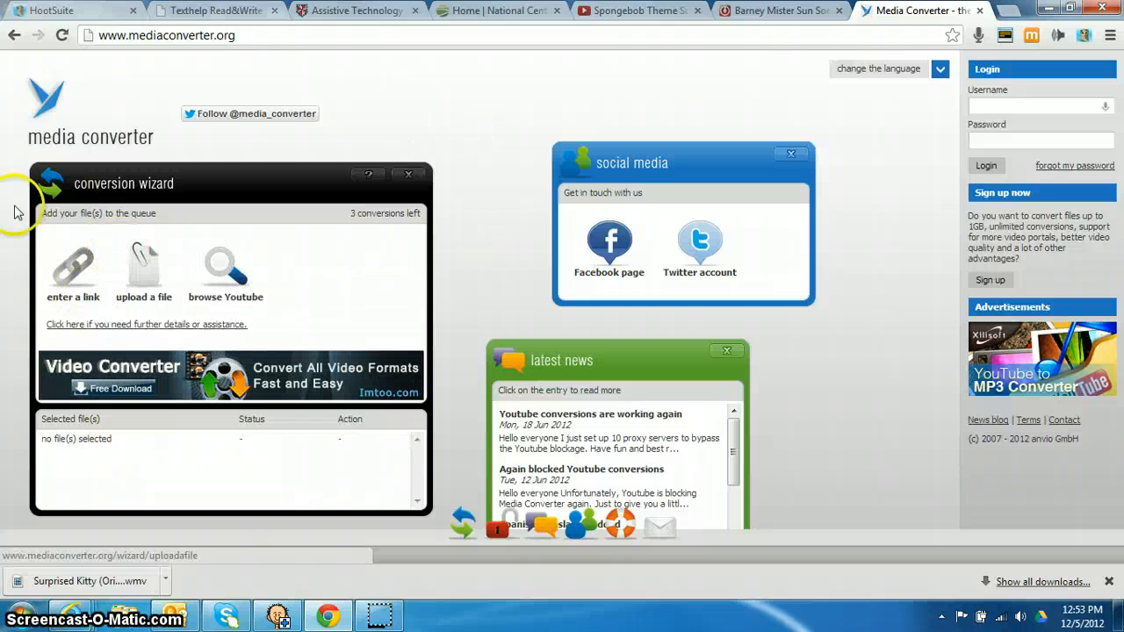
{"action": "left_click", "coordinate": [73, 271]}
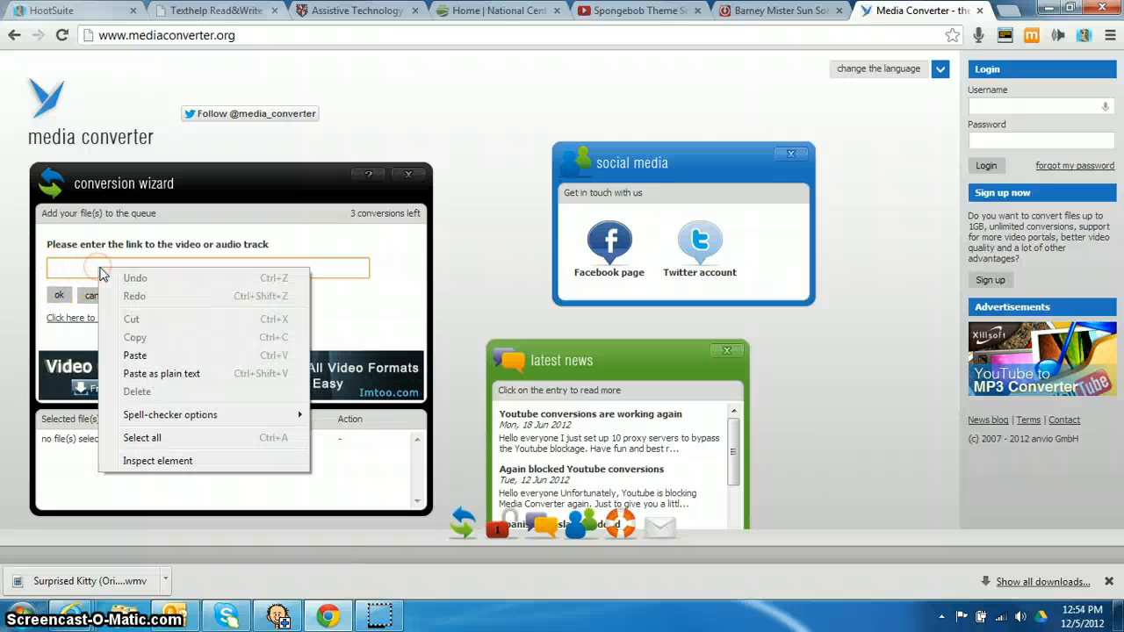
{"action": "left_click", "coordinate": [134, 355]}
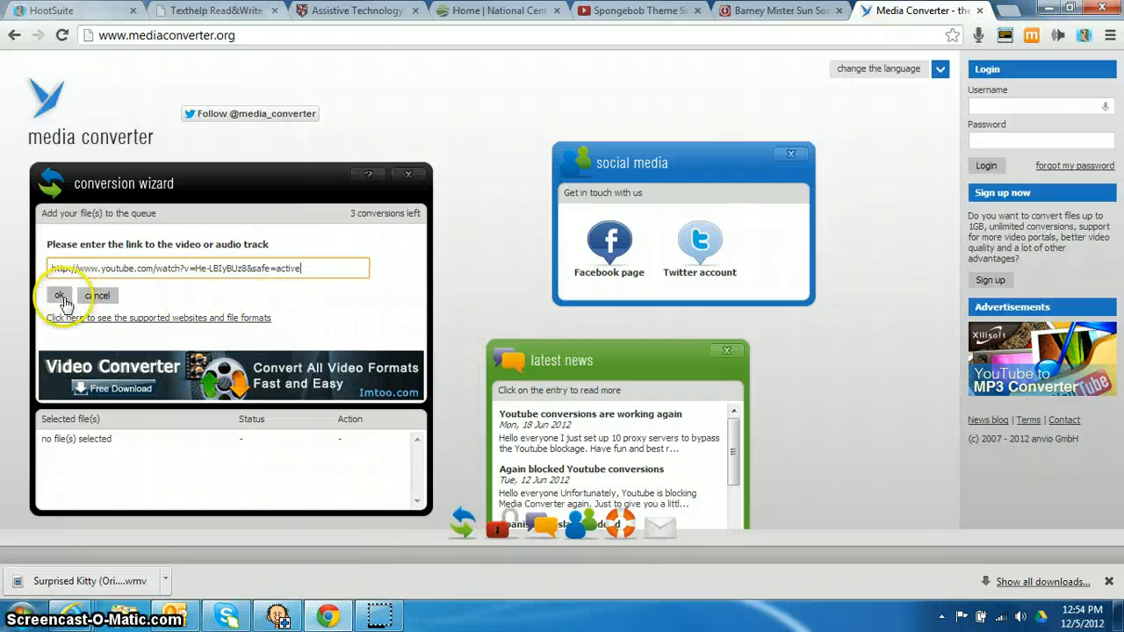
{"action": "left_click", "coordinate": [59, 295]}
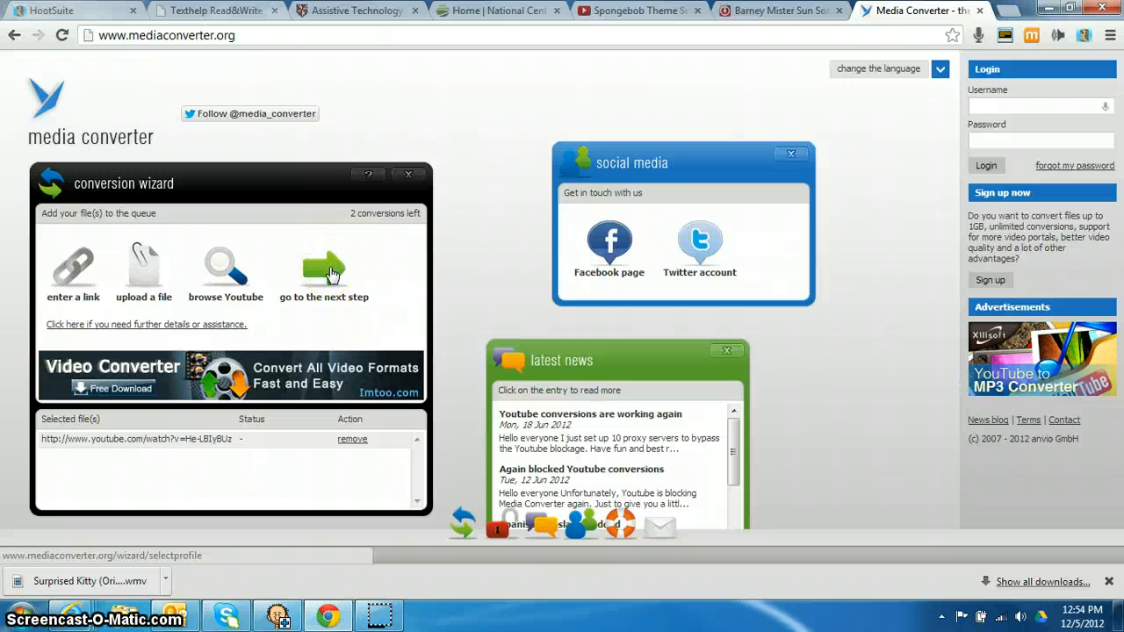
{"action": "mouse_move", "coordinate": [85, 284]}
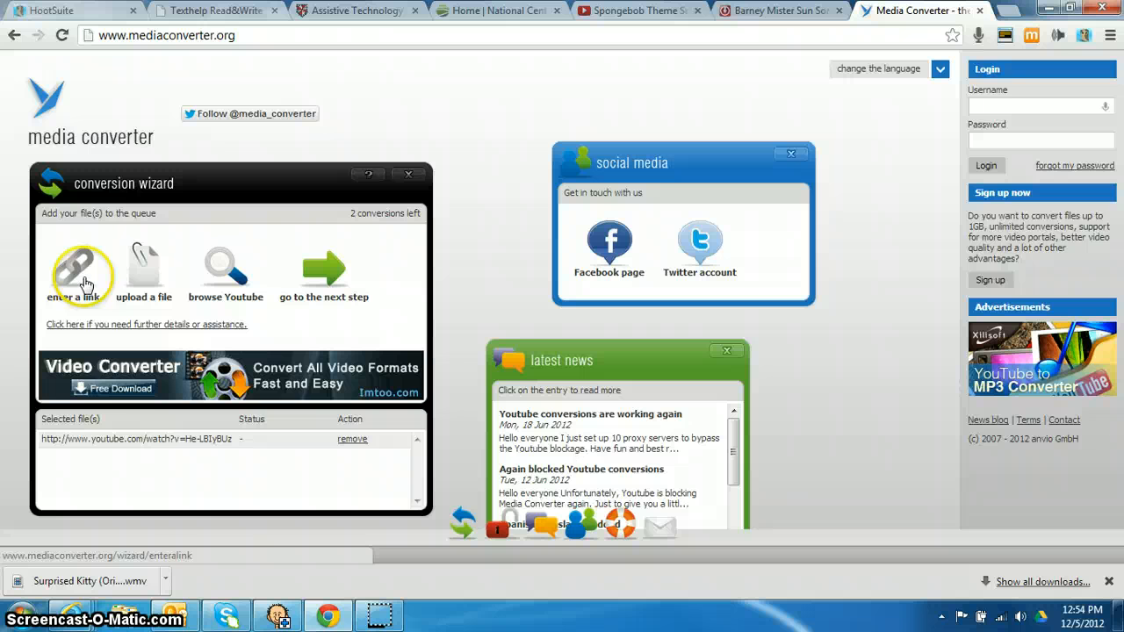
{"action": "mouse_move", "coordinate": [377, 302]}
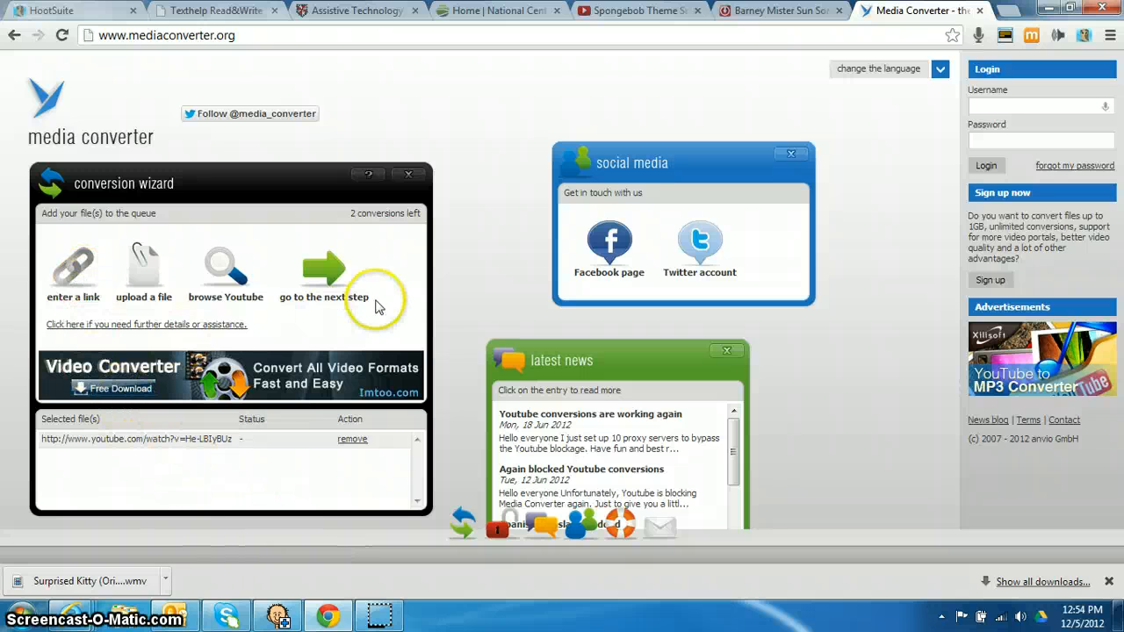
{"action": "mouse_move", "coordinate": [341, 288]}
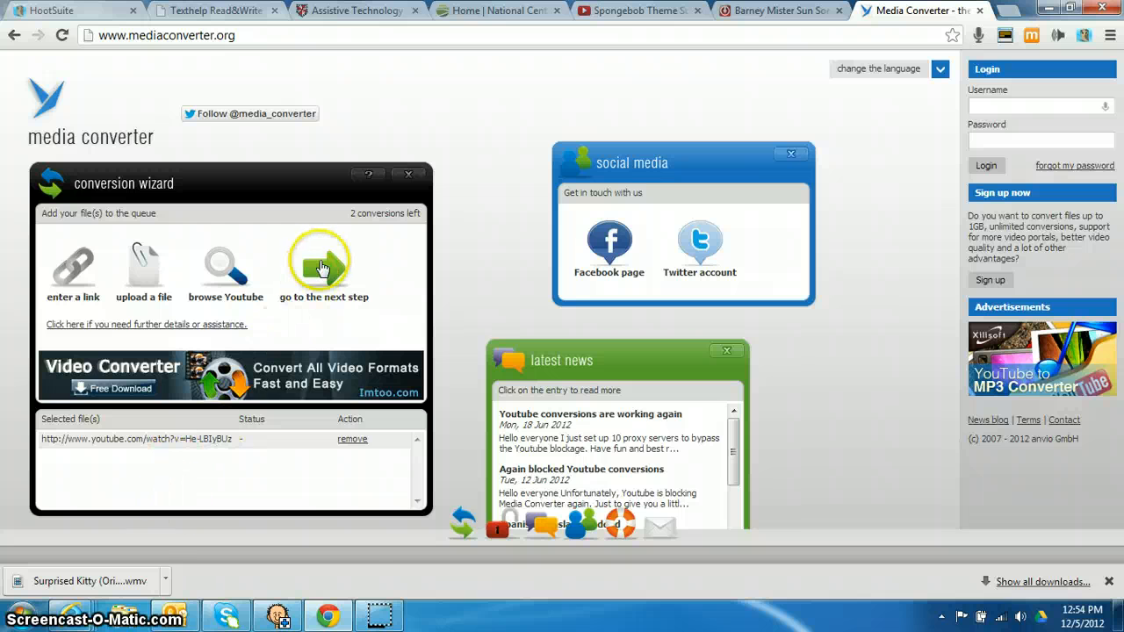
Proceed to the next step and show the list of output profiles.
{"action": "left_click", "coordinate": [323, 264]}
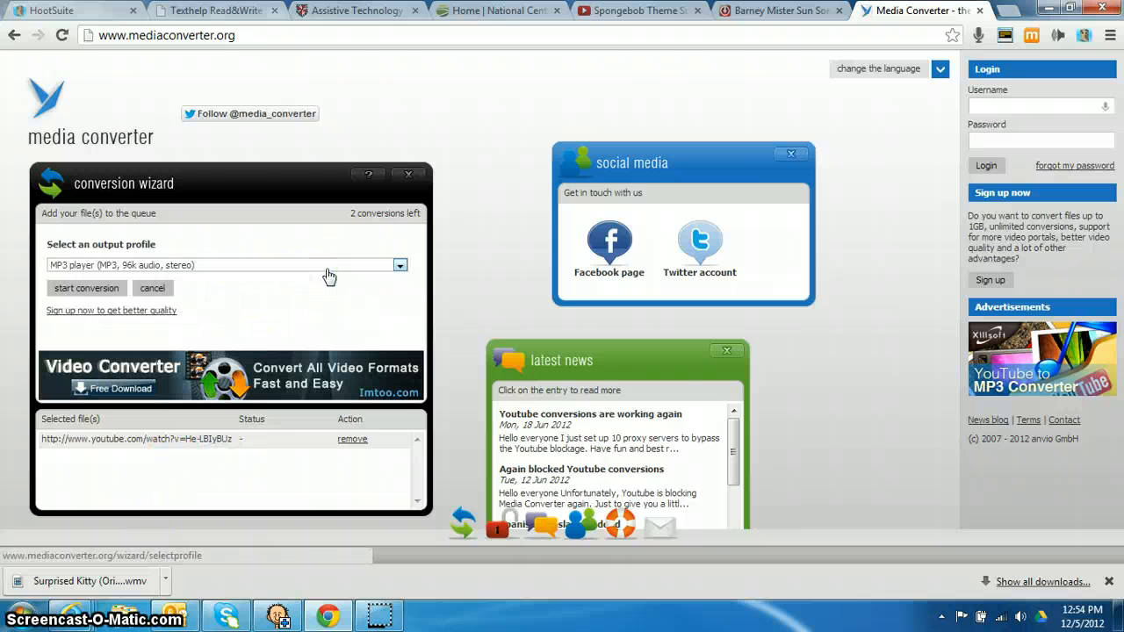
{"action": "left_click", "coordinate": [401, 265]}
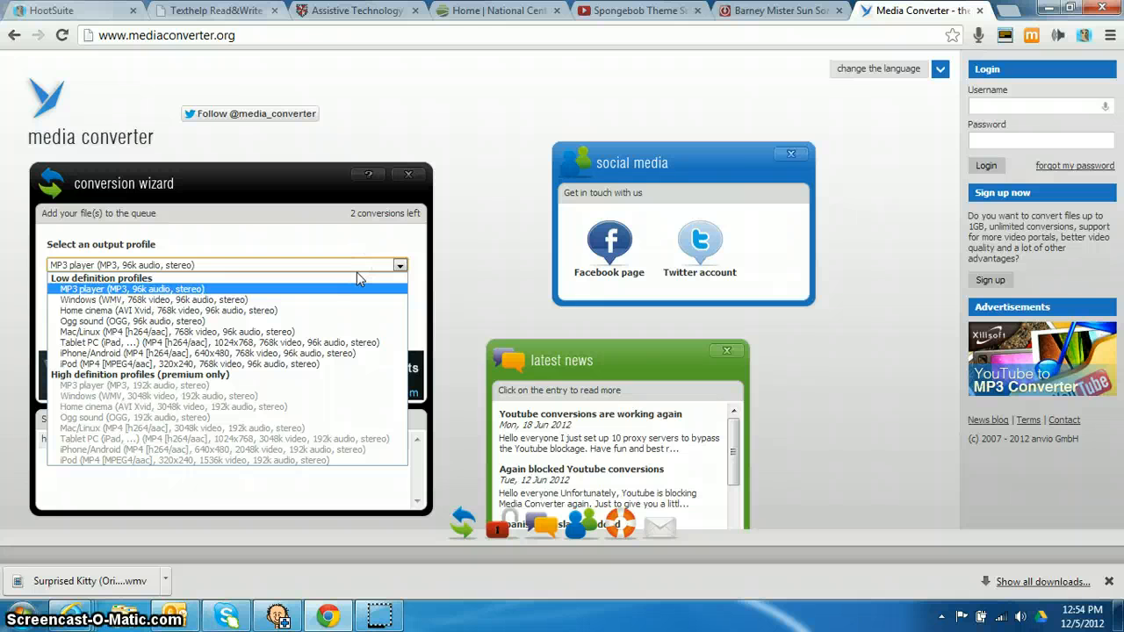
{"action": "mouse_move", "coordinate": [312, 293]}
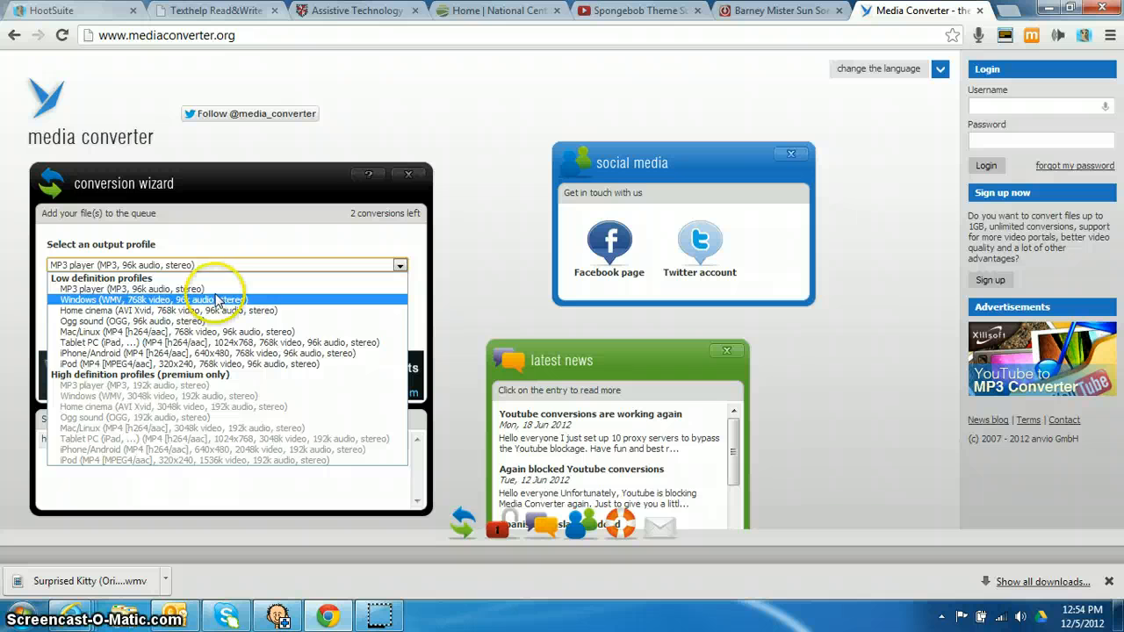
{"action": "mouse_move", "coordinate": [190, 309]}
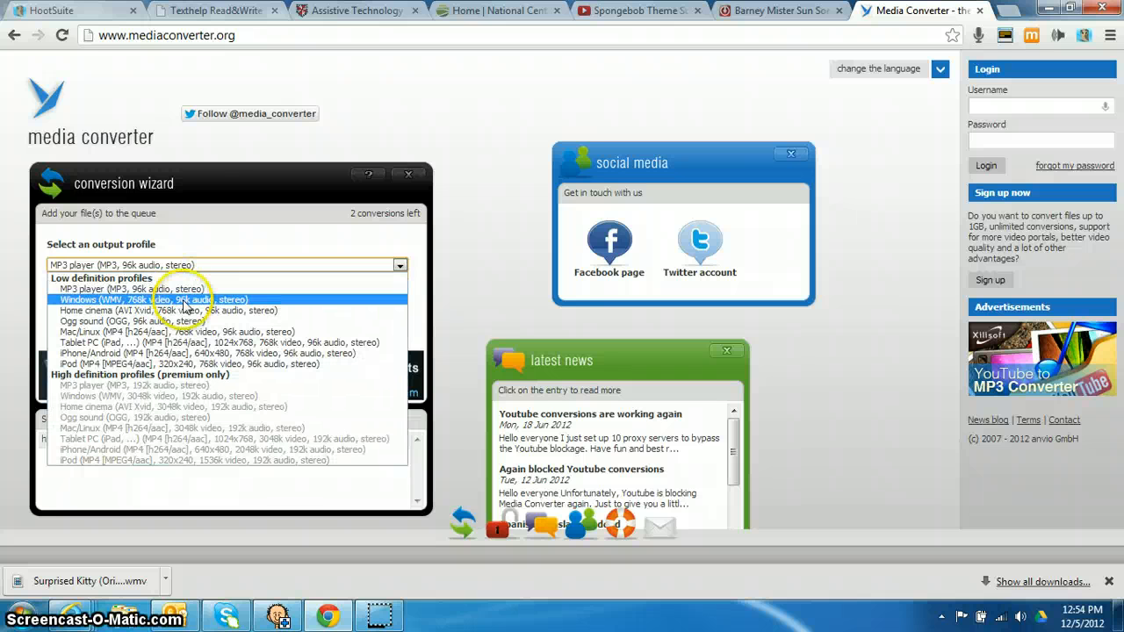
Convert the queued video with the Windows (WMV) profile and download the finished file.
{"action": "left_click", "coordinate": [151, 298]}
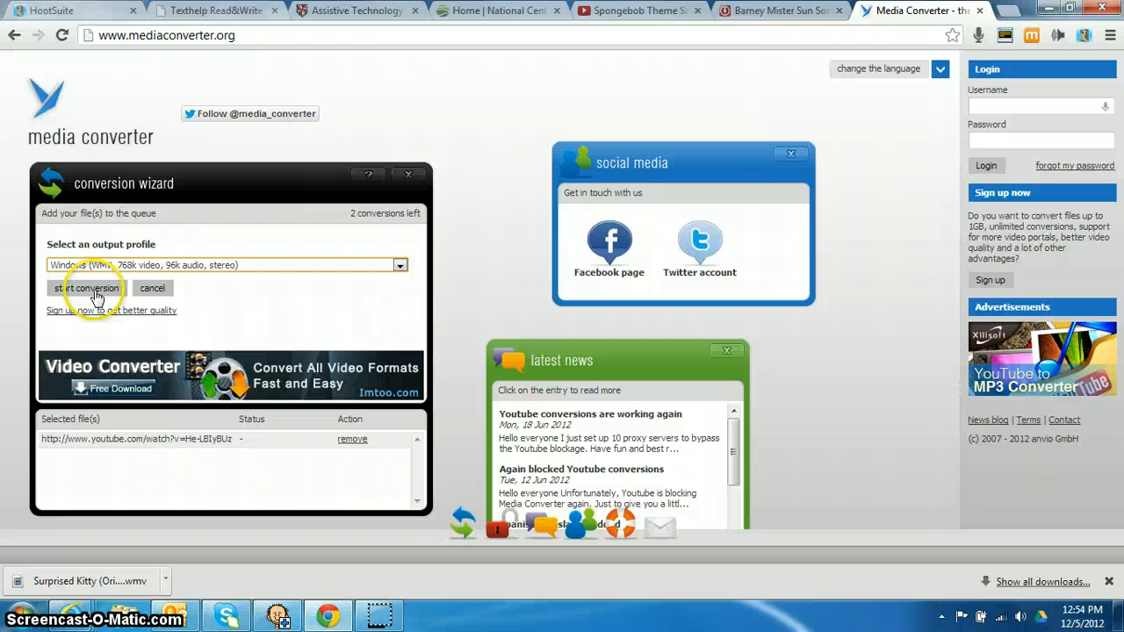
{"action": "left_click", "coordinate": [86, 288]}
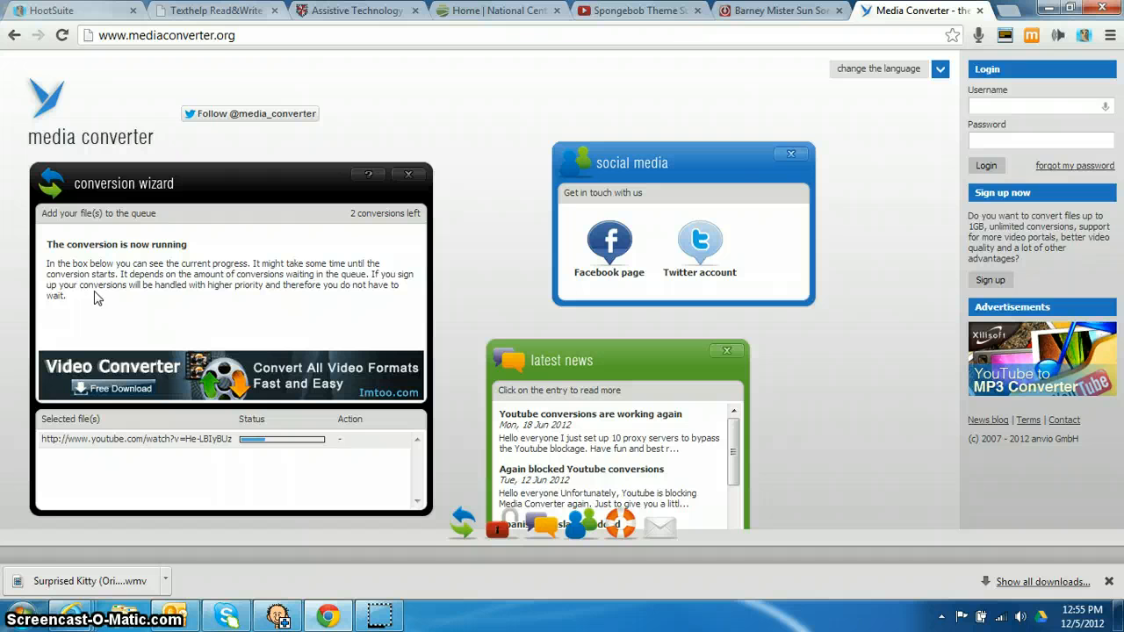
{"action": "mouse_move", "coordinate": [172, 355]}
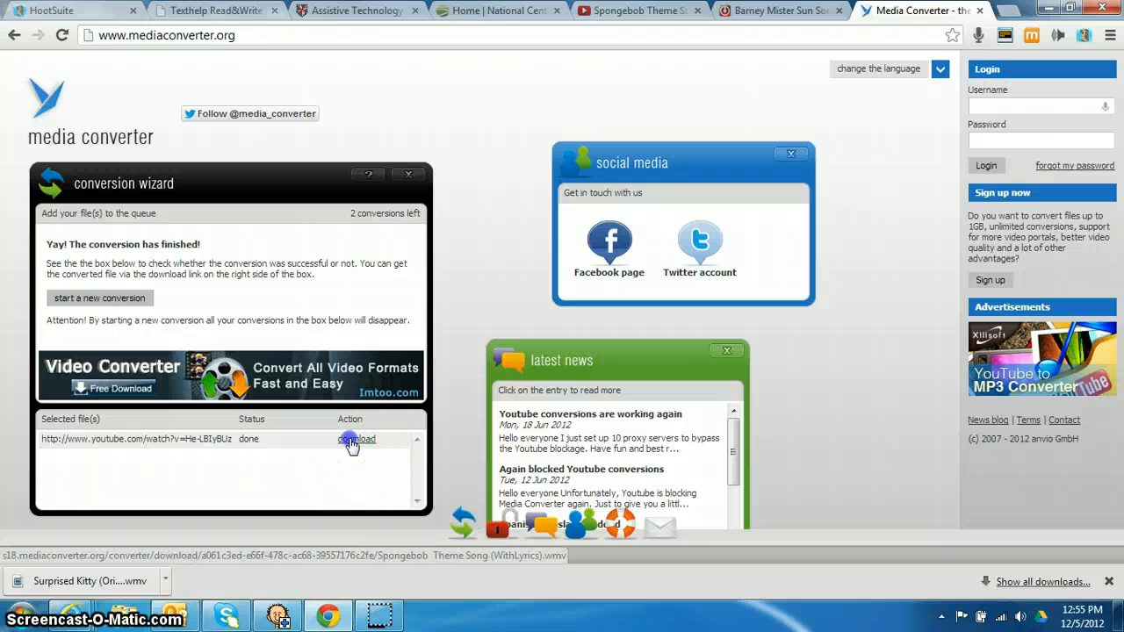
{"action": "left_click", "coordinate": [354, 439]}
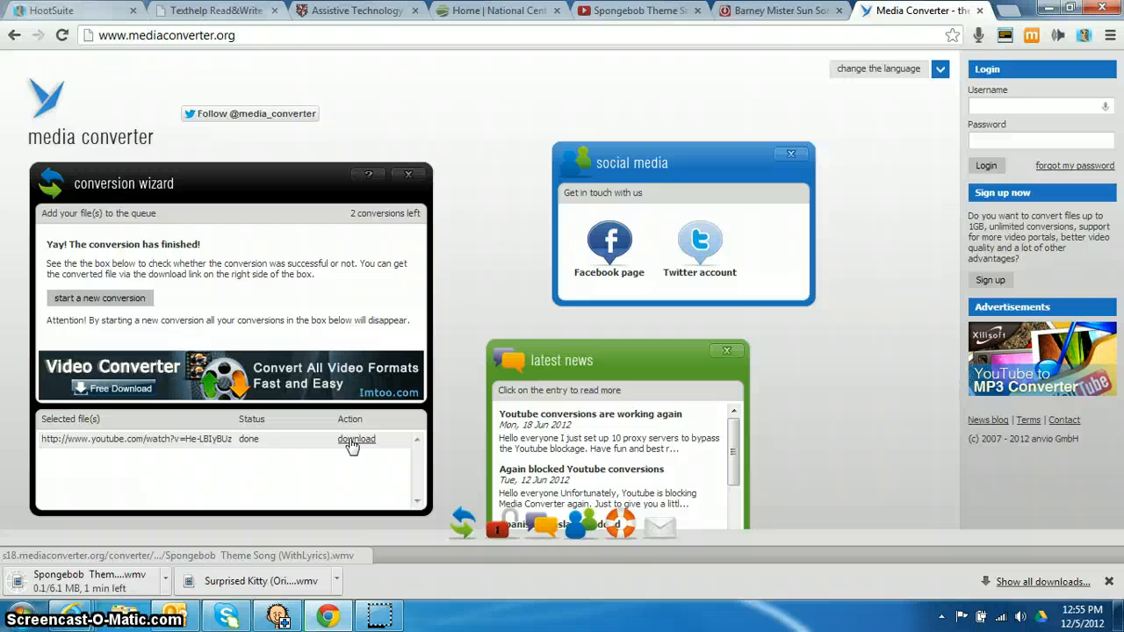
{"action": "left_click", "coordinate": [357, 439]}
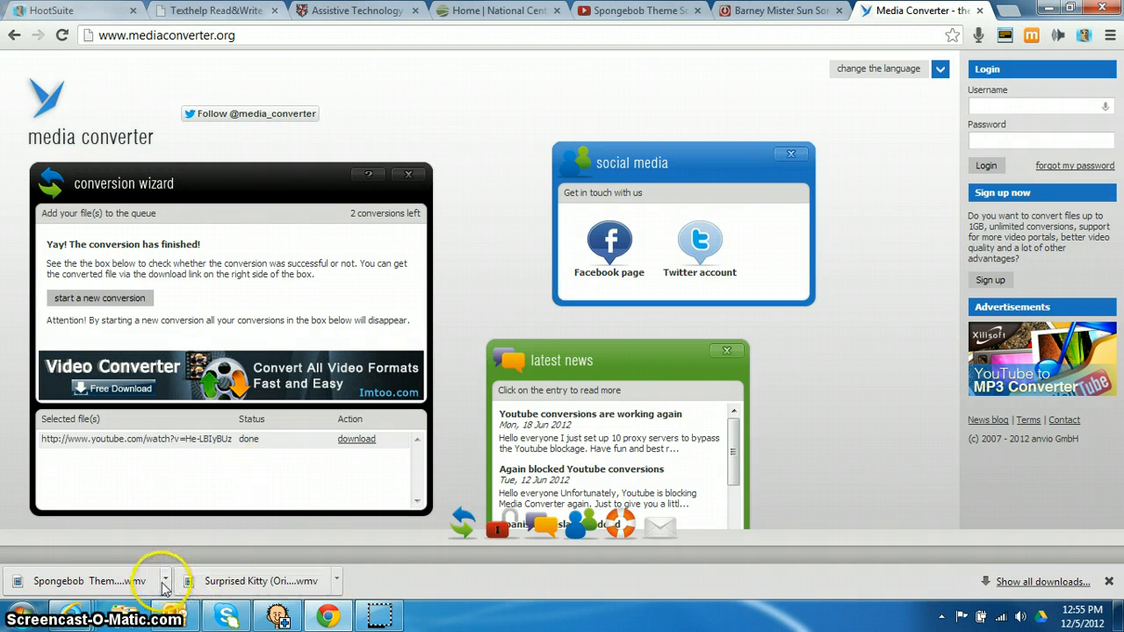
Choose to save the downloaded WMV file to a chosen location.
{"action": "left_click", "coordinate": [165, 579]}
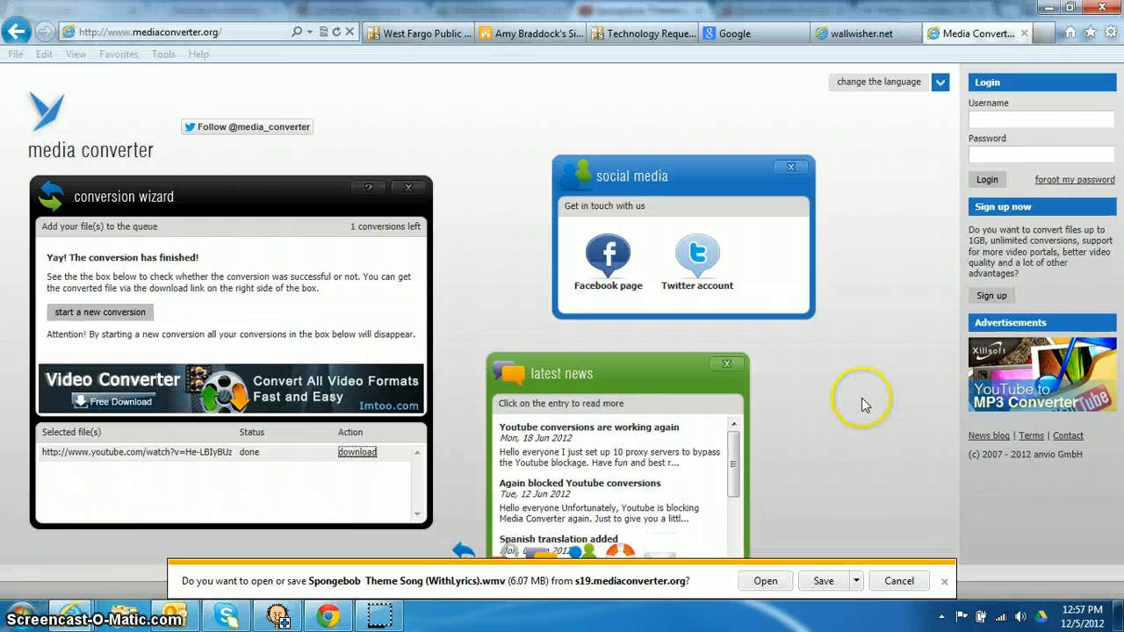
{"action": "mouse_move", "coordinate": [846, 583]}
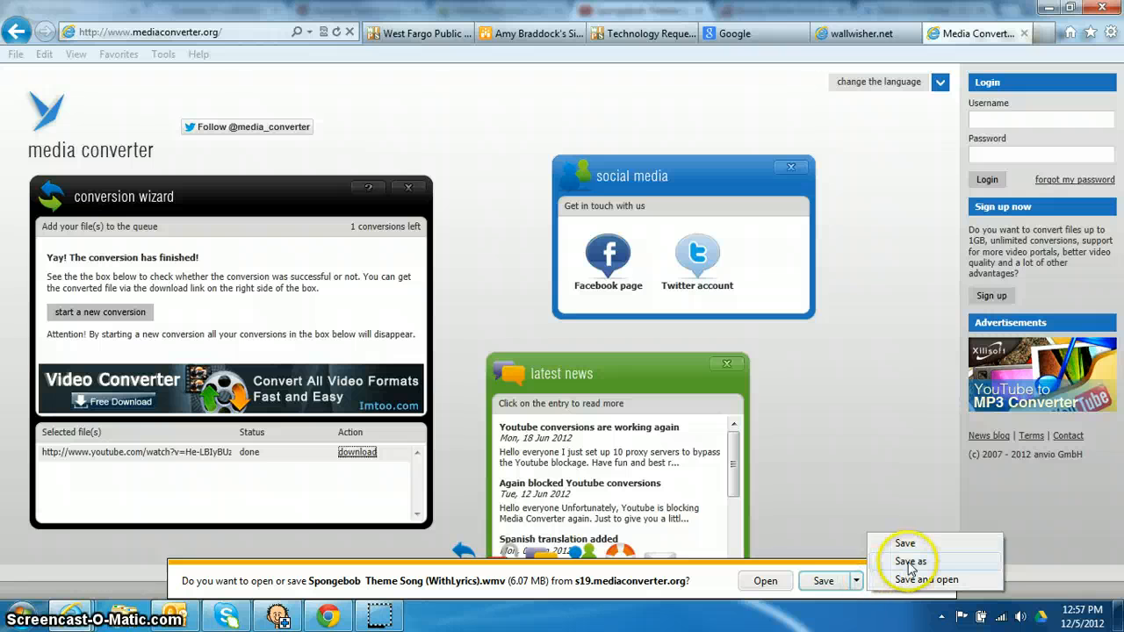
{"action": "left_click", "coordinate": [910, 562]}
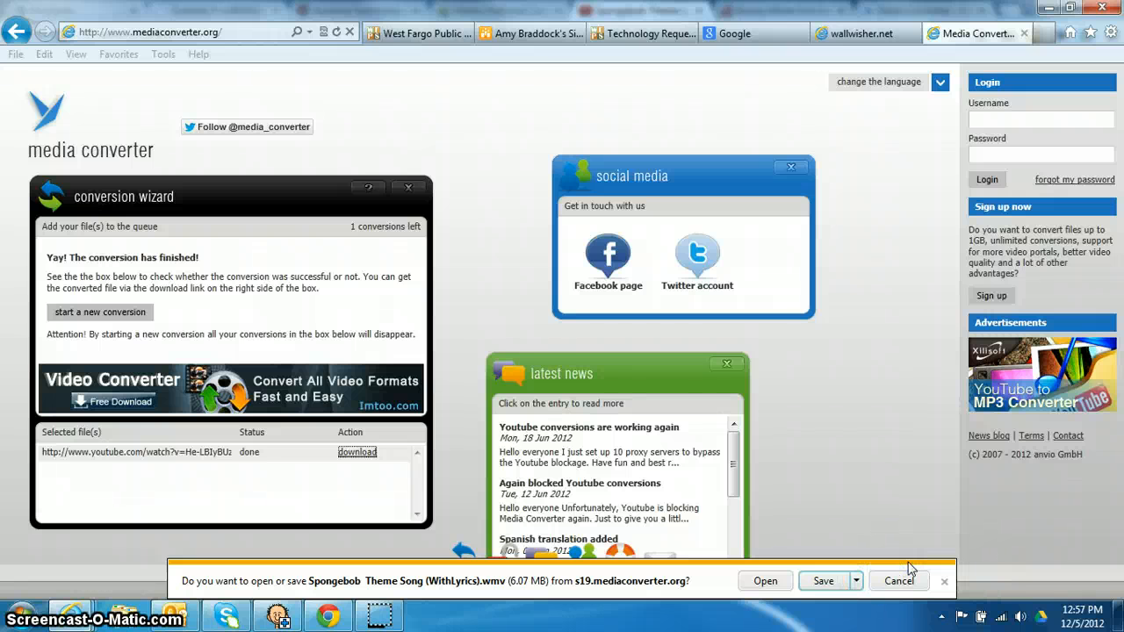
{"action": "left_click", "coordinate": [822, 579]}
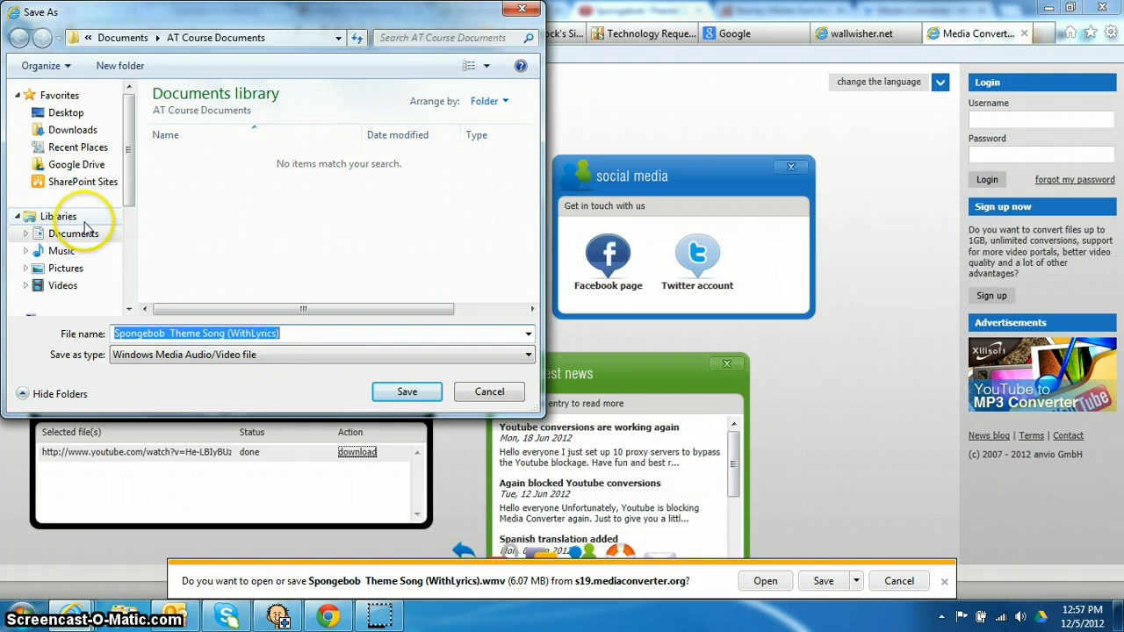
Save the Spongebob theme song WMV into Documents > Boardmaker.
{"action": "left_click", "coordinate": [74, 232]}
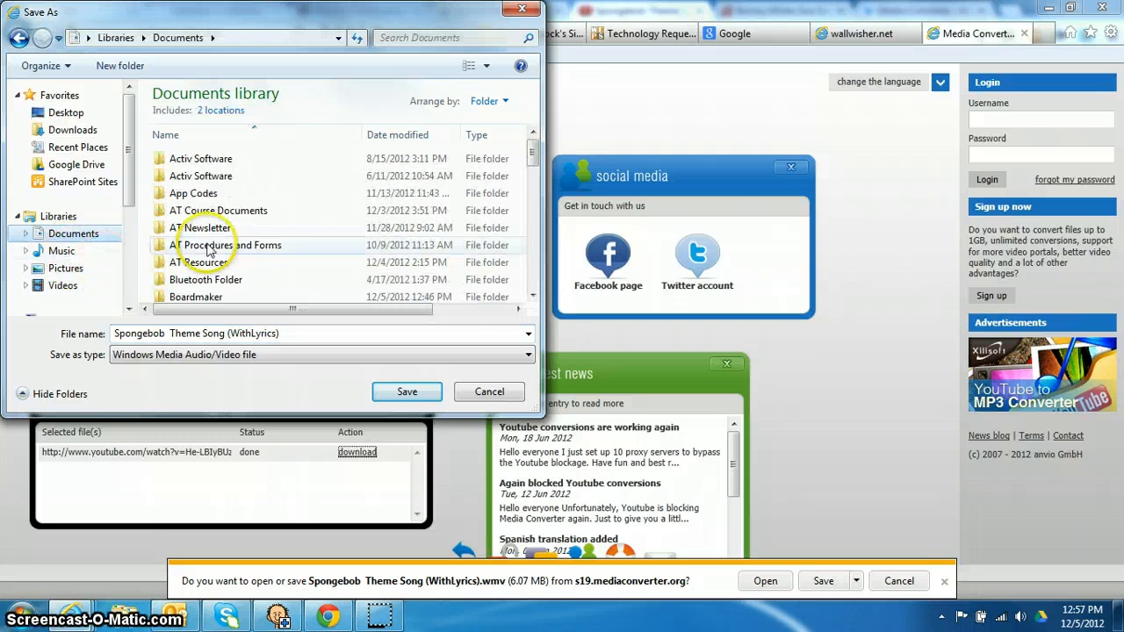
{"action": "left_click", "coordinate": [195, 240]}
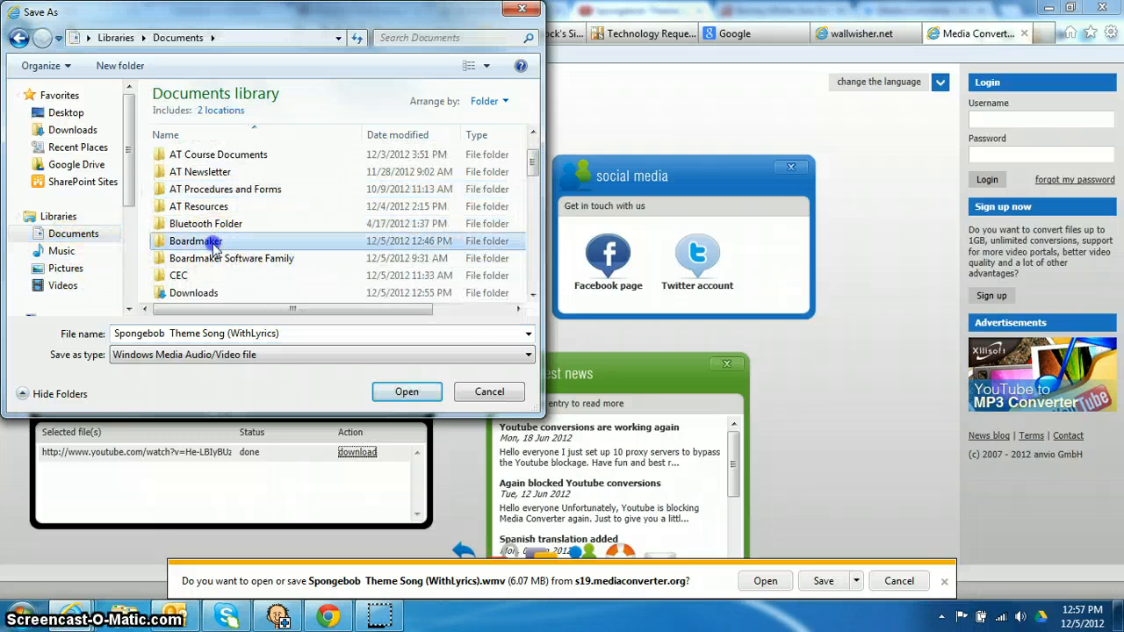
{"action": "double_click", "coordinate": [195, 240]}
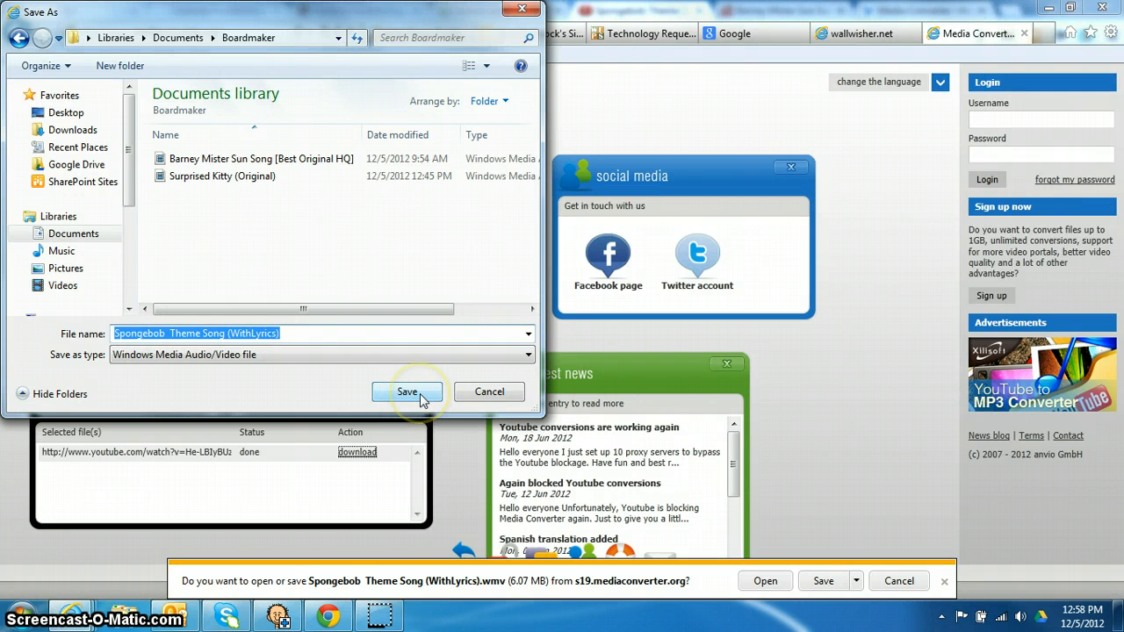
{"action": "left_click", "coordinate": [408, 392]}
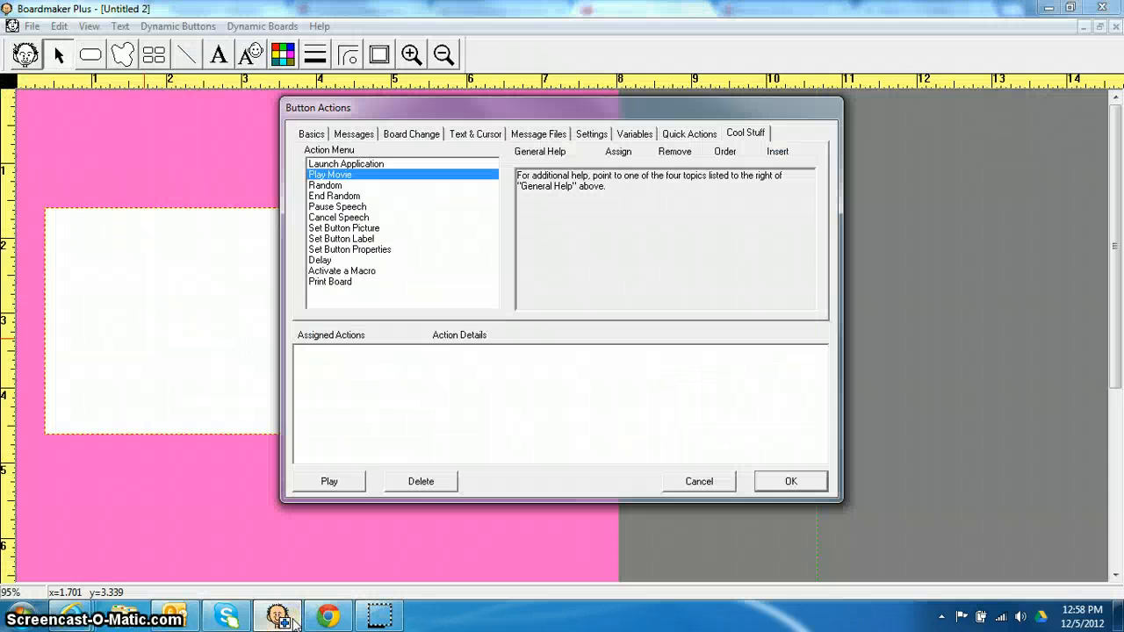
Assign Play Movie with Spongebob Theme Song (WithLyrics).wmv to the button and confirm.
{"action": "left_click", "coordinate": [330, 174]}
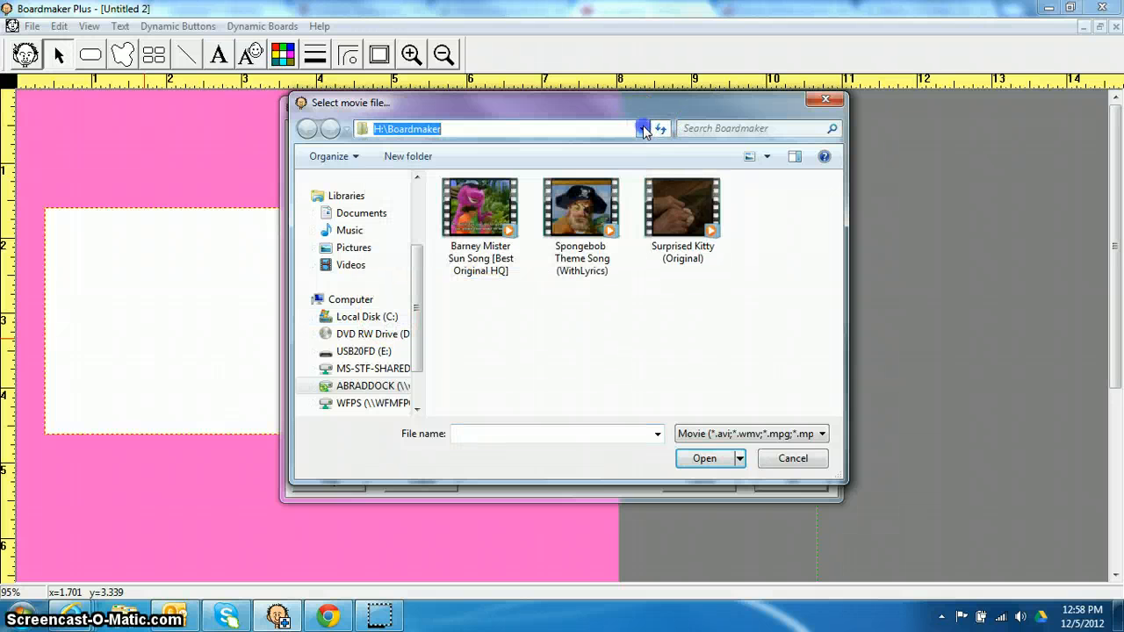
{"action": "mouse_move", "coordinate": [369, 337]}
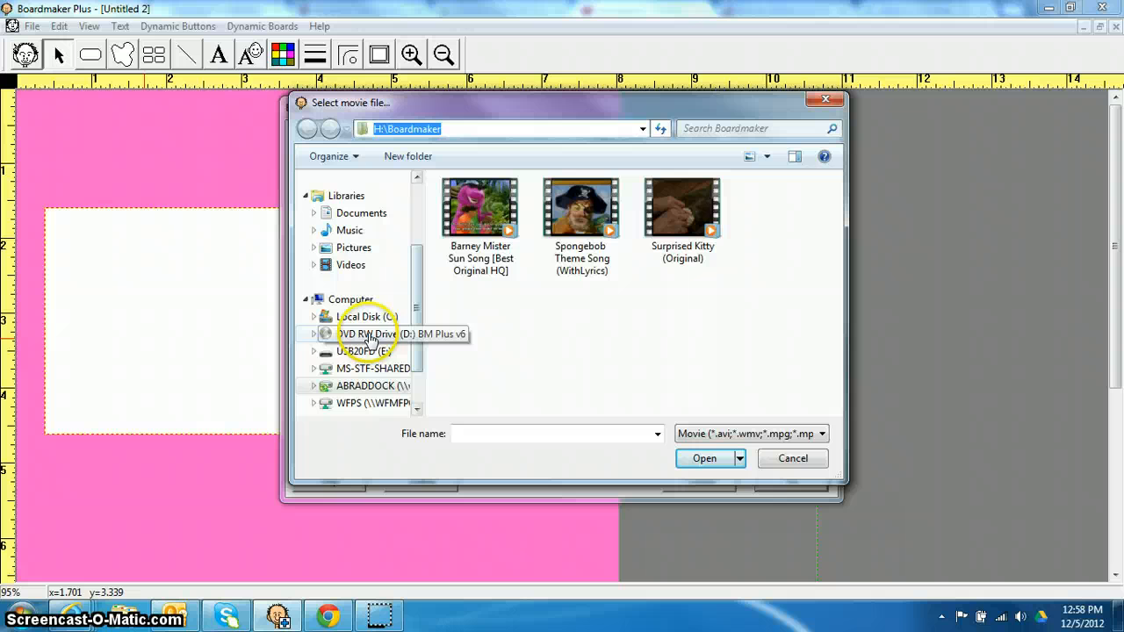
{"action": "mouse_move", "coordinate": [418, 307]}
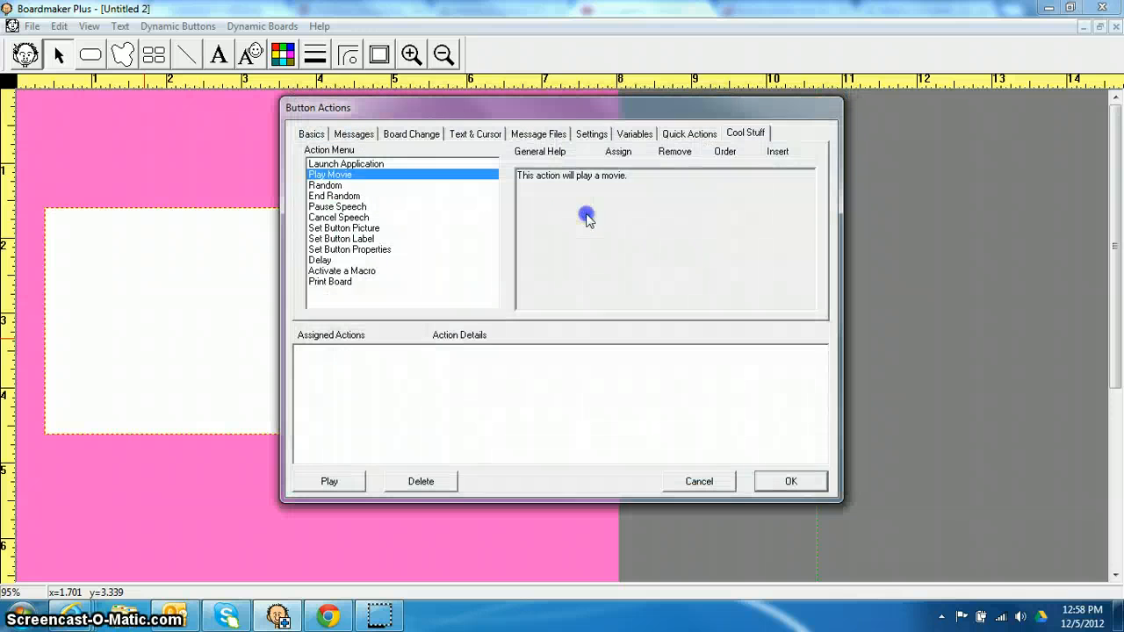
{"action": "left_click", "coordinate": [618, 151]}
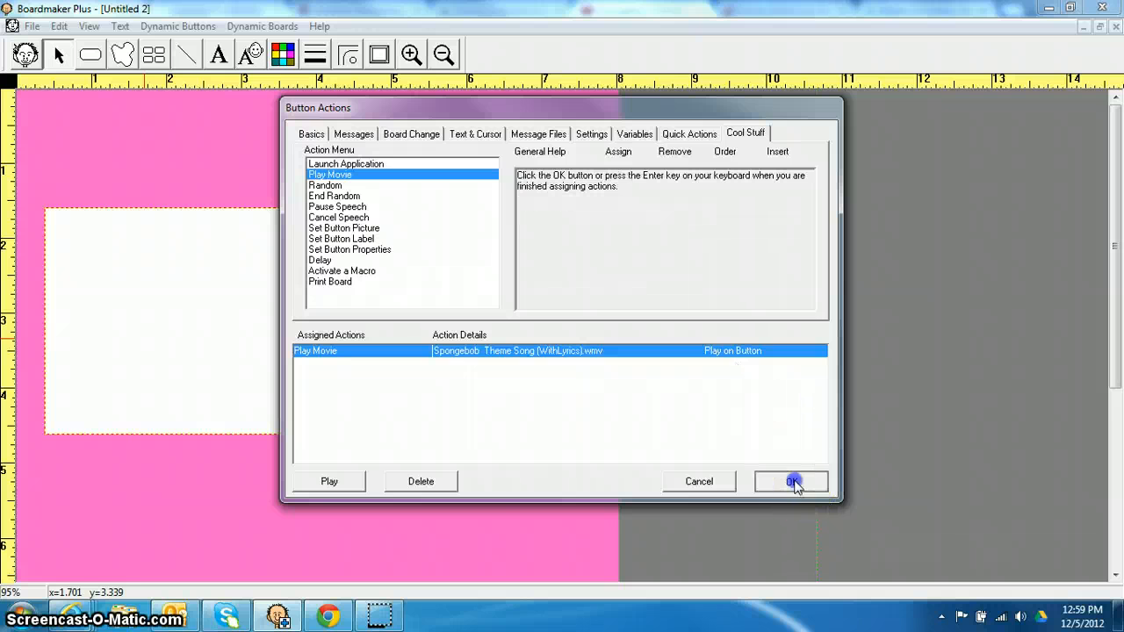
{"action": "left_click", "coordinate": [791, 481]}
{"action": "type", "text": "spo"}
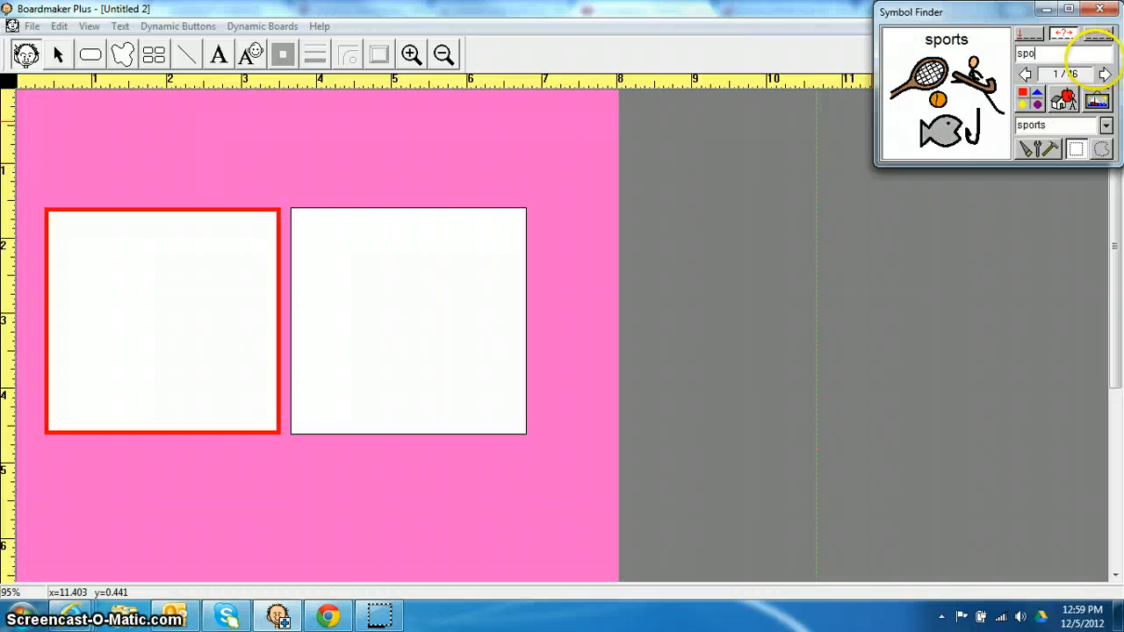
Search the Symbol Finder for 'spongebob', which returns no matching symbol.
{"action": "type", "text": "ngeb"}
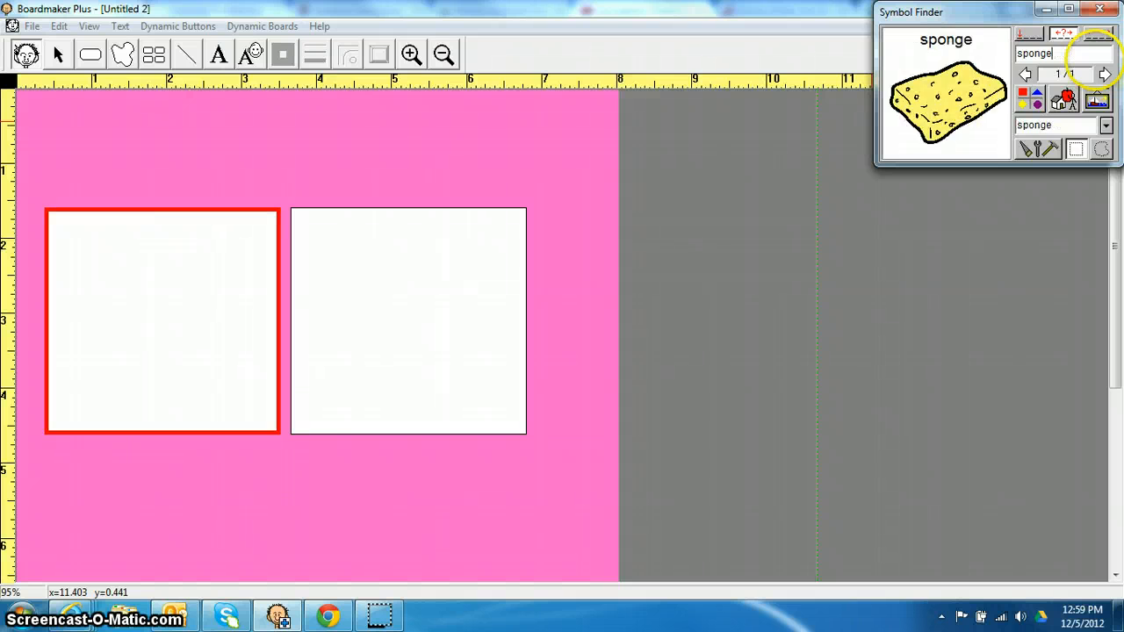
{"action": "type", "text": "bob"}
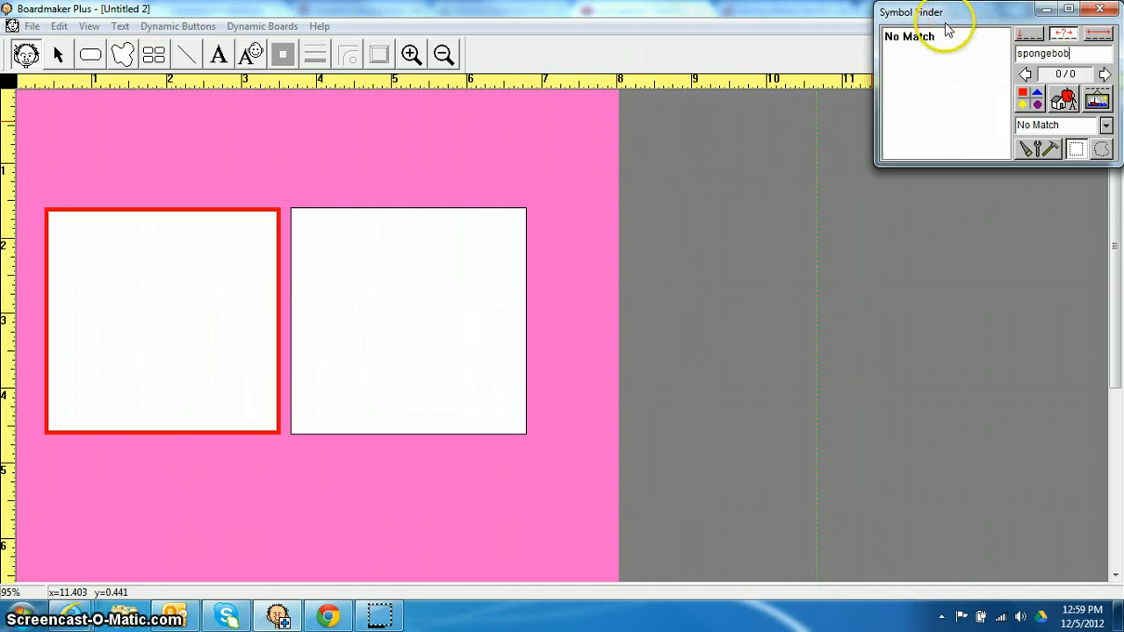
{"action": "mouse_move", "coordinate": [79, 618]}
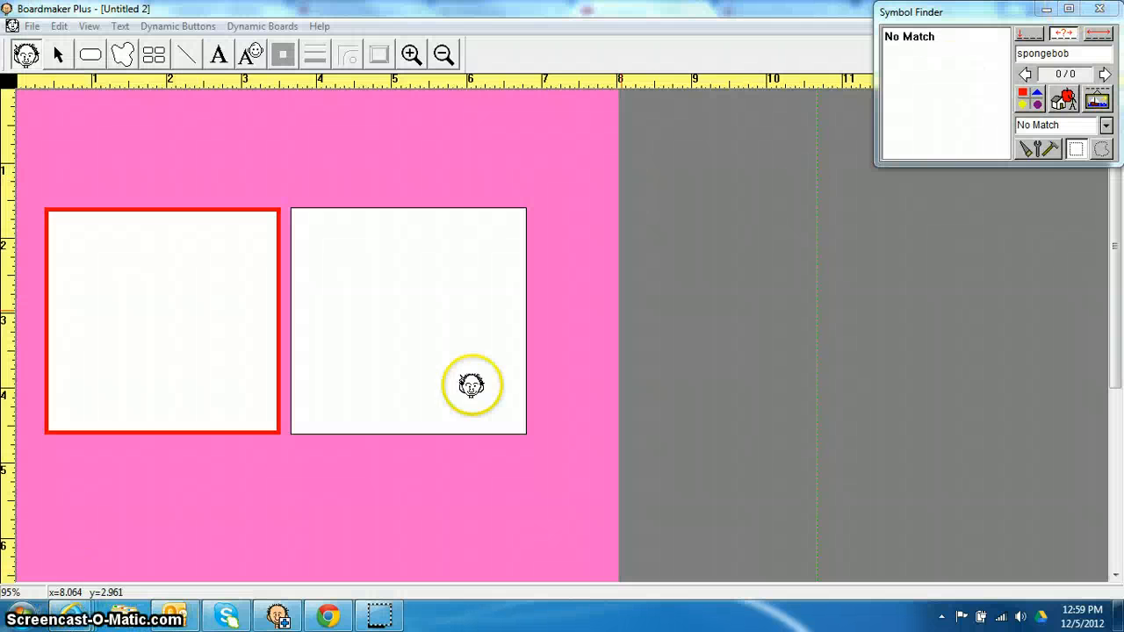
{"action": "left_click_drag", "start_coordinate": [473, 384], "coordinate": [105, 546]}
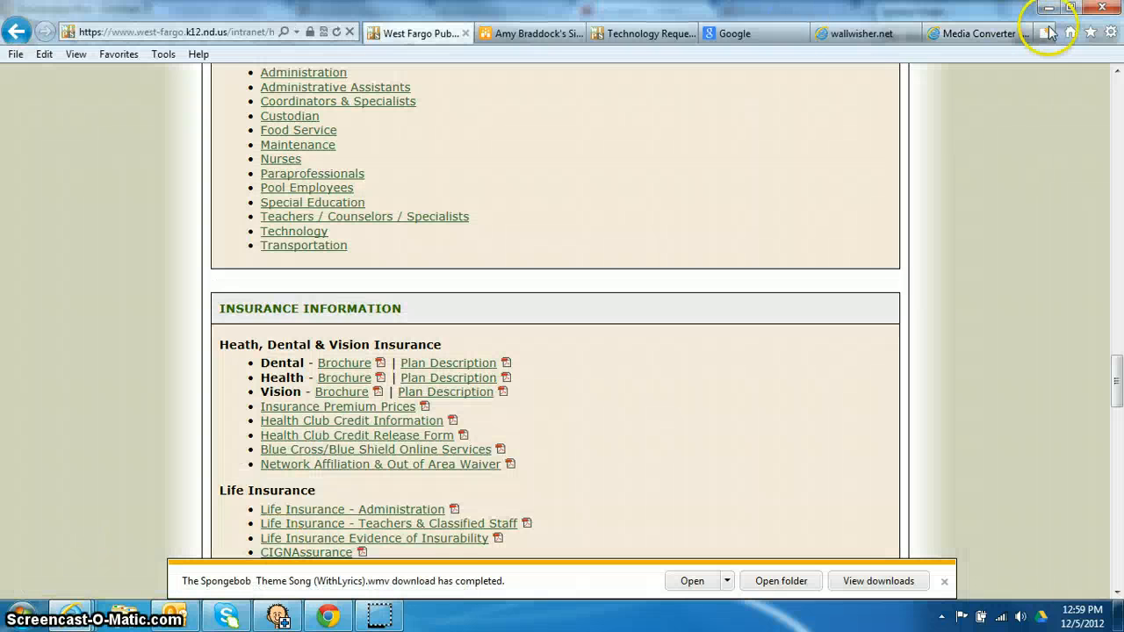
Search Google Images for 'spongebob' in a new tab and open the winking thumbs-up picture.
{"action": "left_click", "coordinate": [1045, 32]}
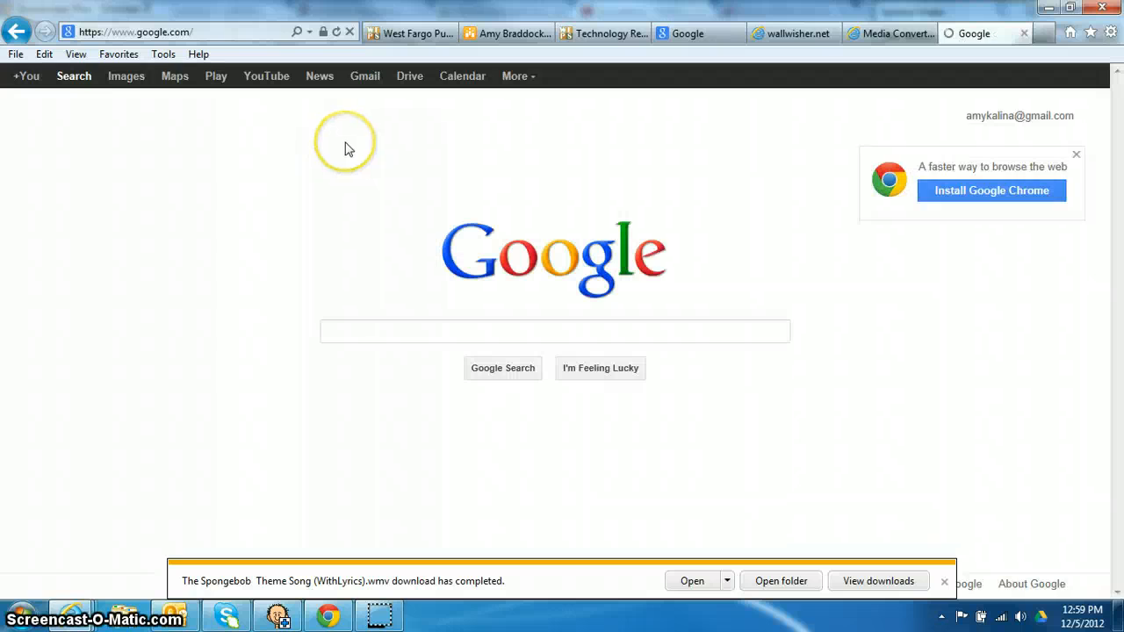
{"action": "left_click", "coordinate": [126, 75]}
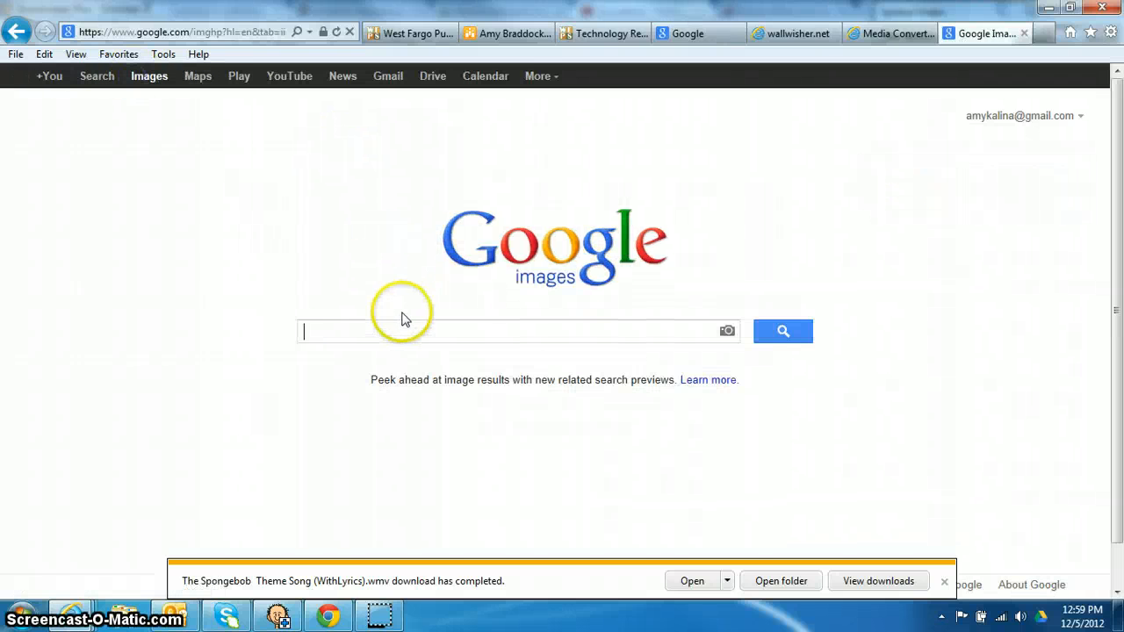
{"action": "type", "text": "sponge"}
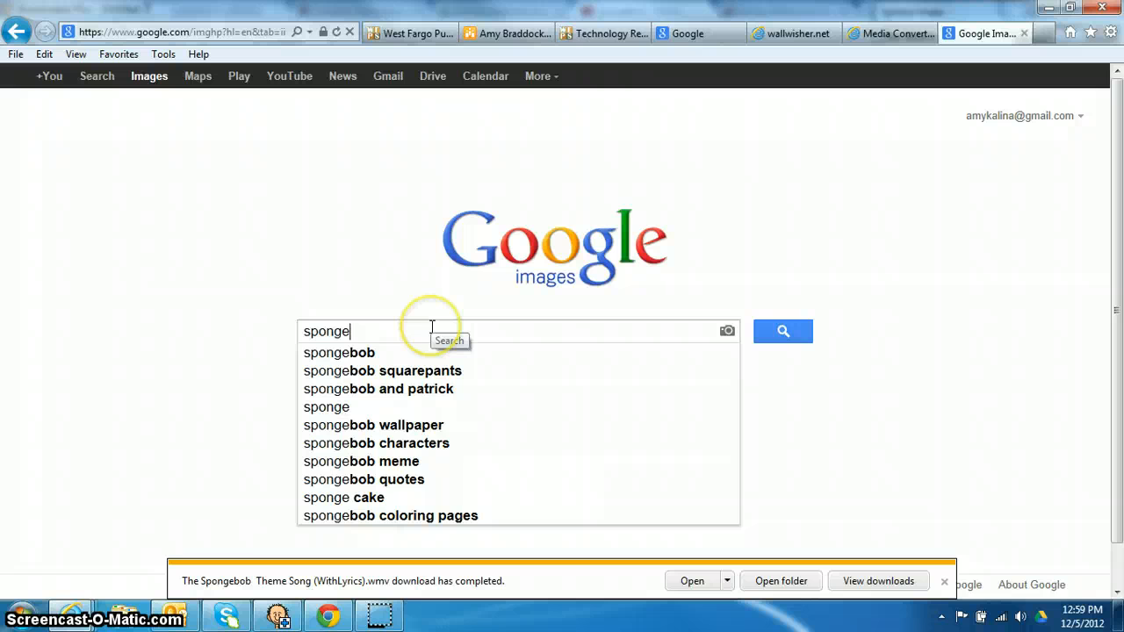
{"action": "left_click", "coordinate": [339, 351]}
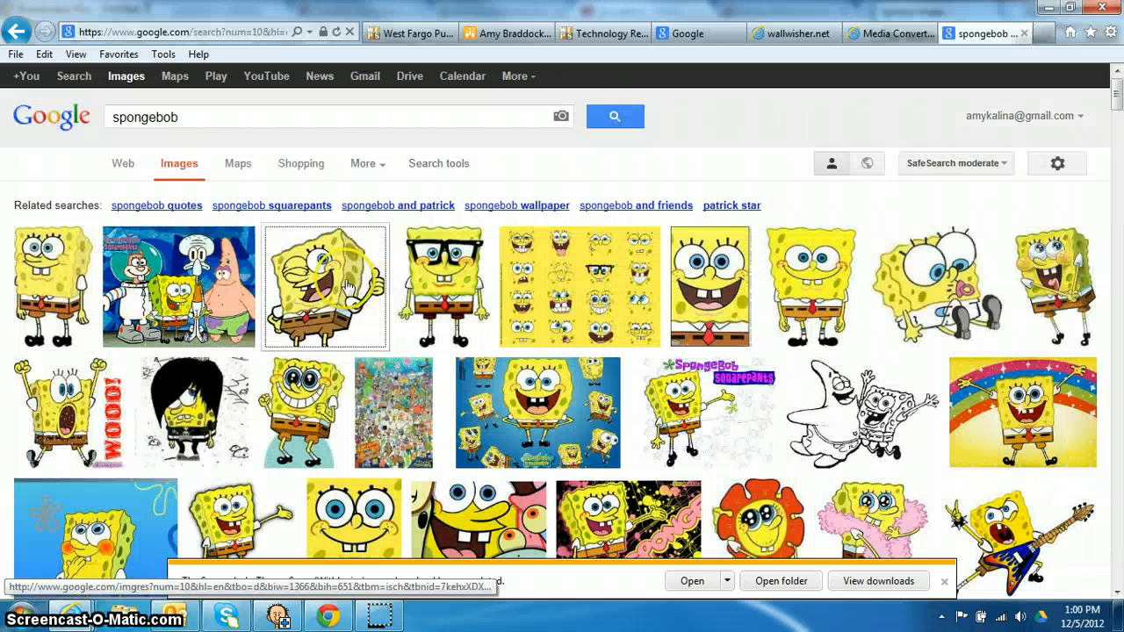
{"action": "left_click", "coordinate": [325, 288]}
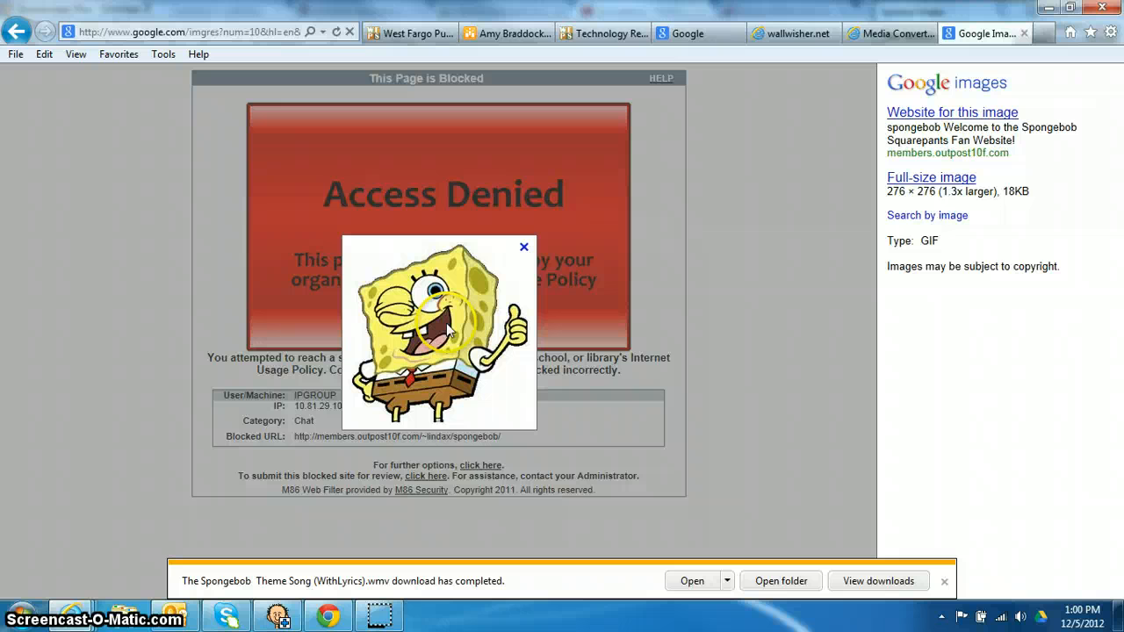
{"action": "mouse_move", "coordinate": [448, 393]}
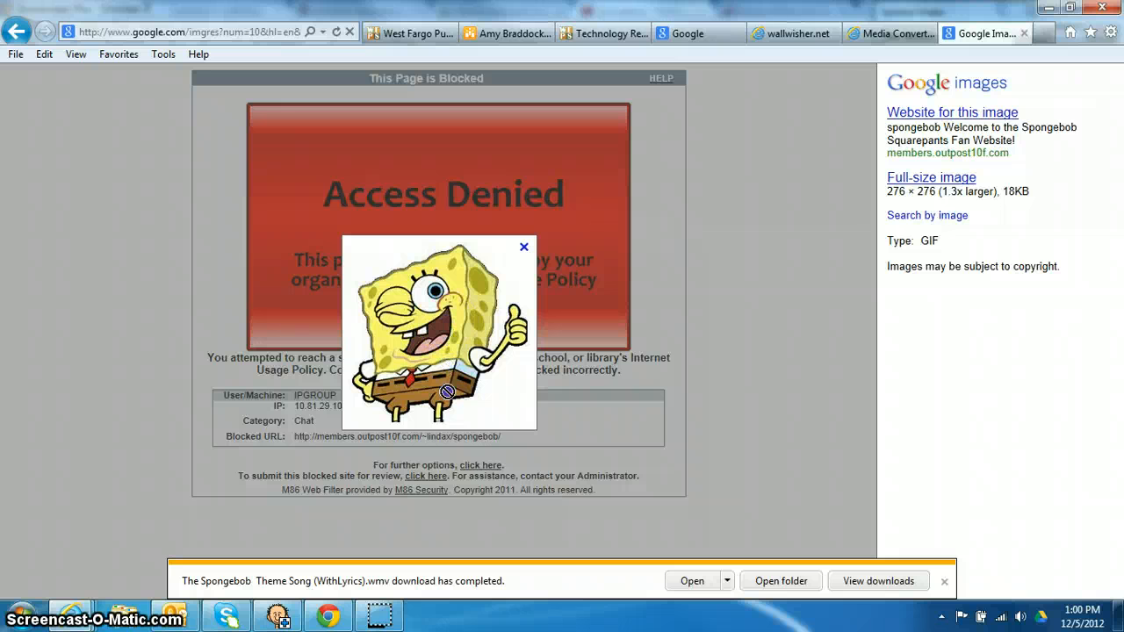
{"action": "mouse_move", "coordinate": [281, 601]}
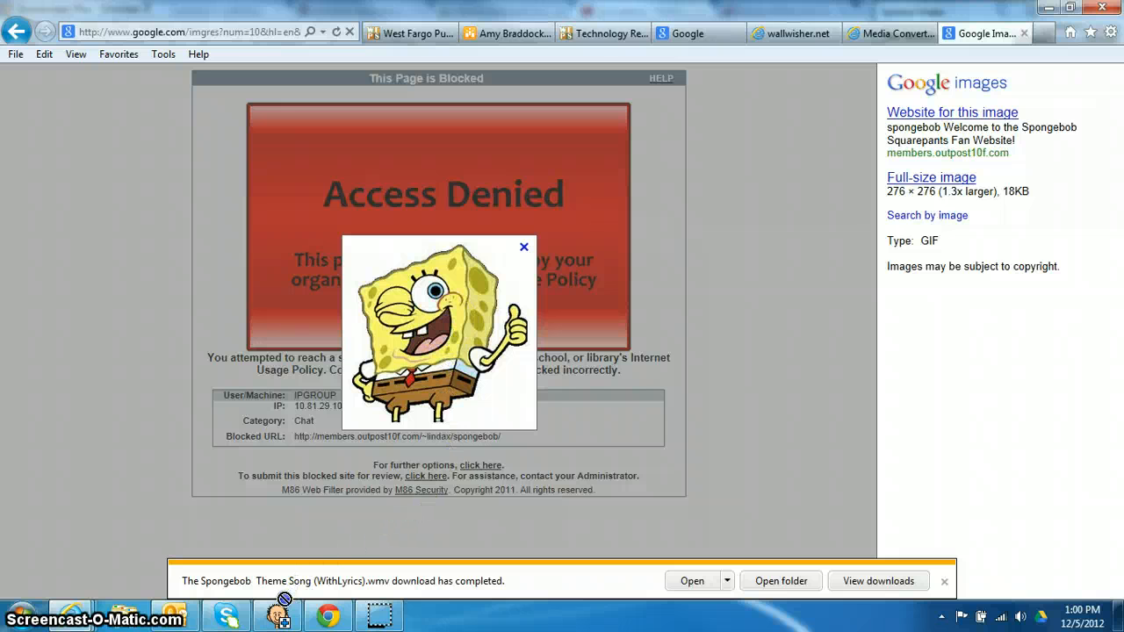
Enter 'Spongebob' as the new symbol's name and assign it to the TV category.
{"action": "left_click", "coordinate": [277, 615]}
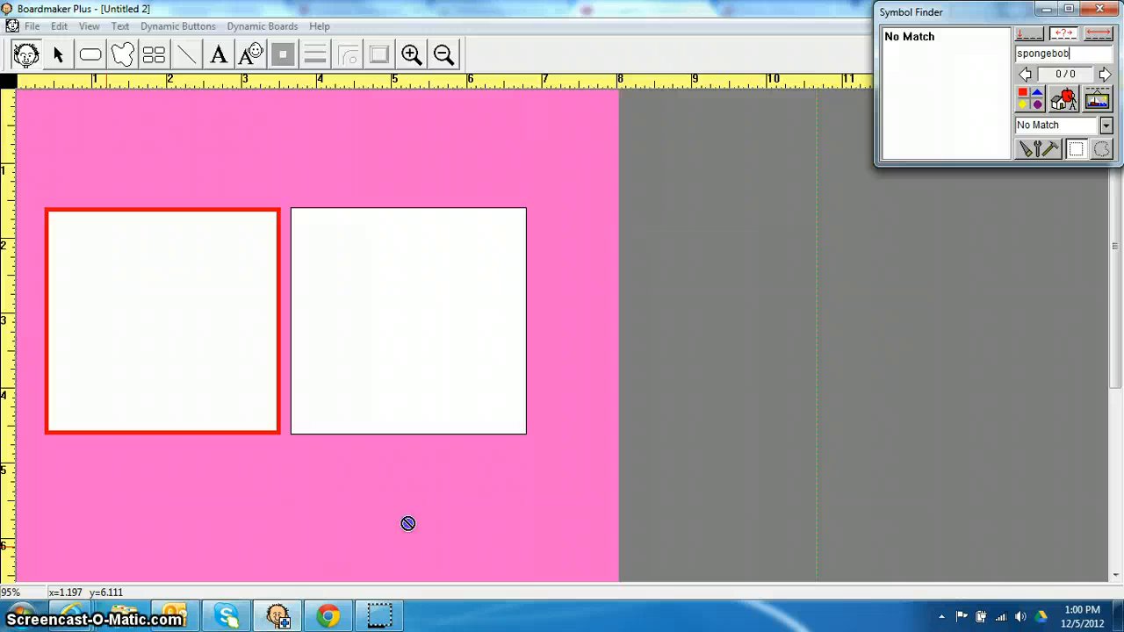
{"action": "mouse_move", "coordinate": [796, 281]}
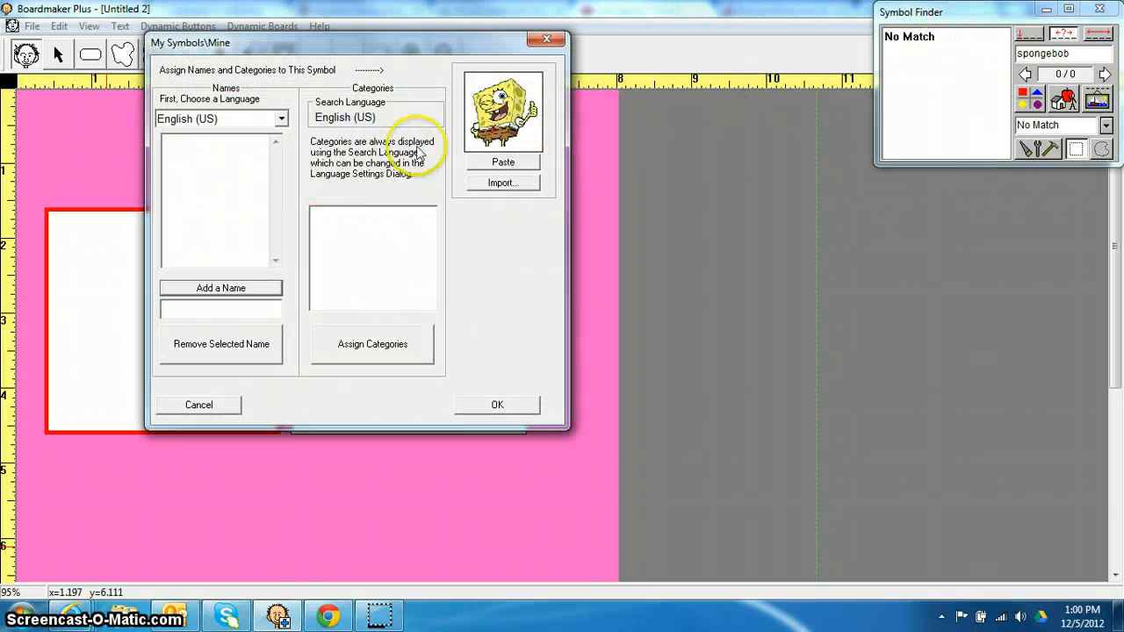
{"action": "mouse_move", "coordinate": [323, 344]}
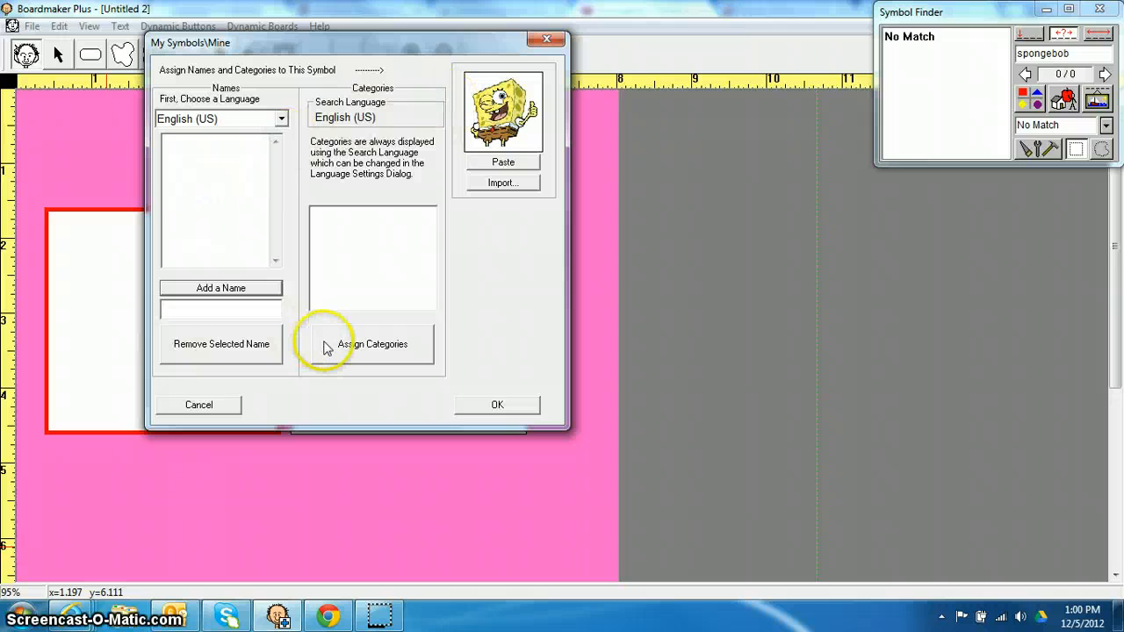
{"action": "type", "text": "Sponge"}
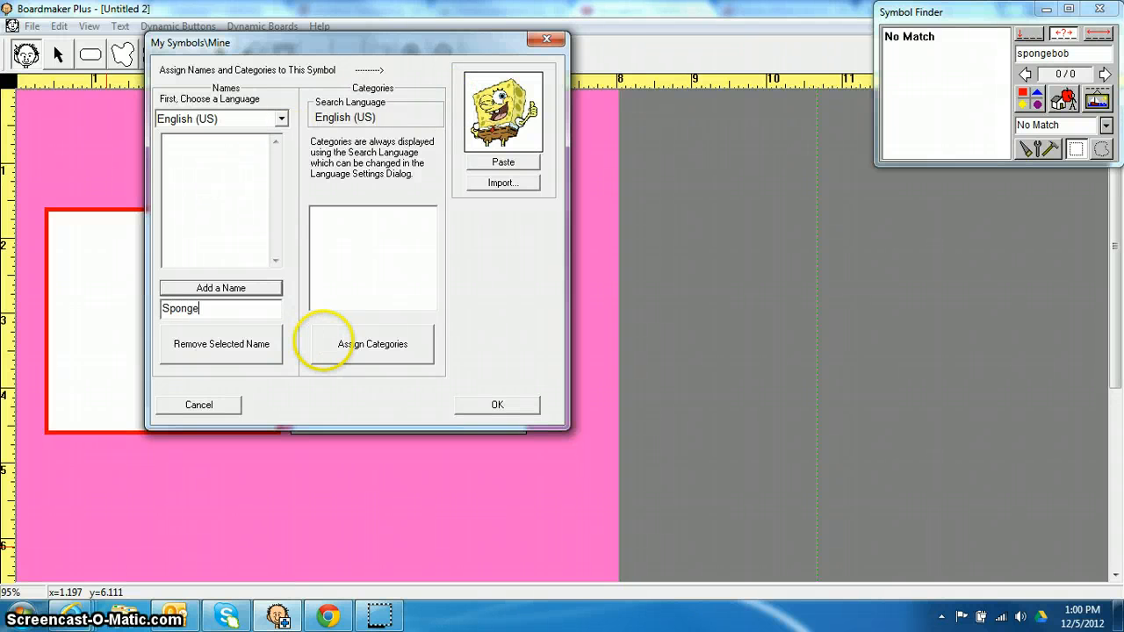
{"action": "type", "text": "bob"}
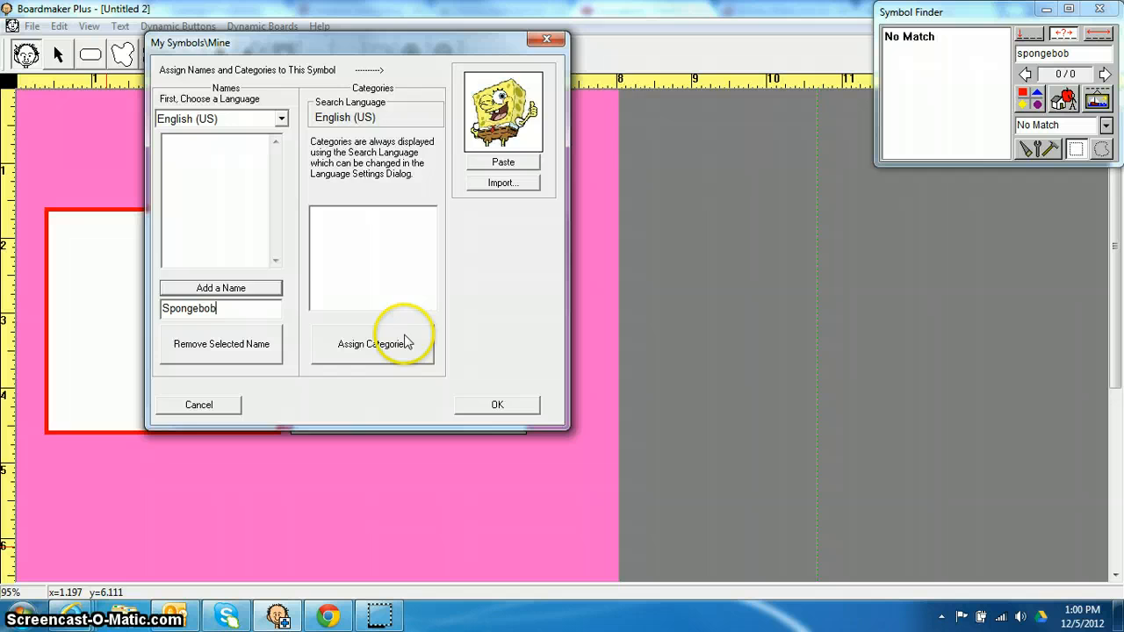
{"action": "left_click", "coordinate": [372, 342]}
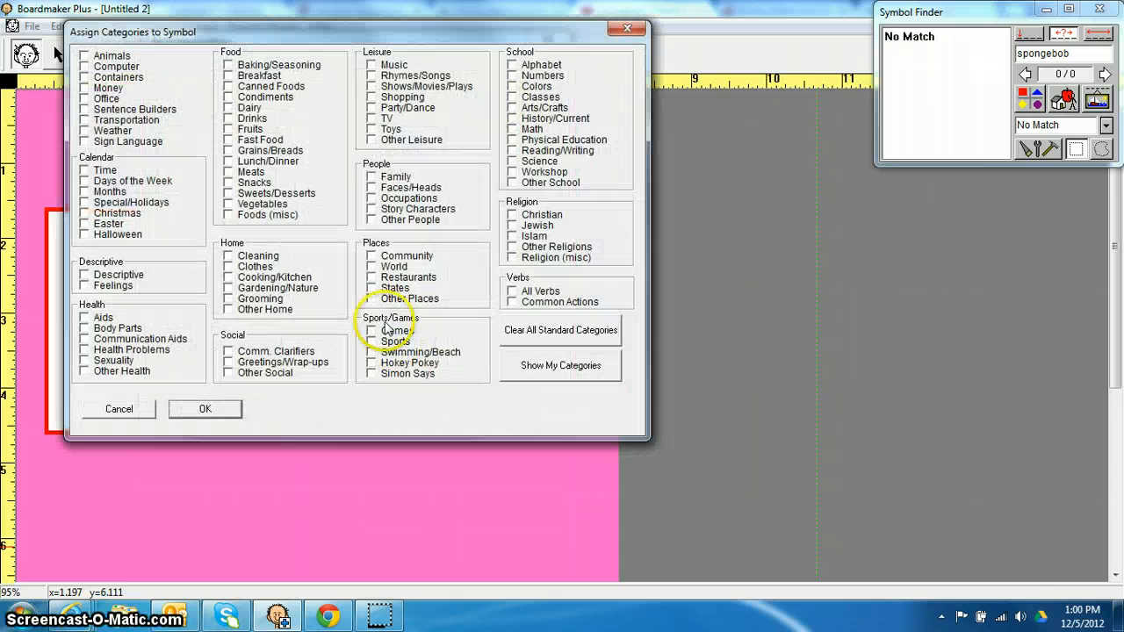
{"action": "left_click", "coordinate": [372, 120]}
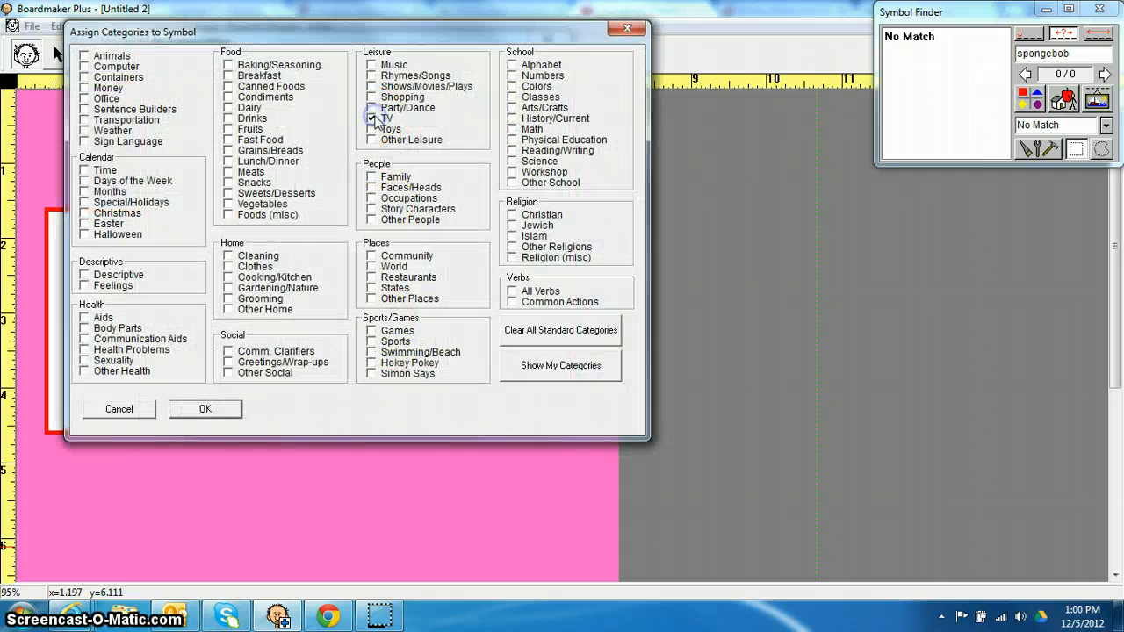
{"action": "mouse_move", "coordinate": [186, 459]}
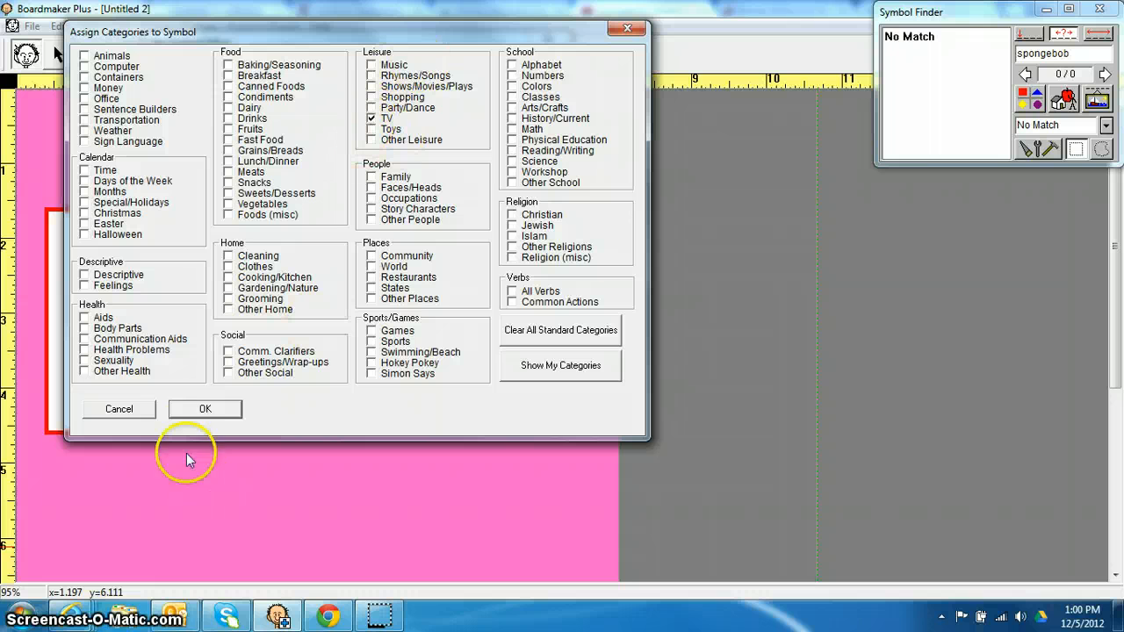
{"action": "mouse_move", "coordinate": [68, 218]}
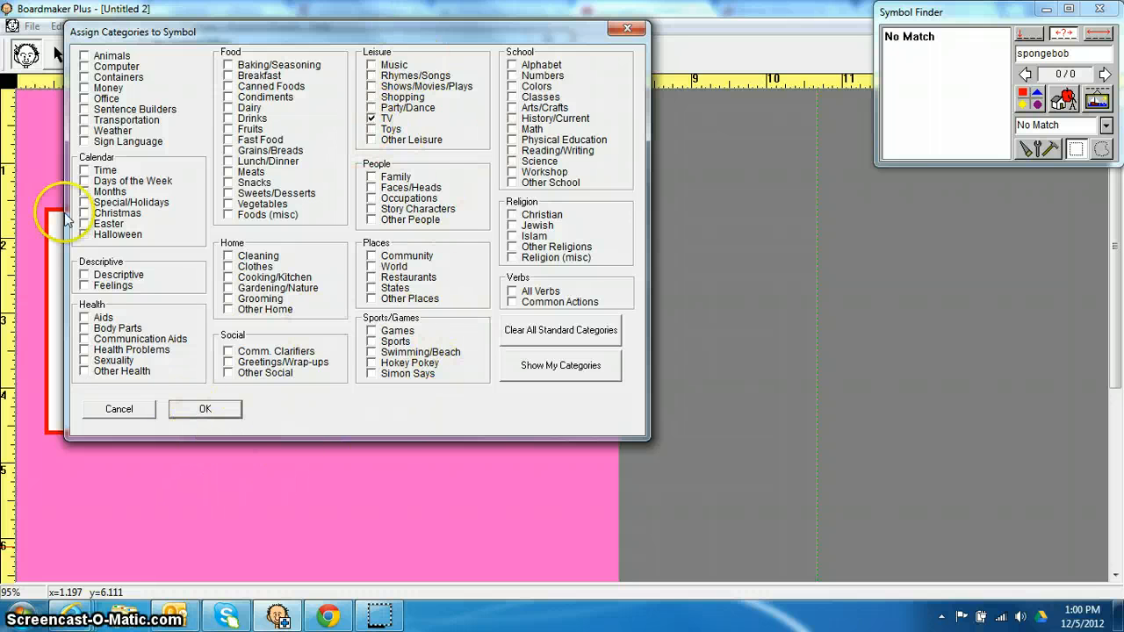
{"action": "mouse_move", "coordinate": [443, 349]}
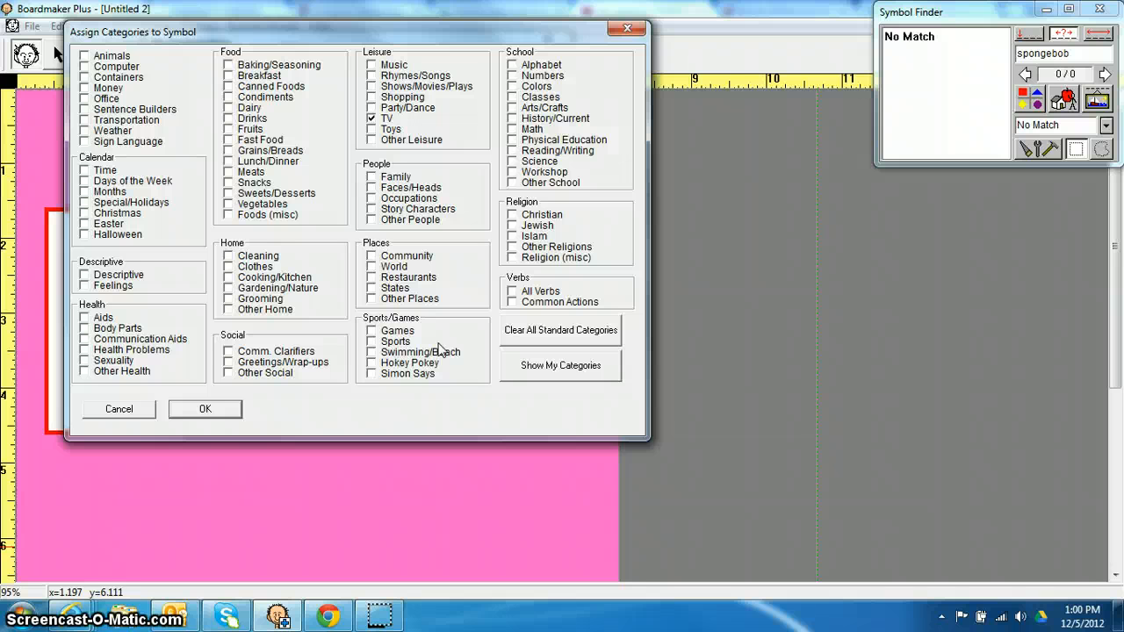
{"action": "left_click", "coordinate": [205, 408]}
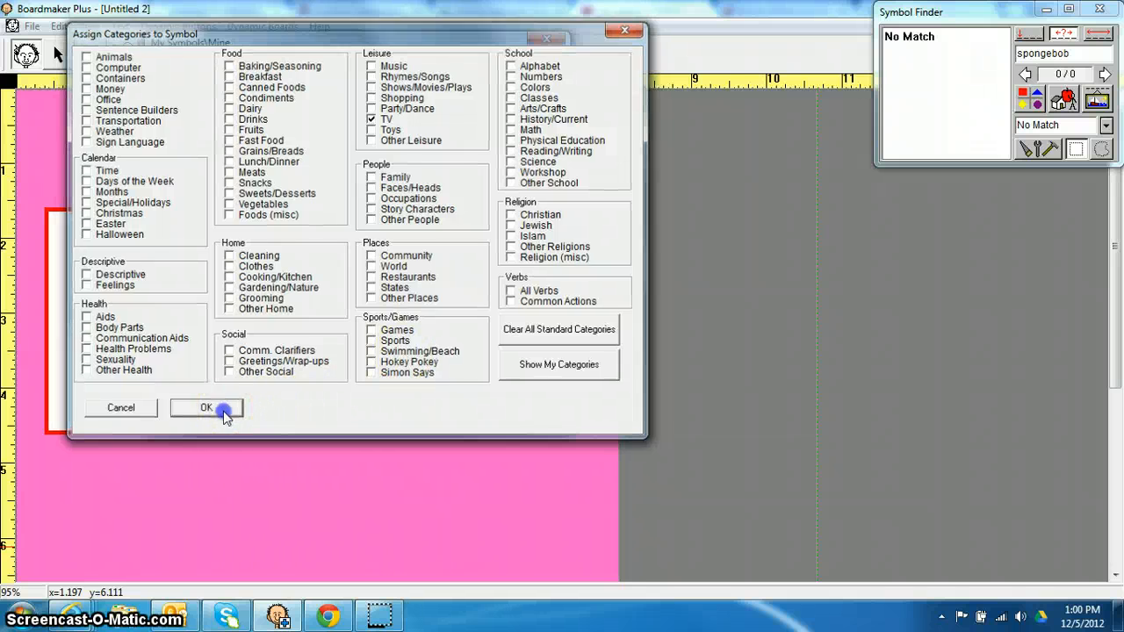
{"action": "left_click", "coordinate": [206, 408]}
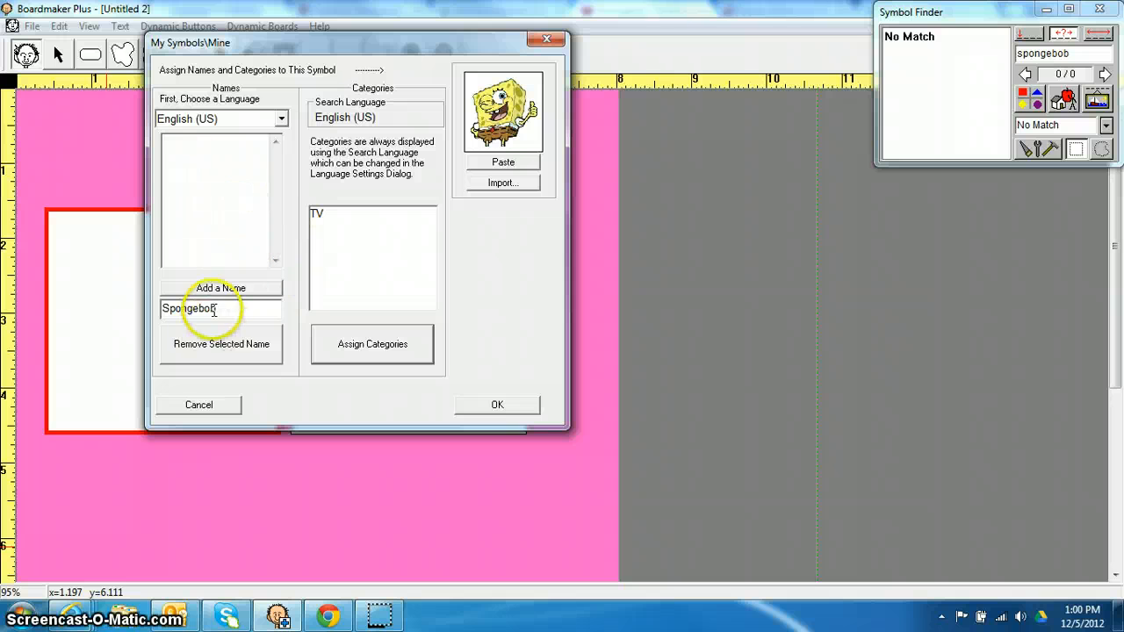
{"action": "mouse_move", "coordinate": [559, 144]}
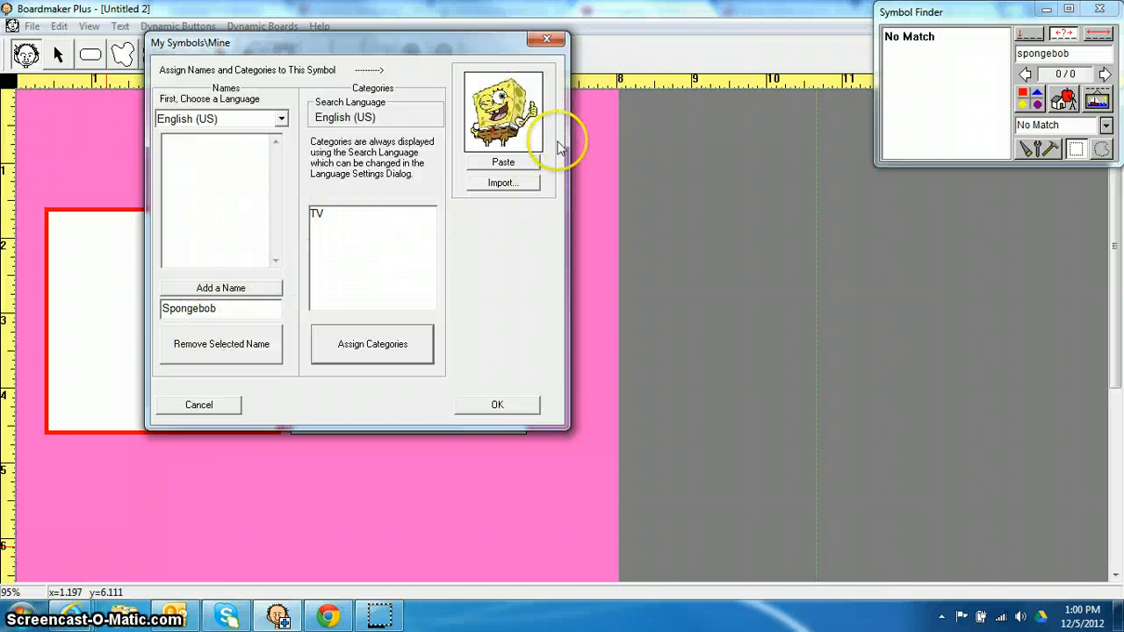
Save the Spongebob symbol and drop it onto the board's first button, leaving the second blank.
{"action": "left_click", "coordinate": [497, 404]}
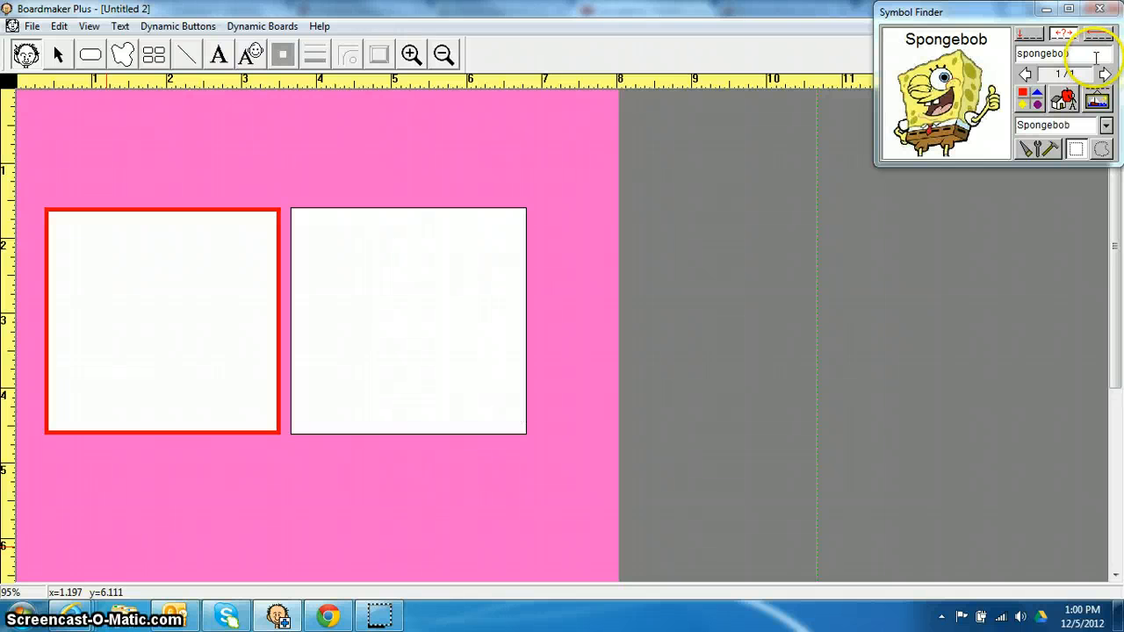
{"action": "mouse_move", "coordinate": [1062, 109]}
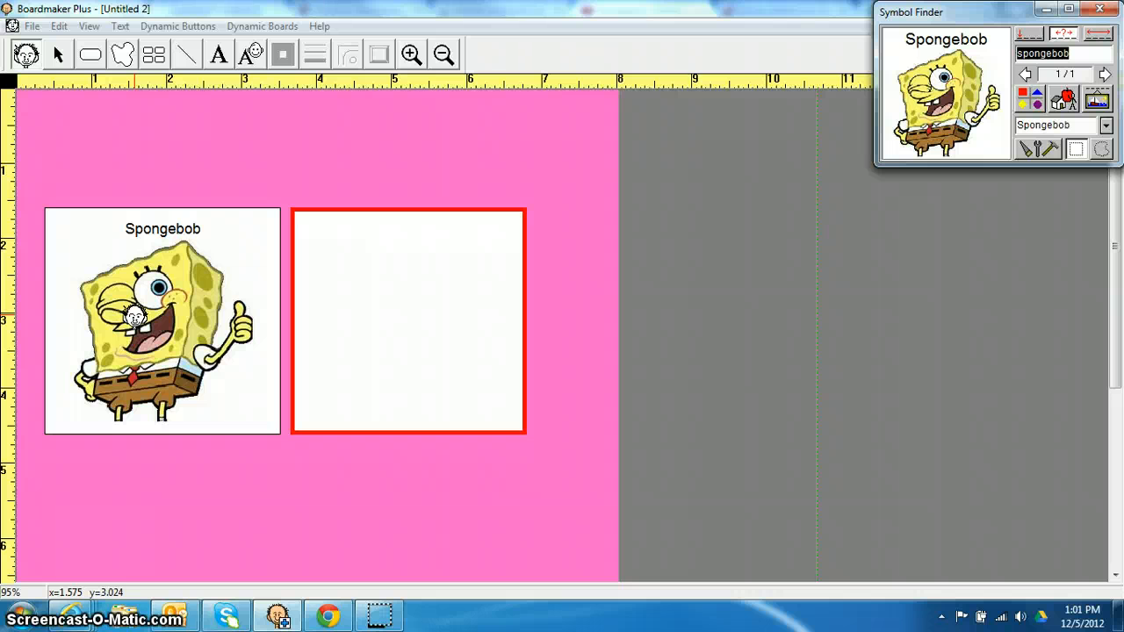
{"action": "left_click", "coordinate": [60, 55]}
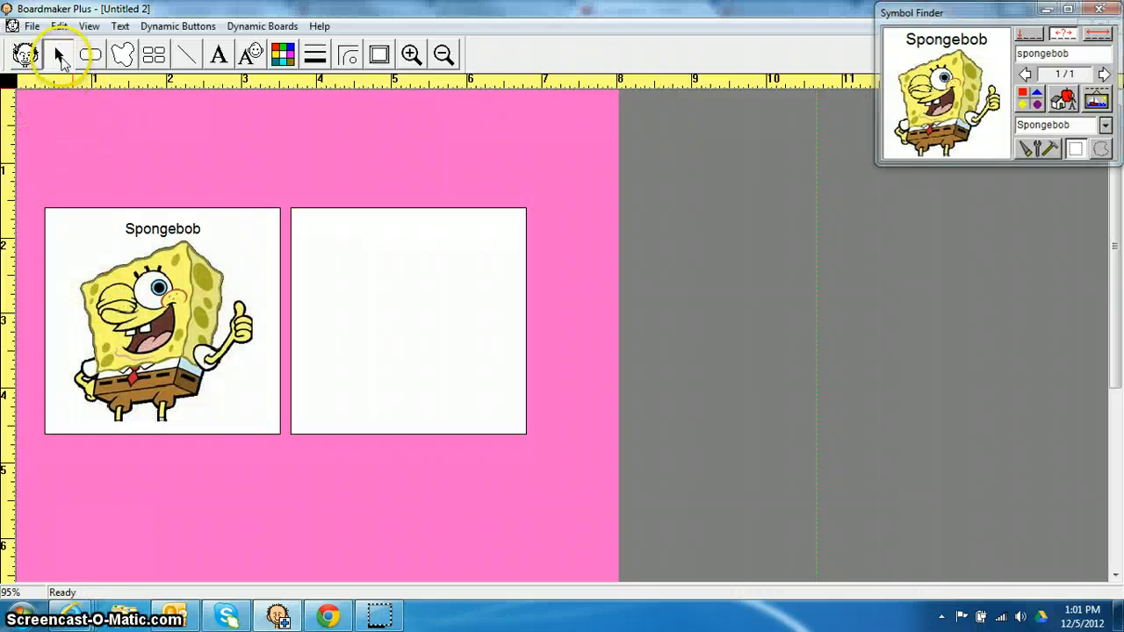
Set the Dynamic Boards access method to Step Scan with Space-key stepping and left-click activation.
{"action": "left_click", "coordinate": [1103, 13]}
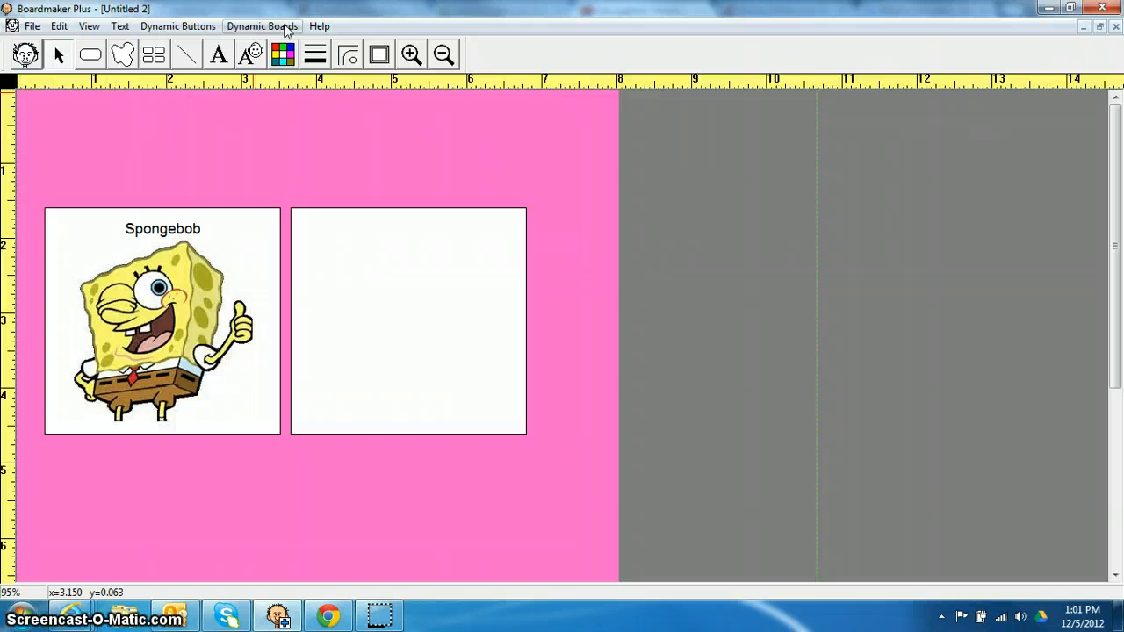
{"action": "left_click", "coordinate": [262, 27]}
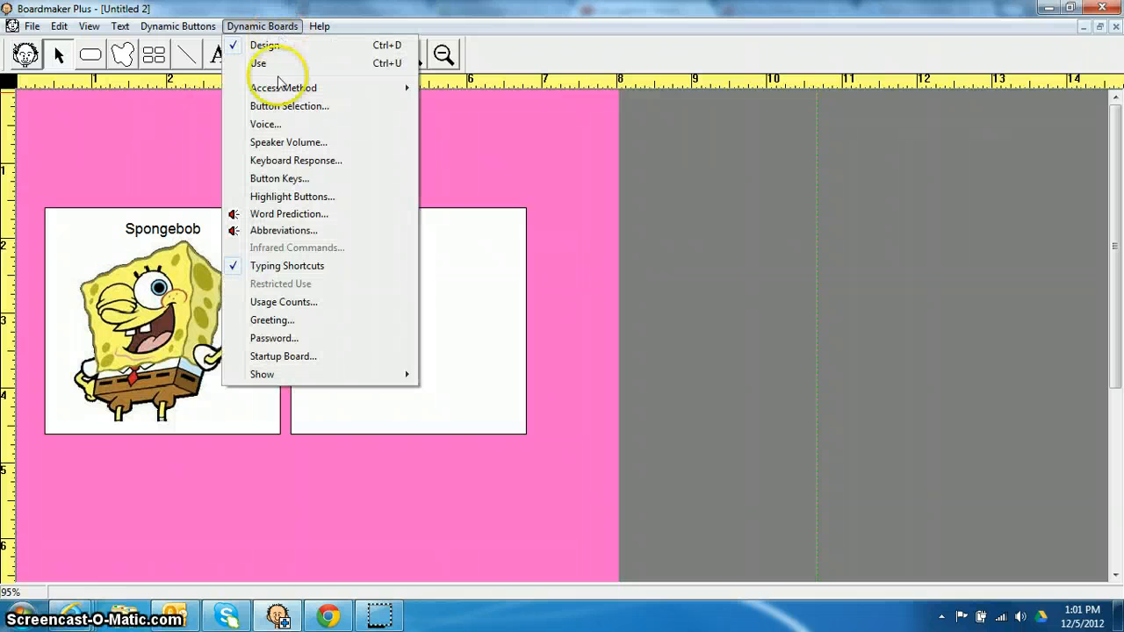
{"action": "mouse_move", "coordinate": [284, 88]}
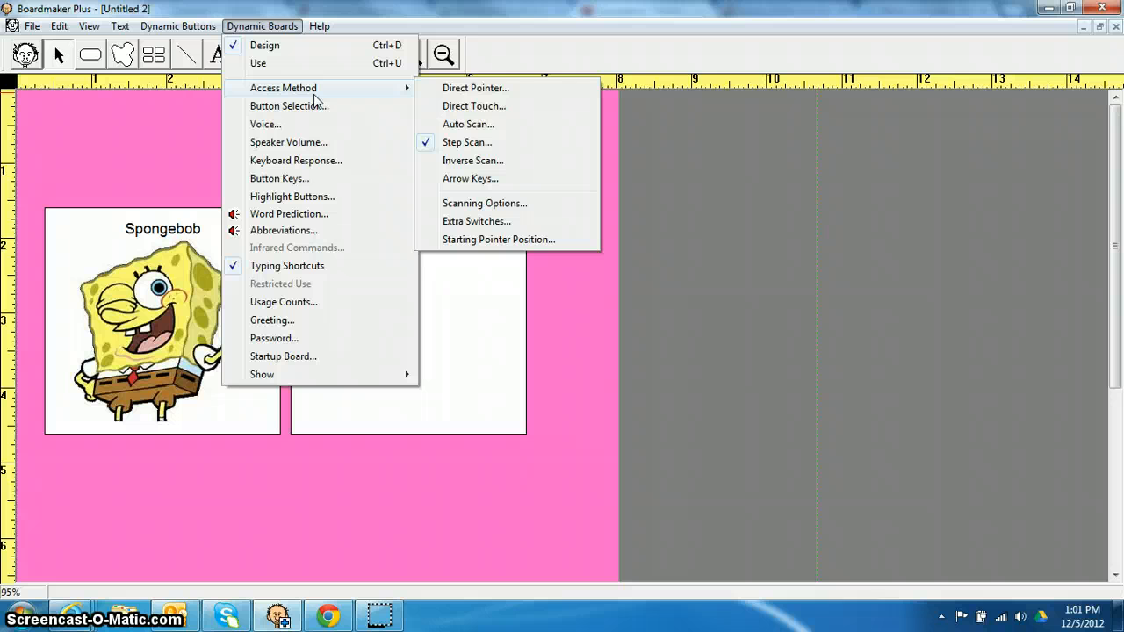
{"action": "mouse_move", "coordinate": [474, 88]}
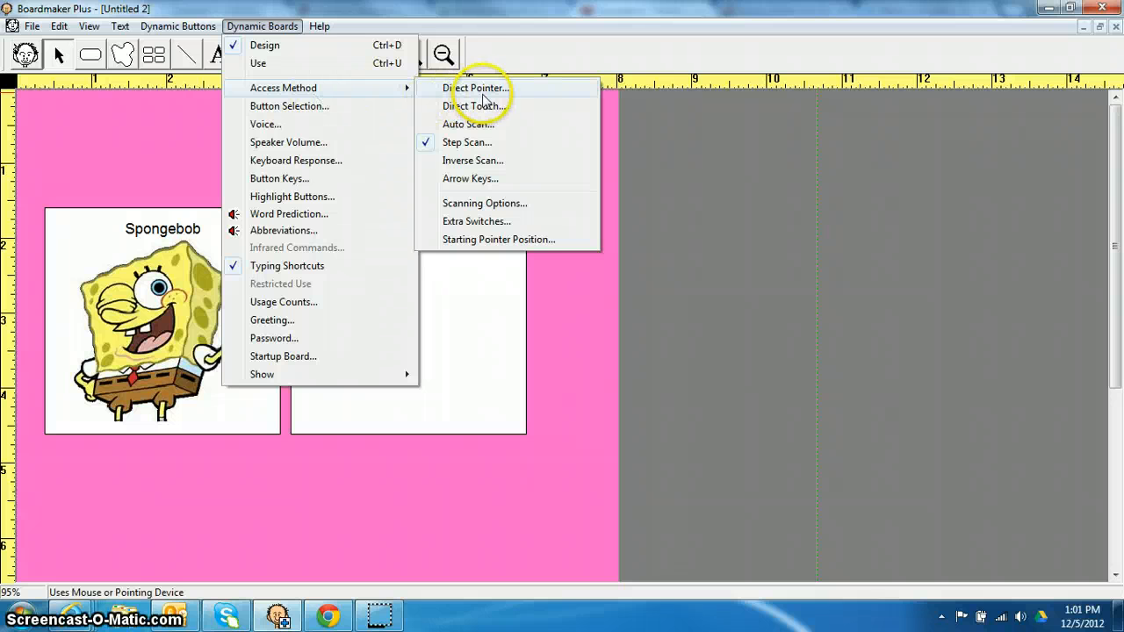
{"action": "mouse_move", "coordinate": [471, 179]}
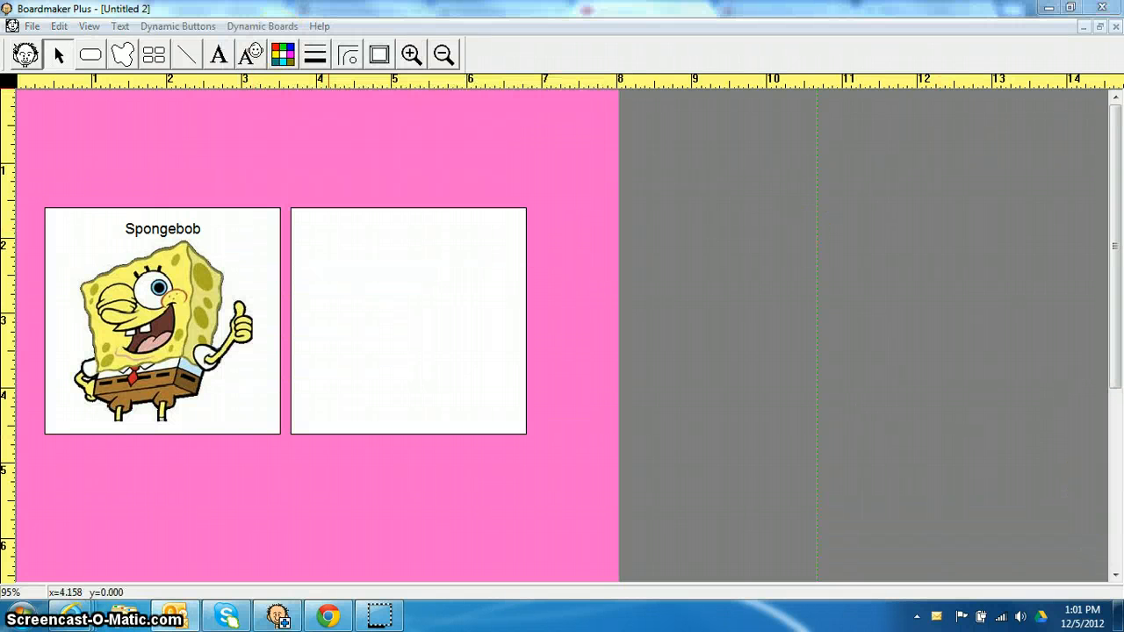
{"action": "left_click", "coordinate": [262, 26]}
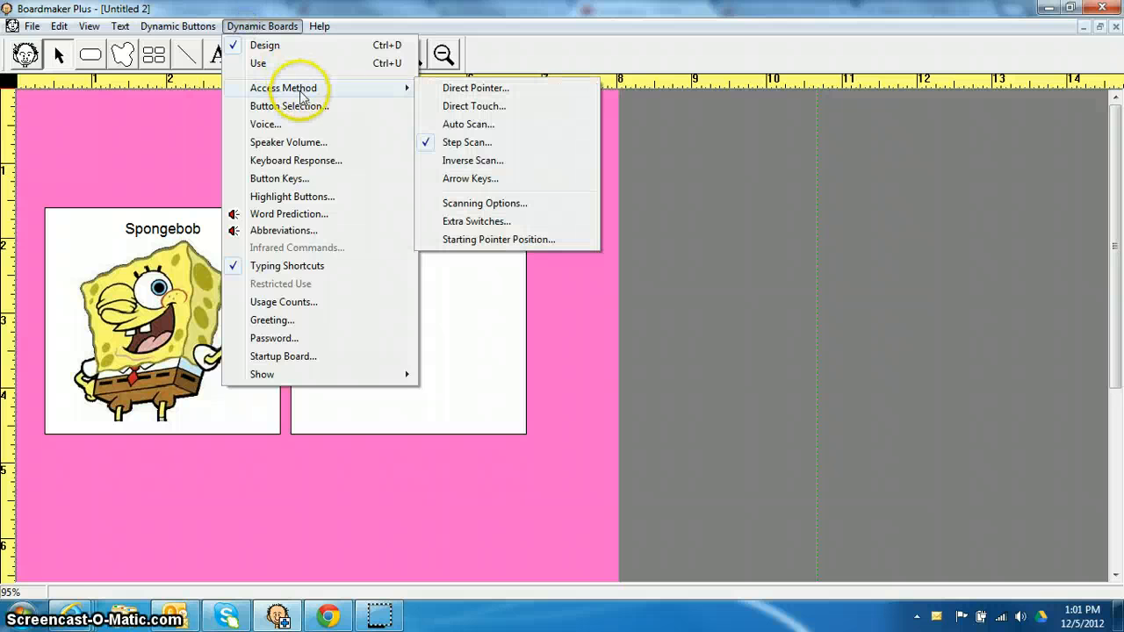
{"action": "mouse_move", "coordinate": [488, 142]}
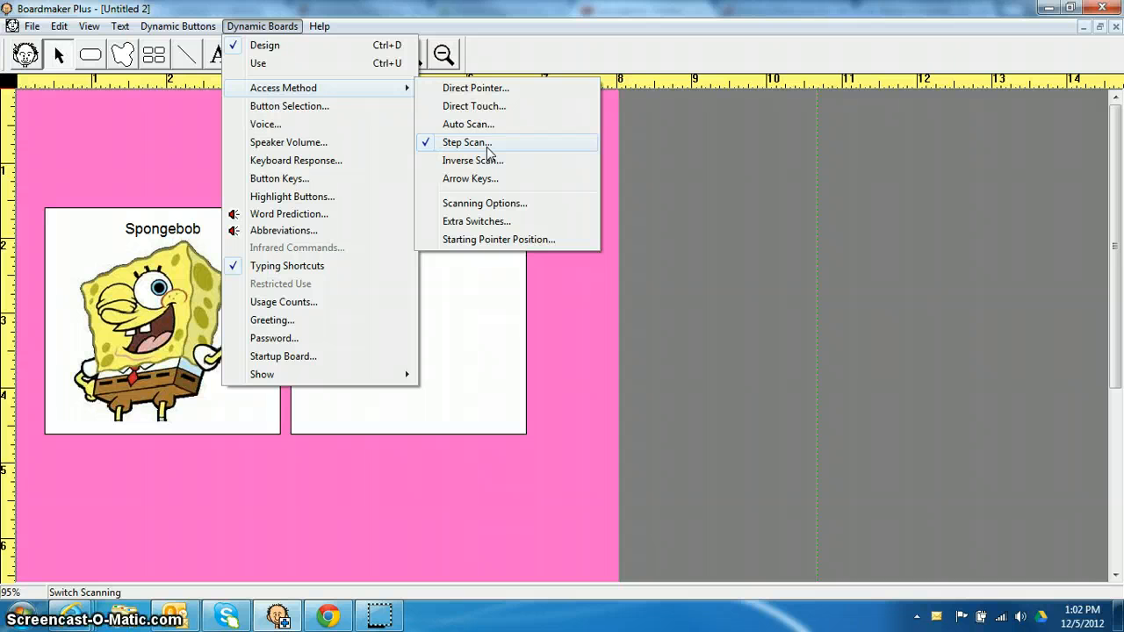
{"action": "mouse_move", "coordinate": [506, 221]}
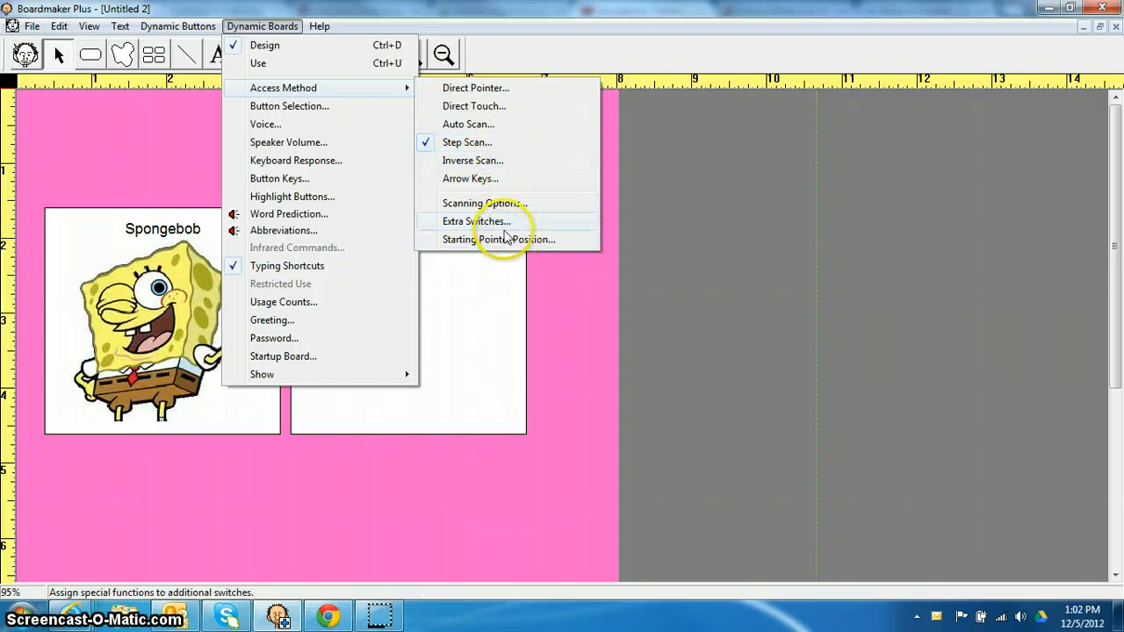
{"action": "left_click", "coordinate": [467, 142]}
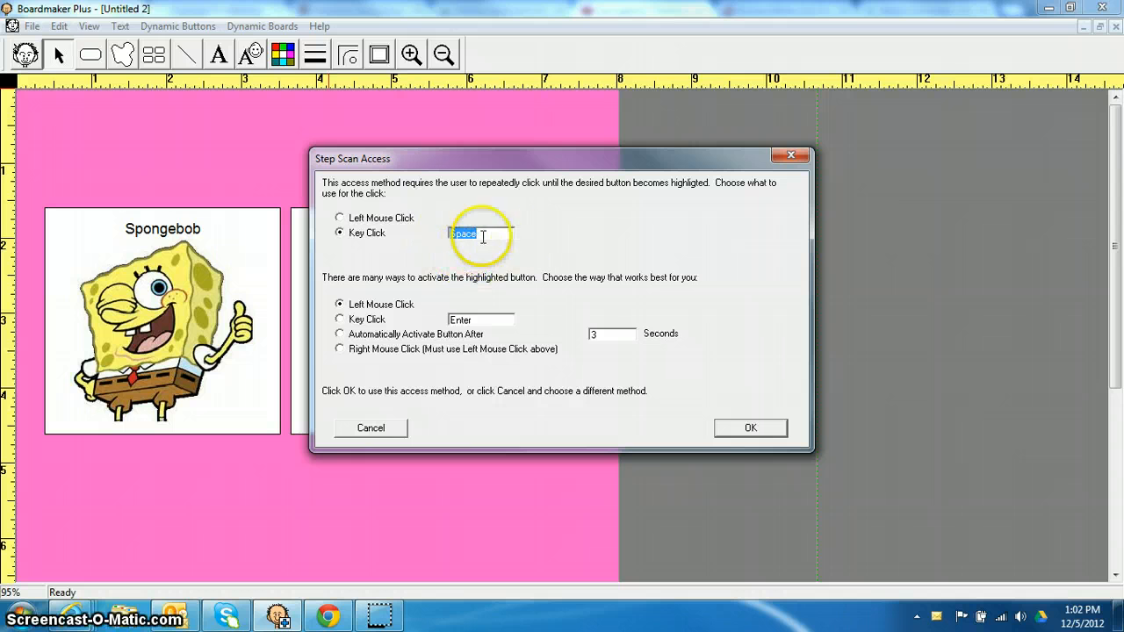
{"action": "mouse_move", "coordinate": [571, 378]}
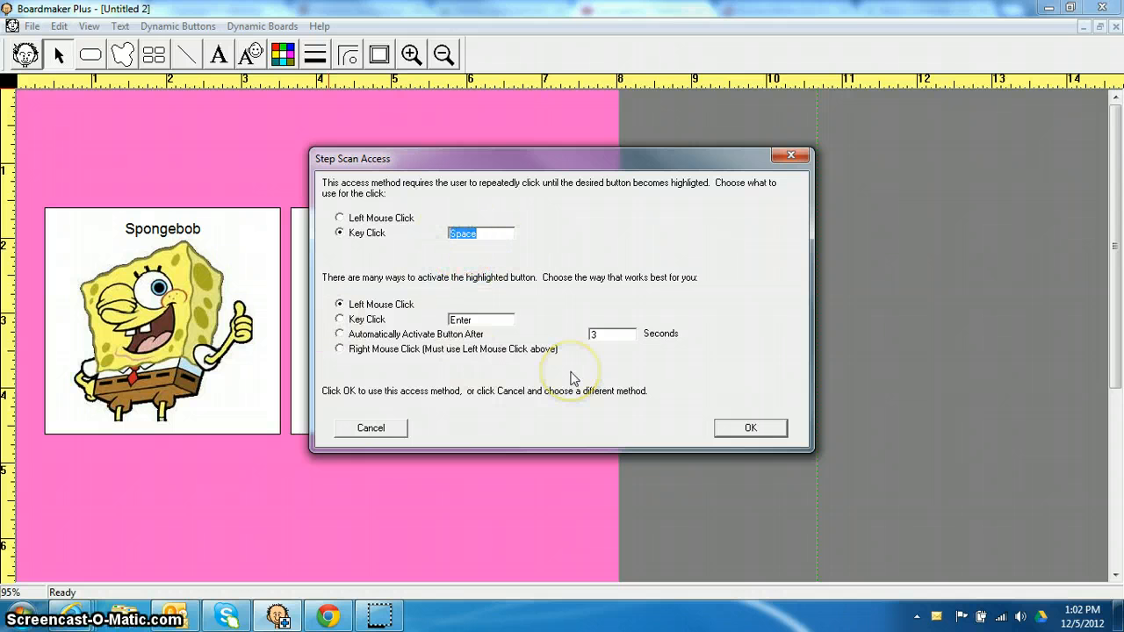
{"action": "mouse_move", "coordinate": [571, 378]}
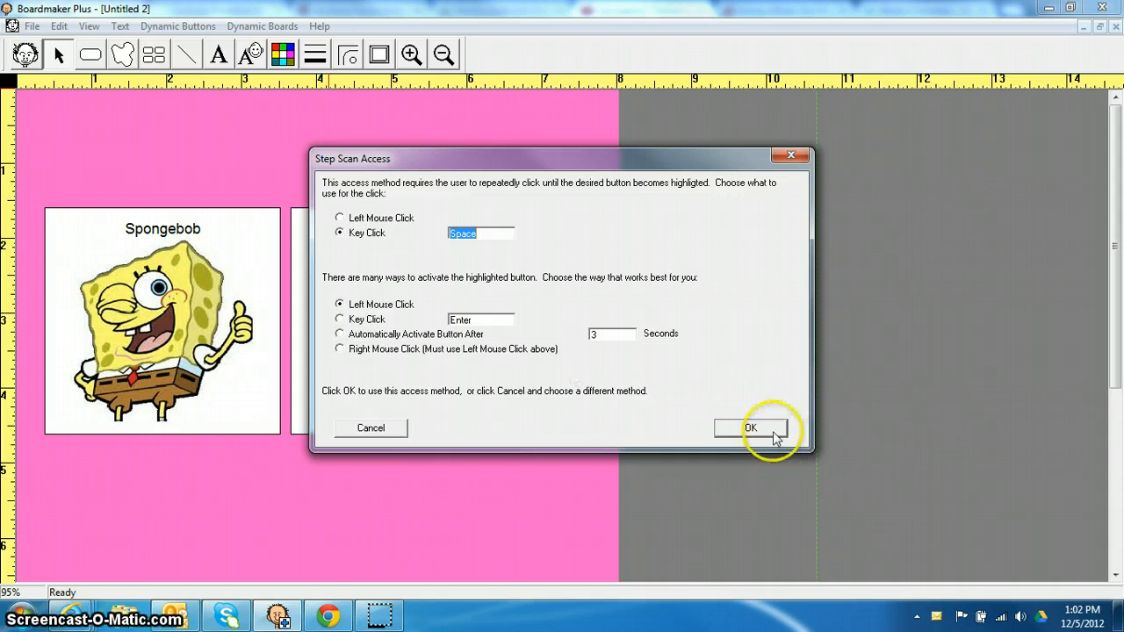
{"action": "left_click", "coordinate": [750, 428]}
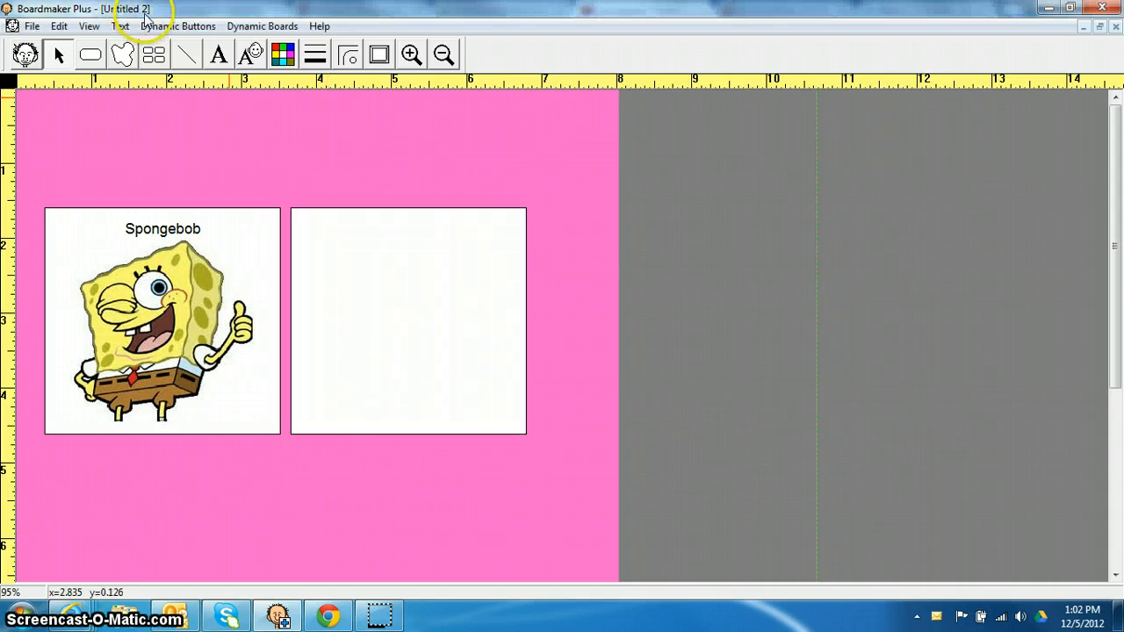
Run the pink board full-screen in Use mode via Dynamic Boards > Use.
{"action": "left_click", "coordinate": [262, 26]}
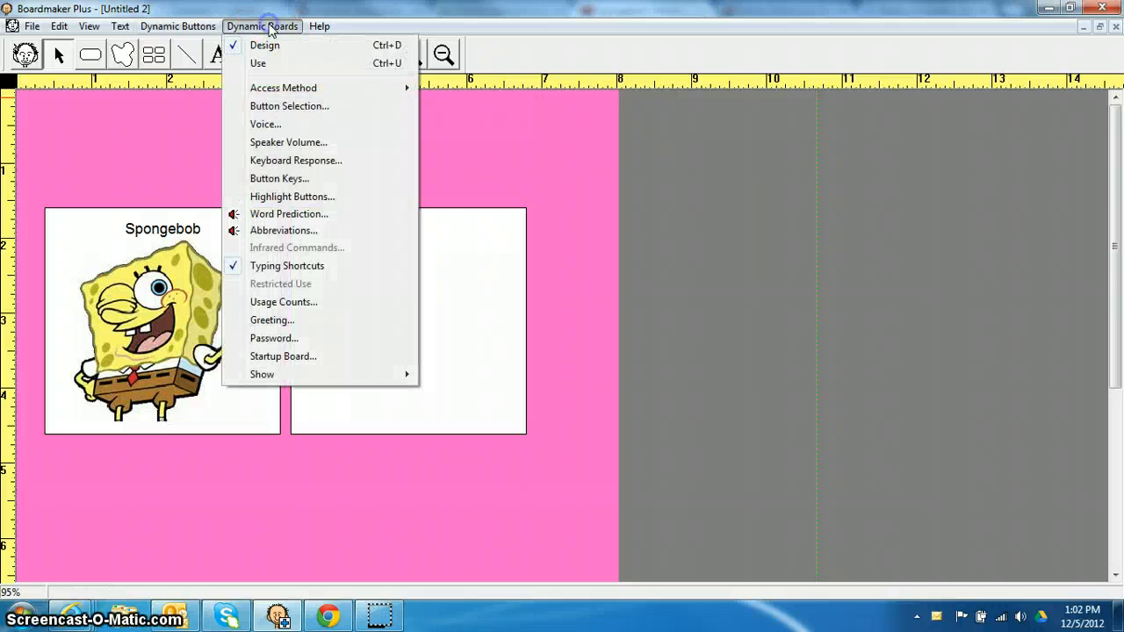
{"action": "mouse_move", "coordinate": [316, 63]}
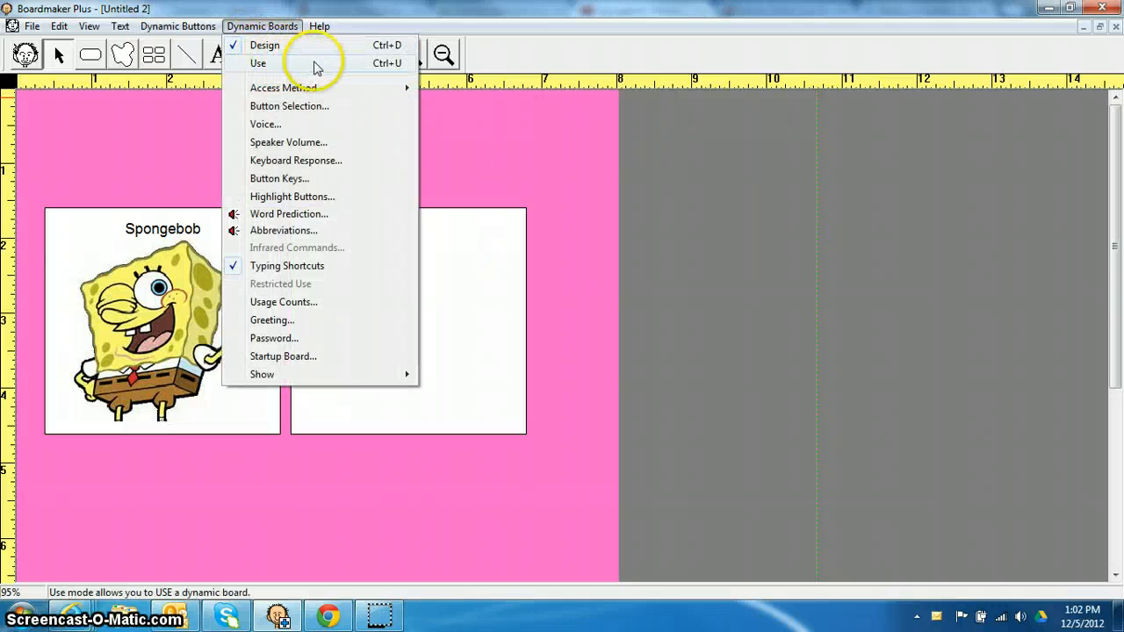
{"action": "mouse_move", "coordinate": [384, 63]}
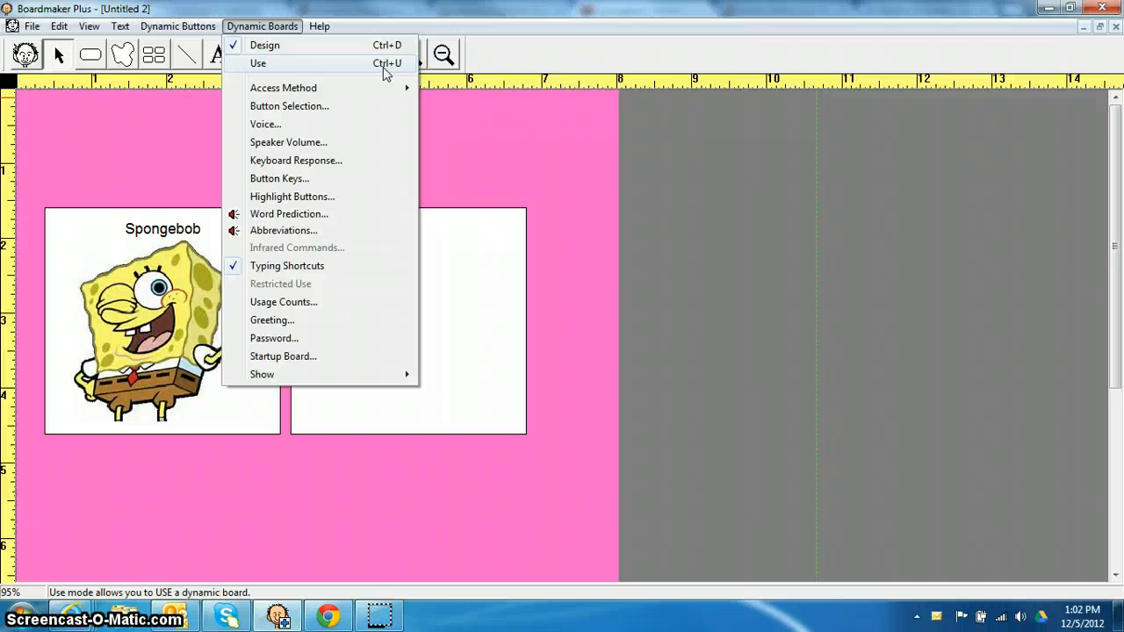
{"action": "mouse_move", "coordinate": [348, 74]}
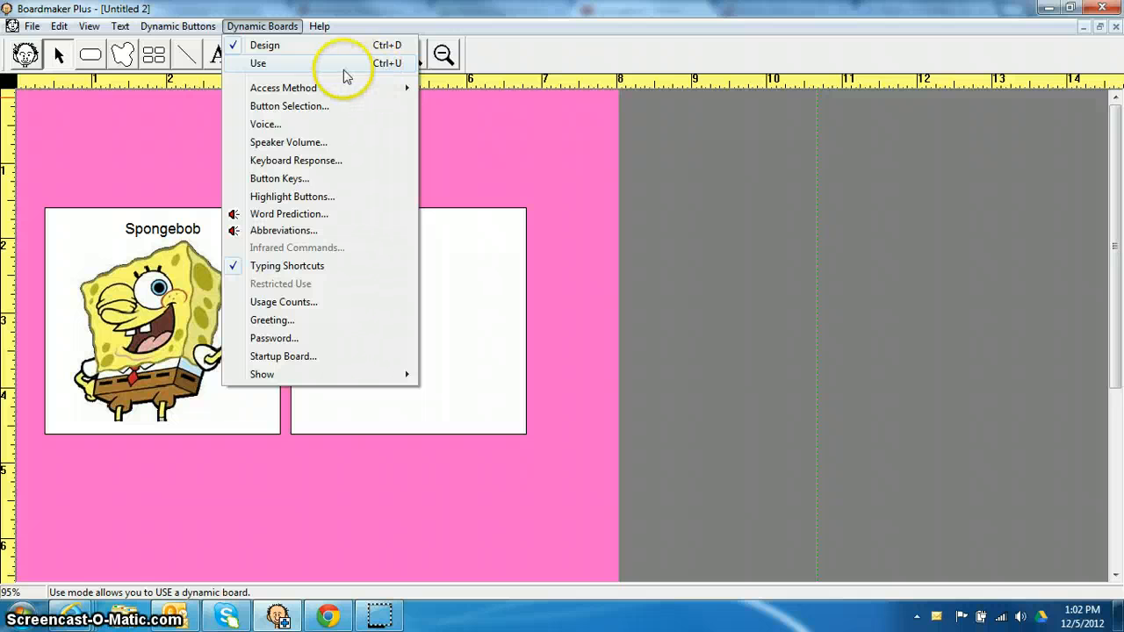
{"action": "mouse_move", "coordinate": [341, 72]}
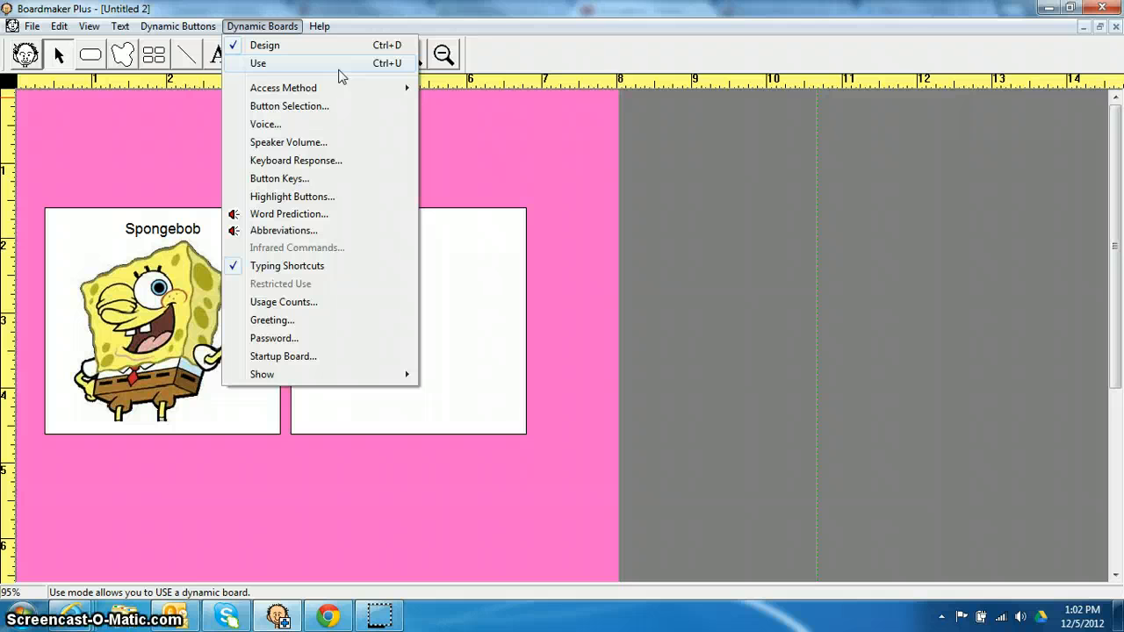
{"action": "left_click", "coordinate": [256, 63]}
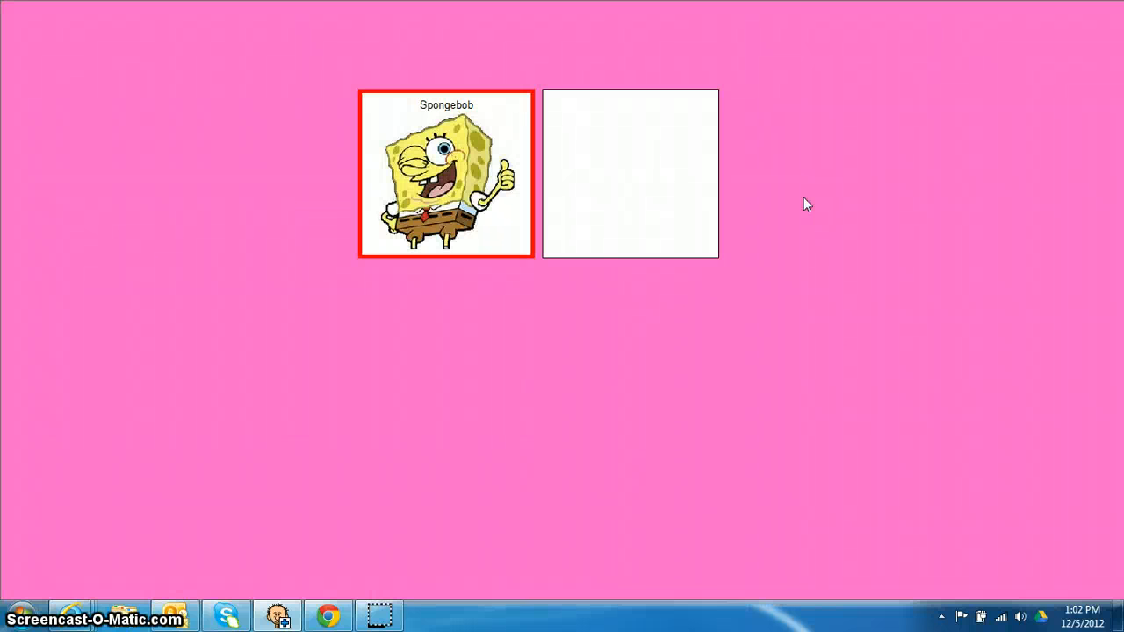
Step the scan highlight and activate the Spongebob button to play the SpongeBob theme video.
{"action": "left_click", "coordinate": [628, 174]}
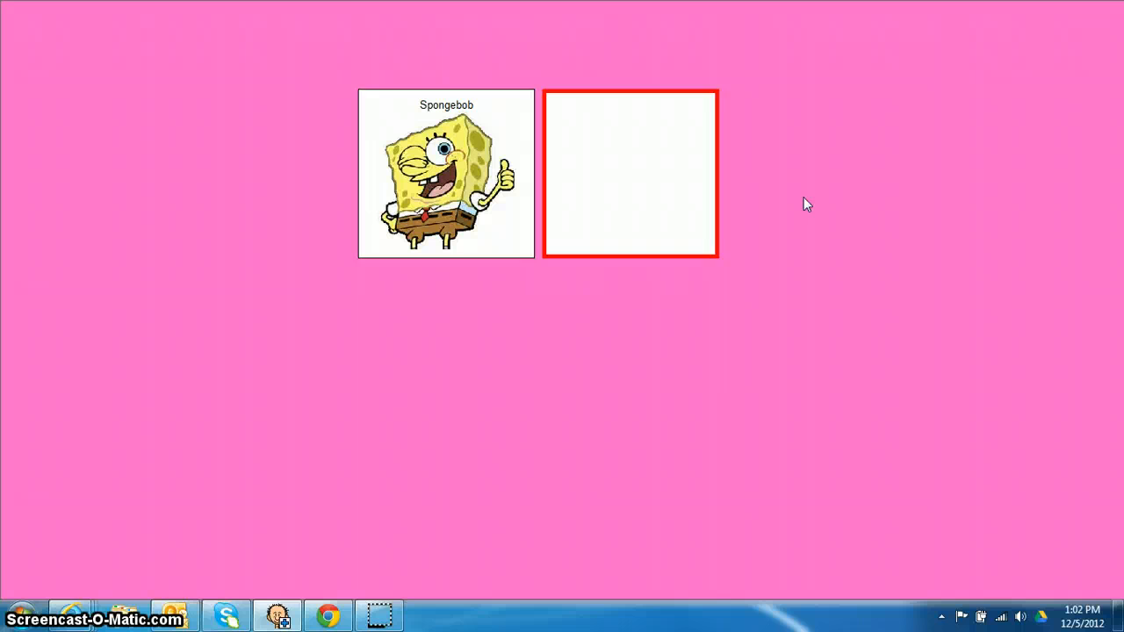
{"action": "left_click", "coordinate": [446, 174]}
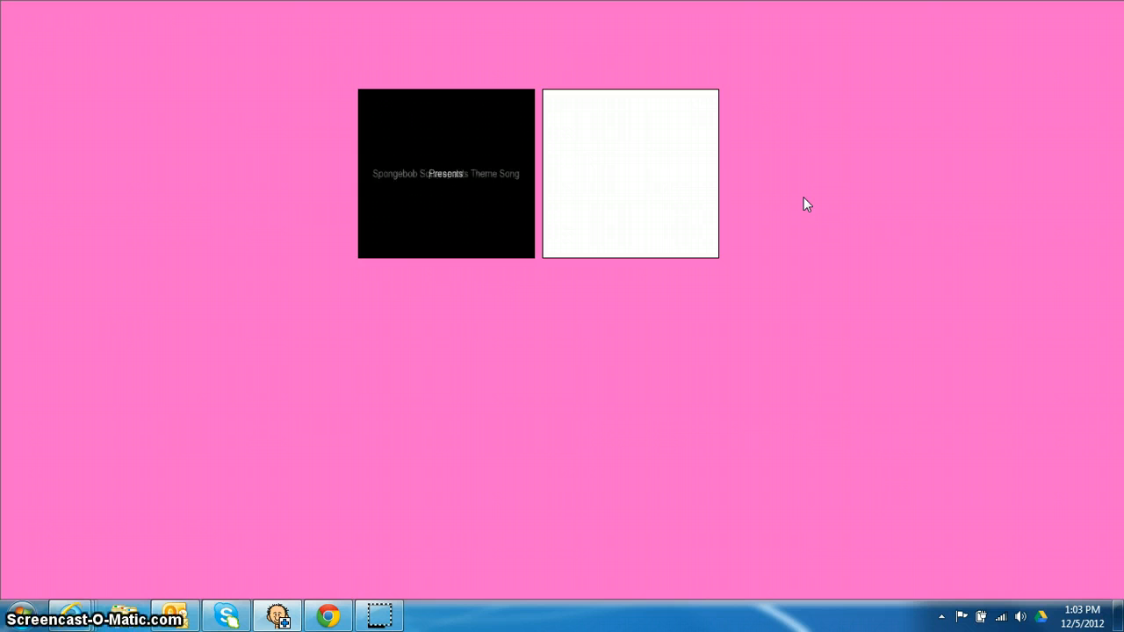
{"action": "mouse_move", "coordinate": [812, 214]}
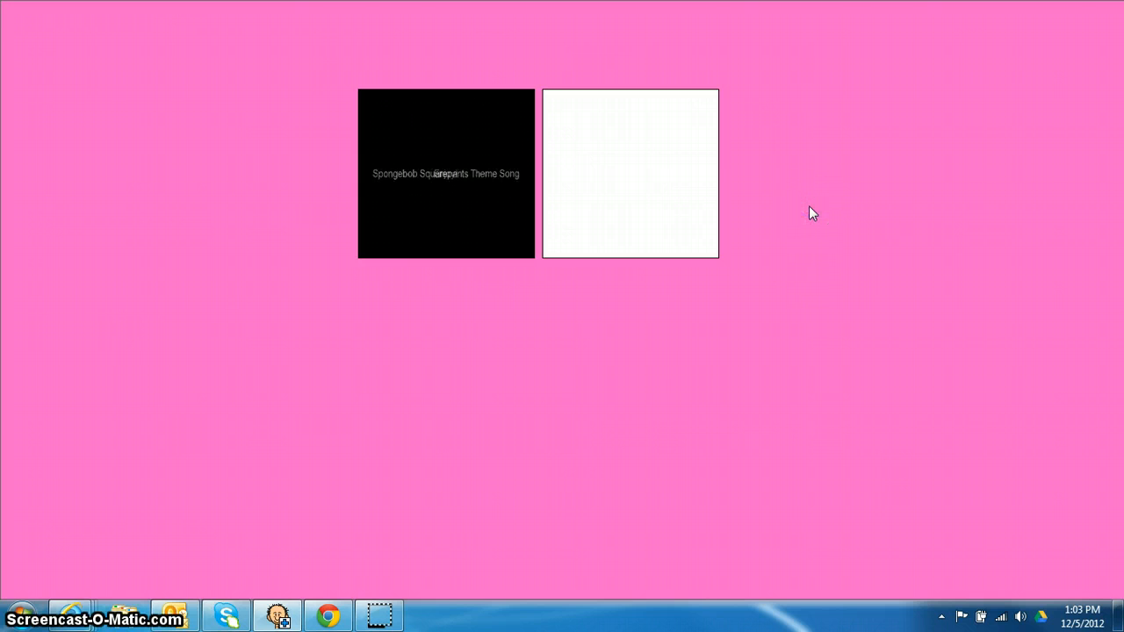